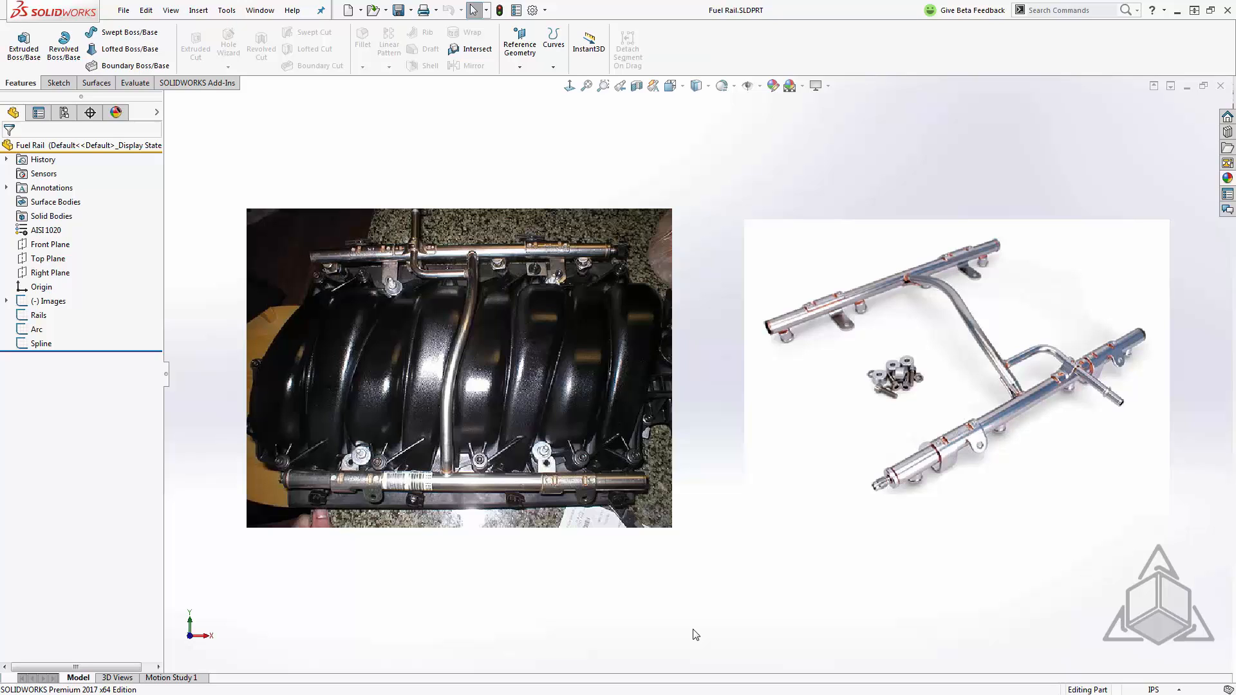
mouse_move(447, 388)
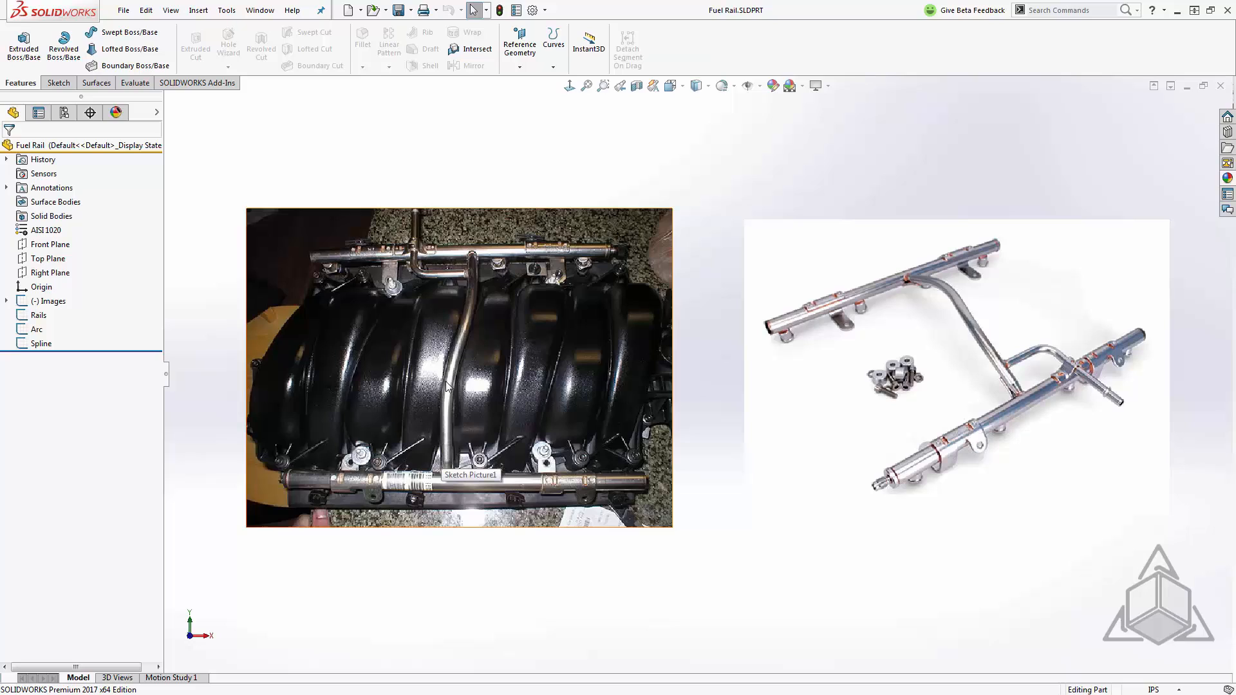
mouse_move(355, 480)
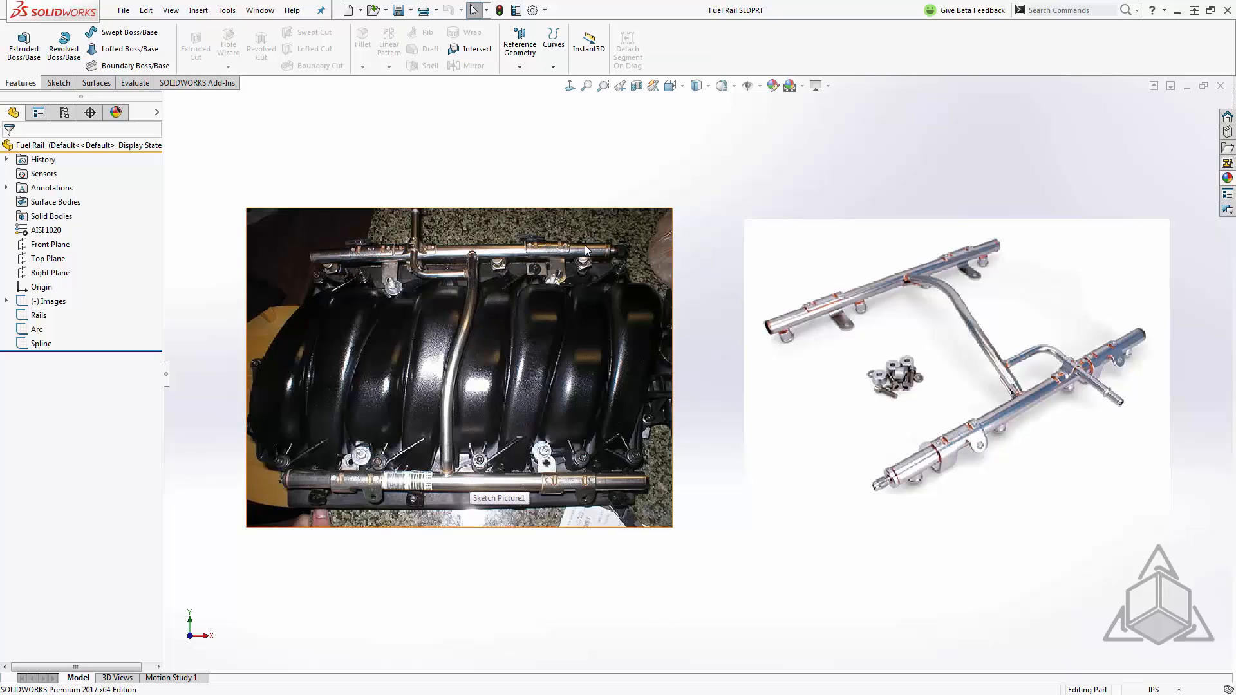
mouse_move(454, 431)
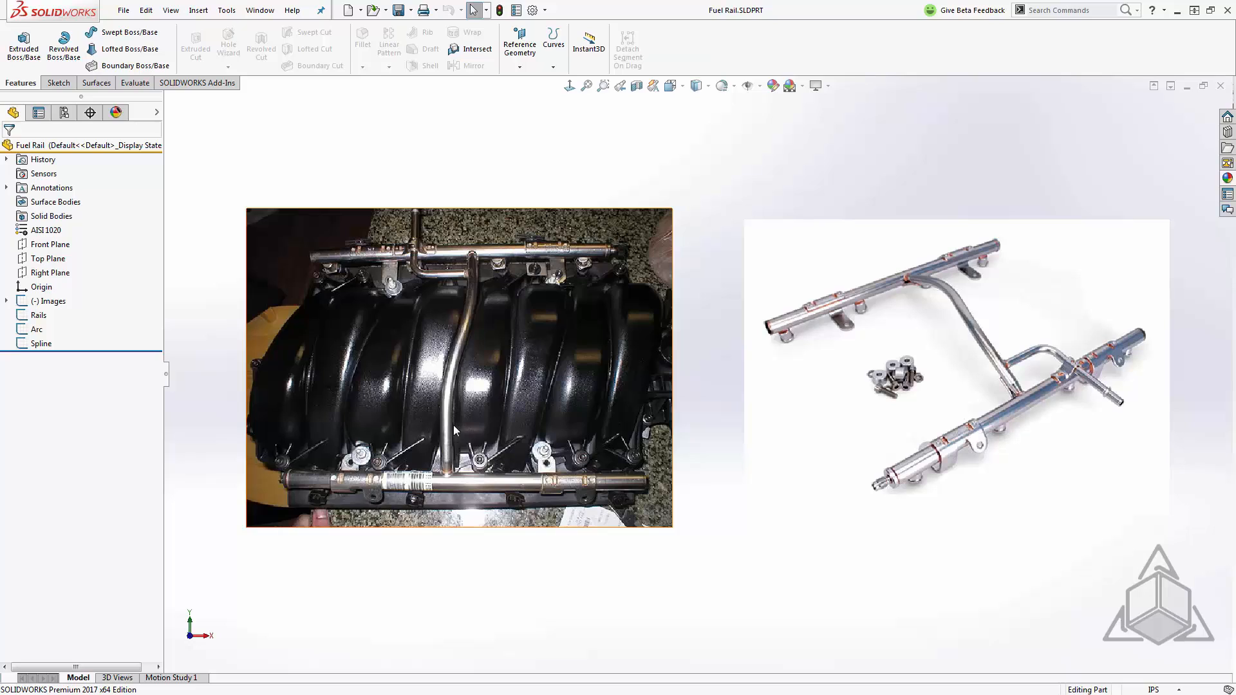
mouse_move(460, 440)
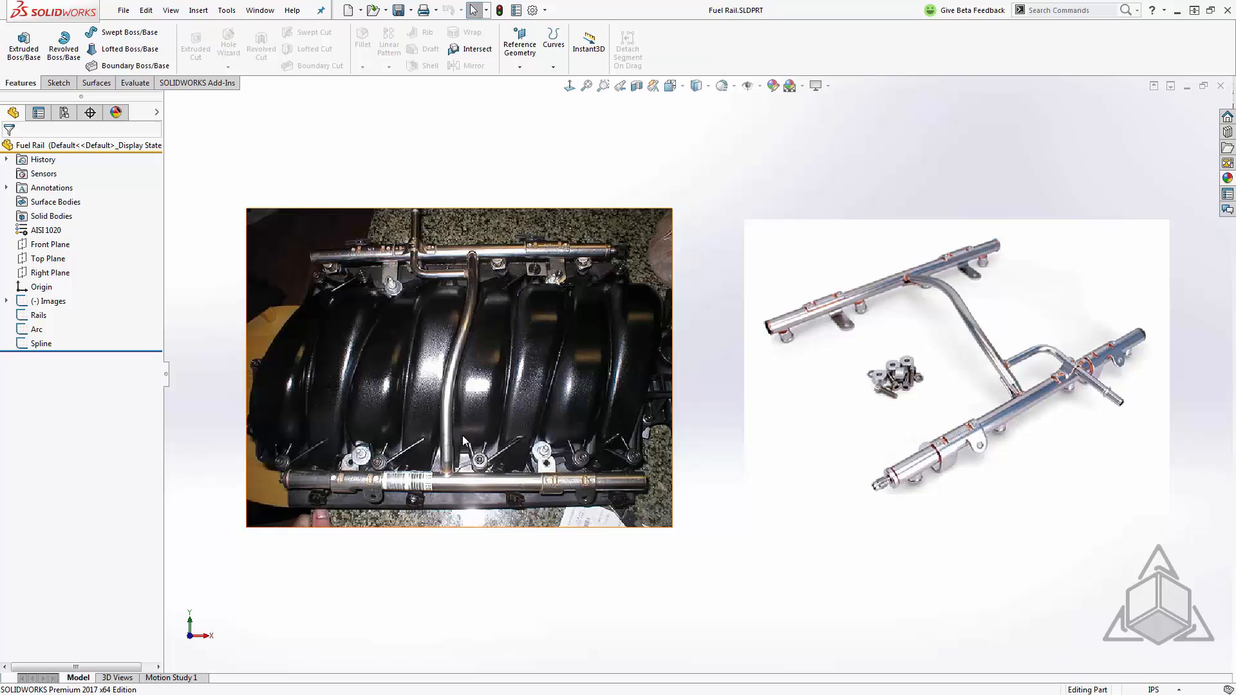
mouse_move(464, 266)
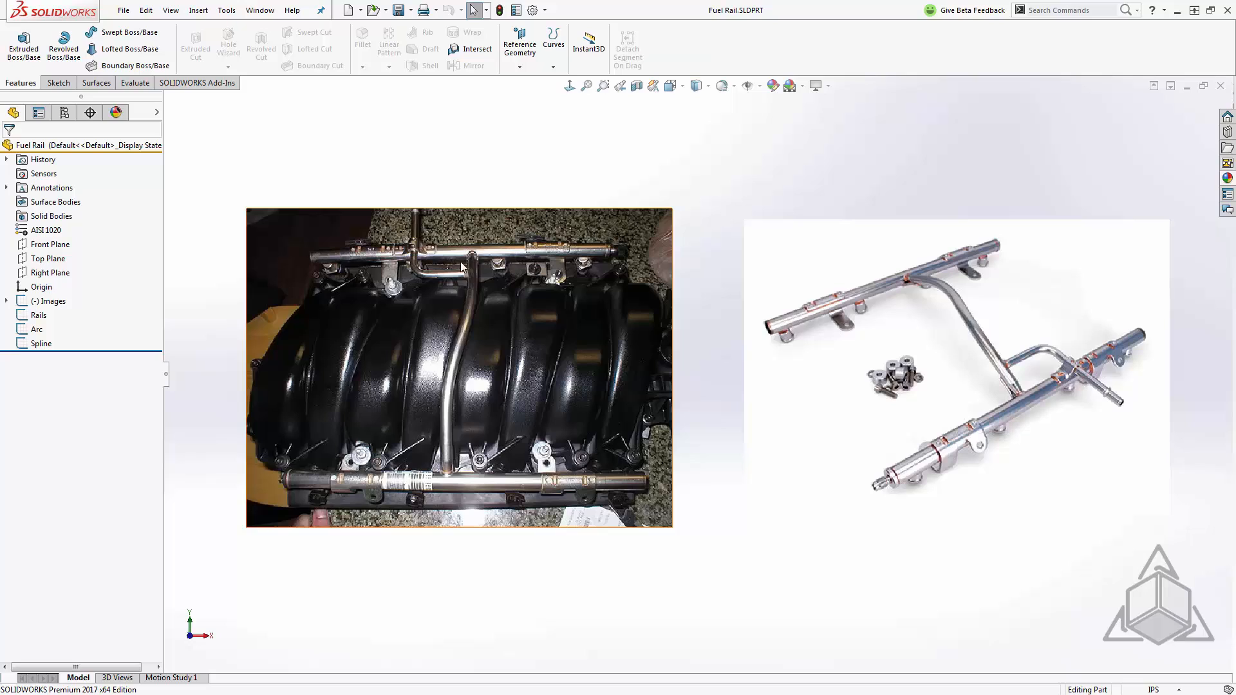
mouse_move(471, 272)
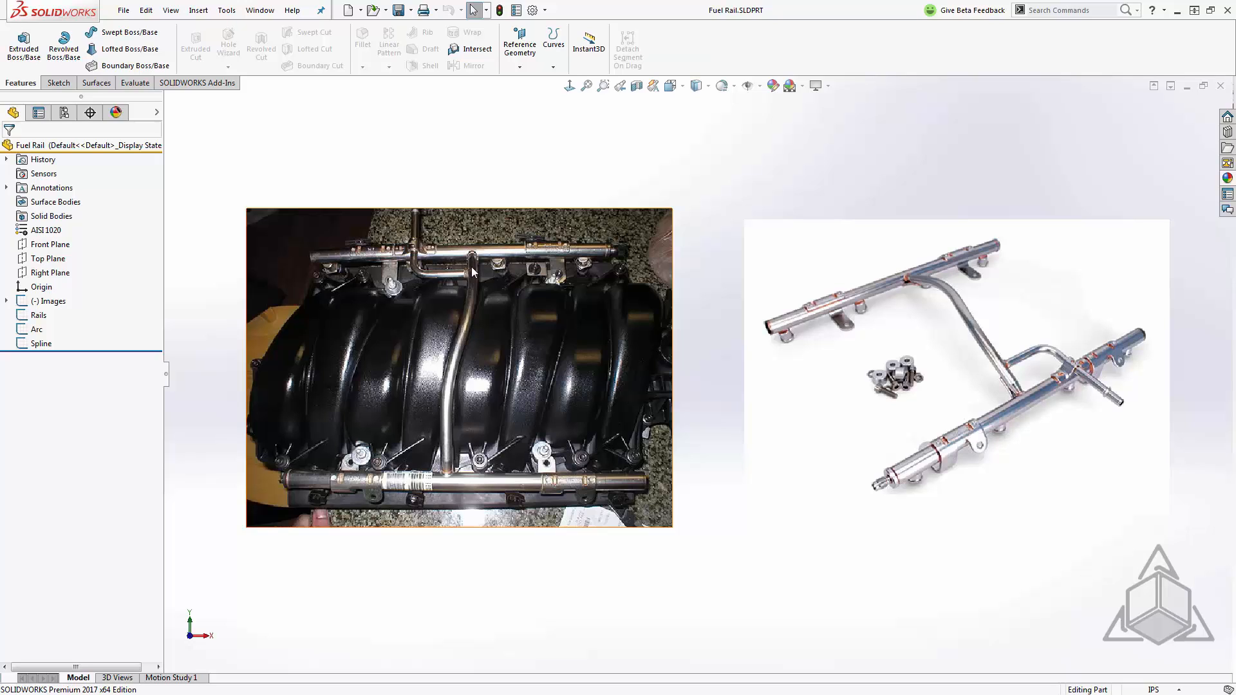
mouse_move(459, 276)
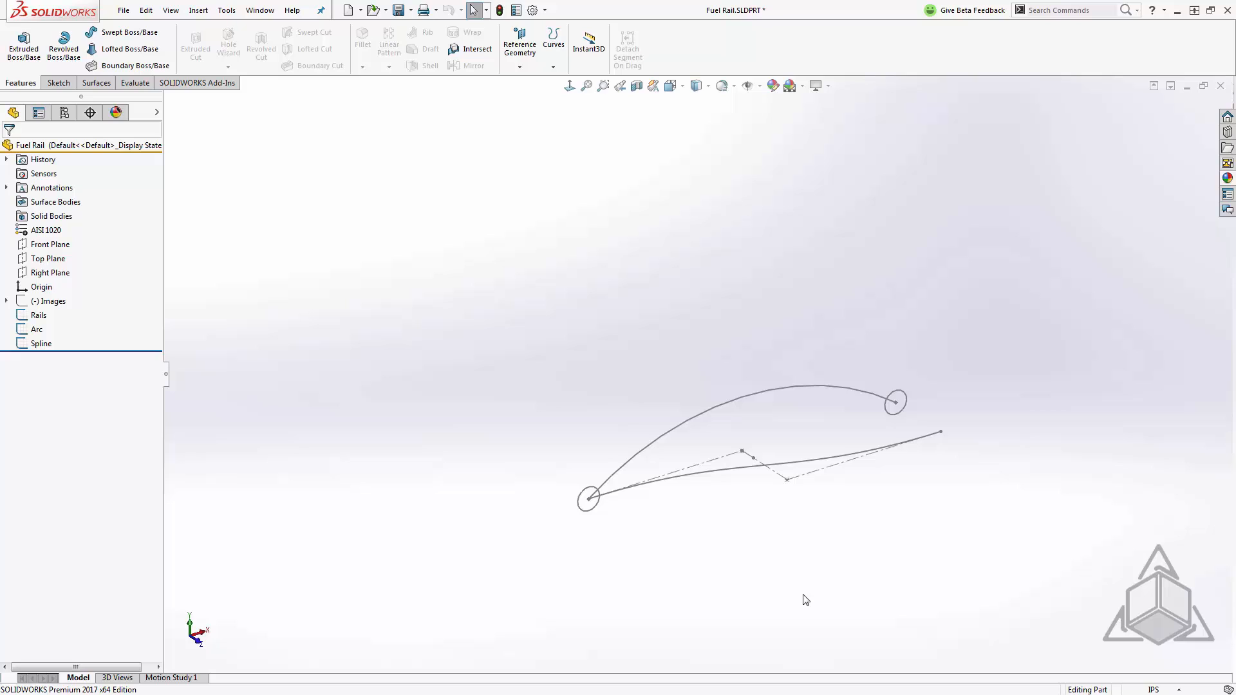
mouse_move(909, 428)
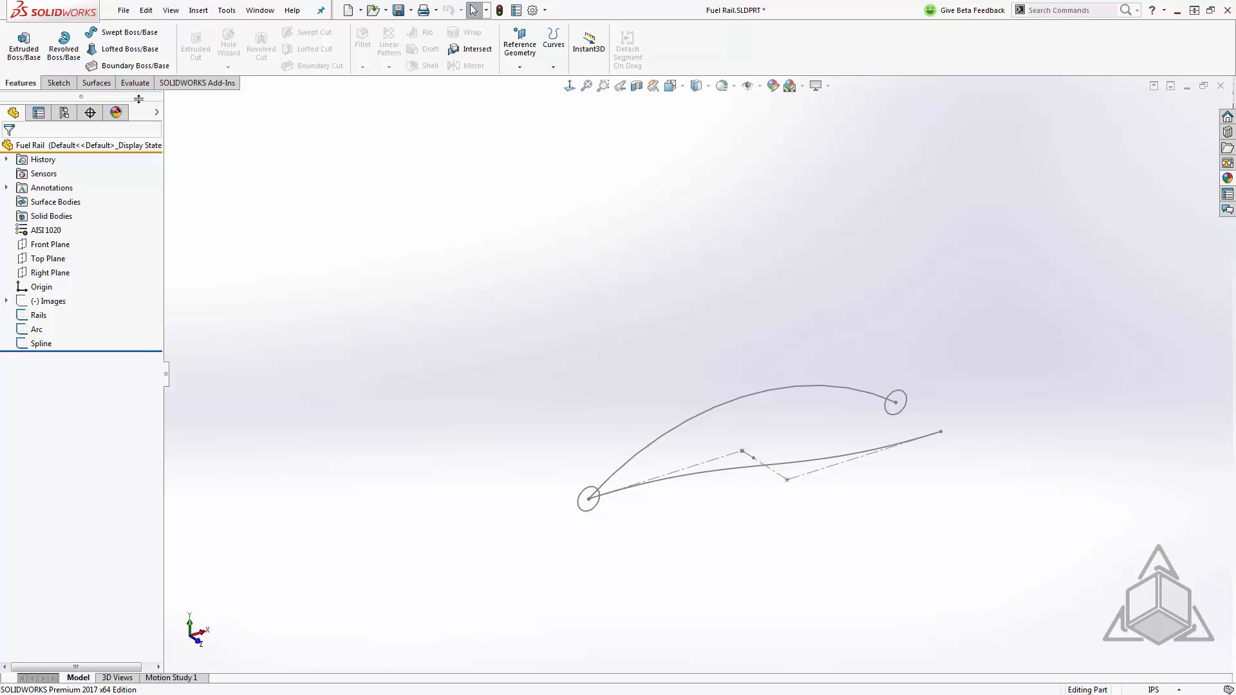
Step: Extrude both Rails circles as Mid Plane tube surfaces about 17.46 in long
click(94, 83)
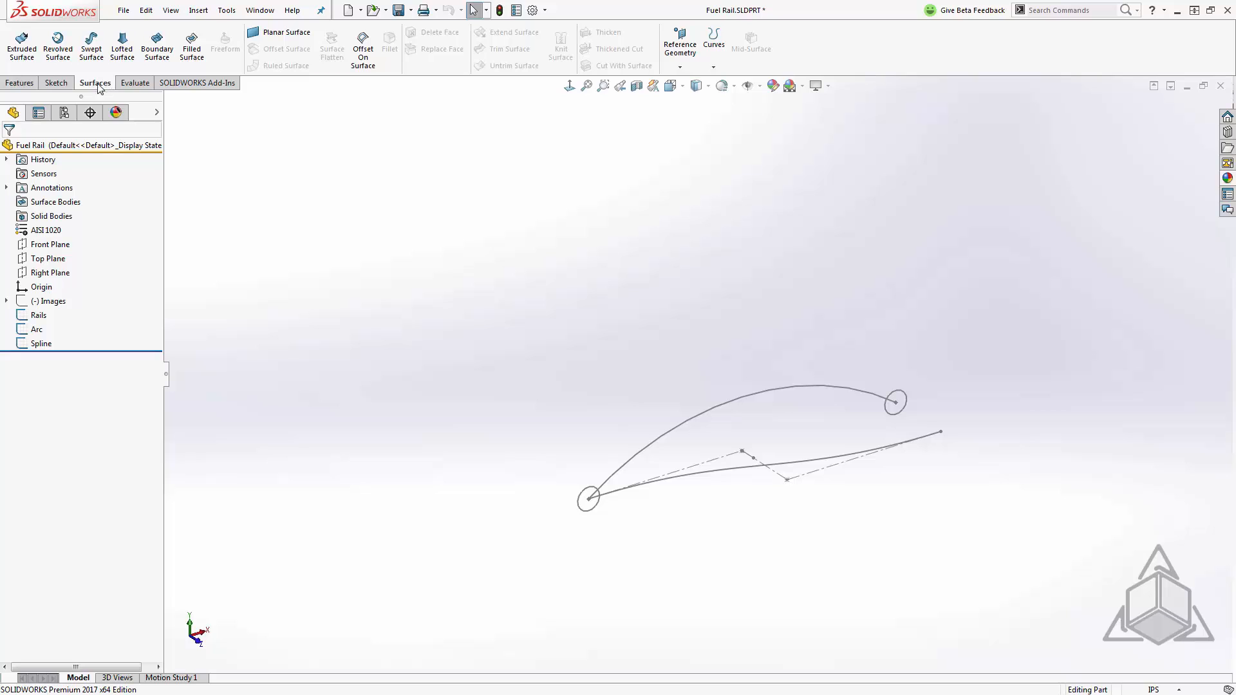
mouse_move(22, 46)
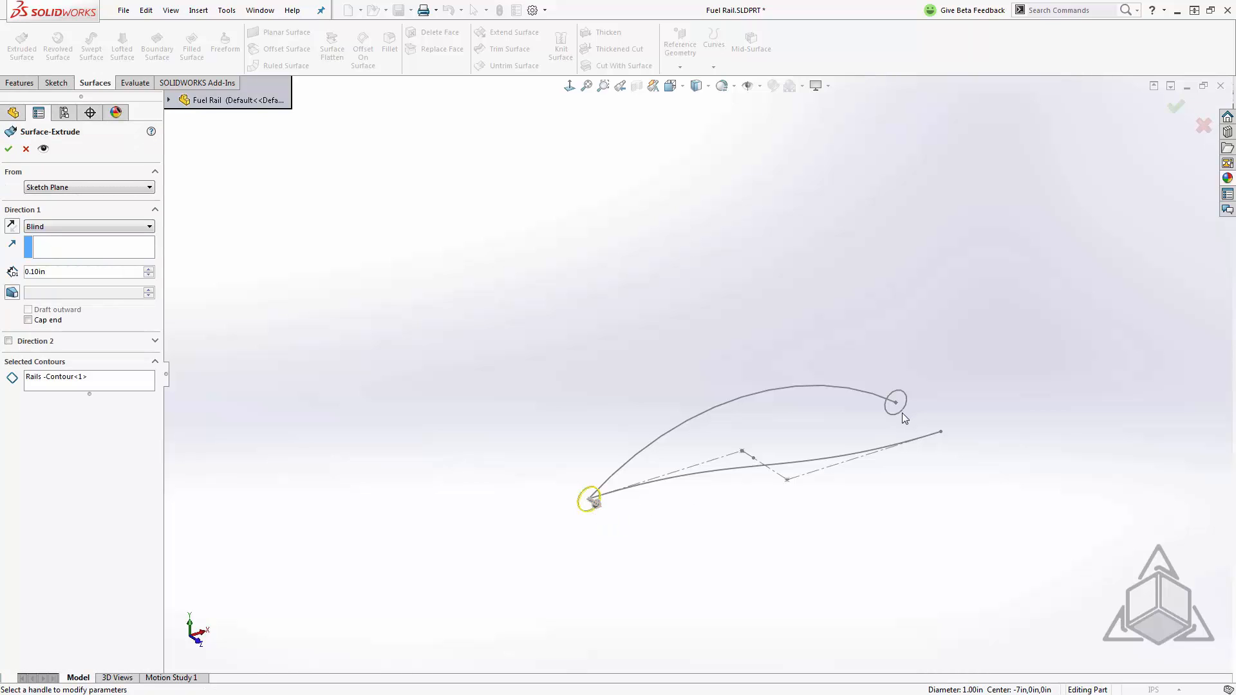
mouse_move(877, 392)
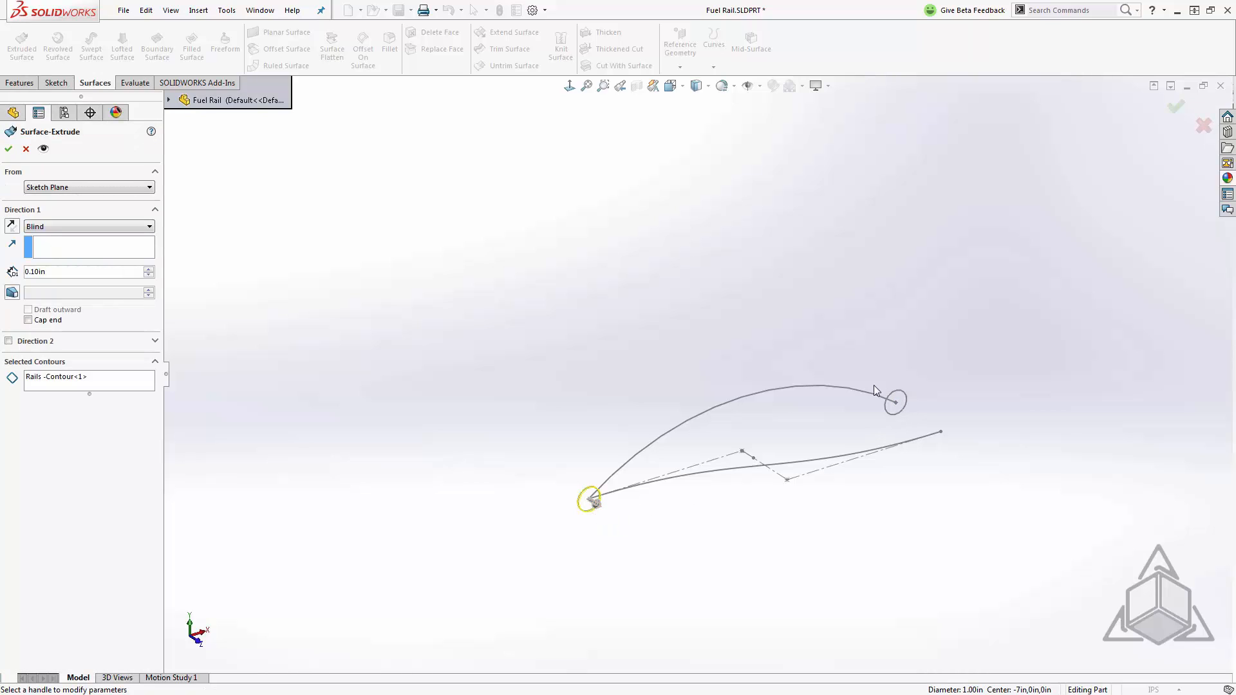
click(89, 377)
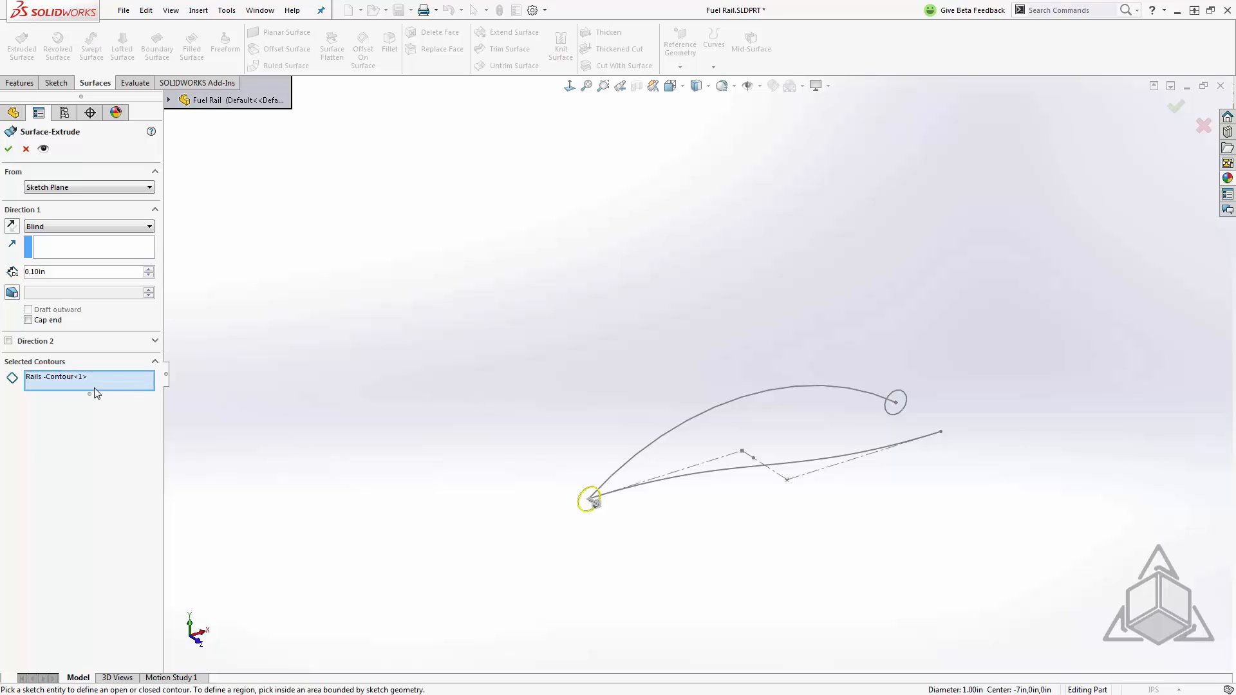
click(895, 401)
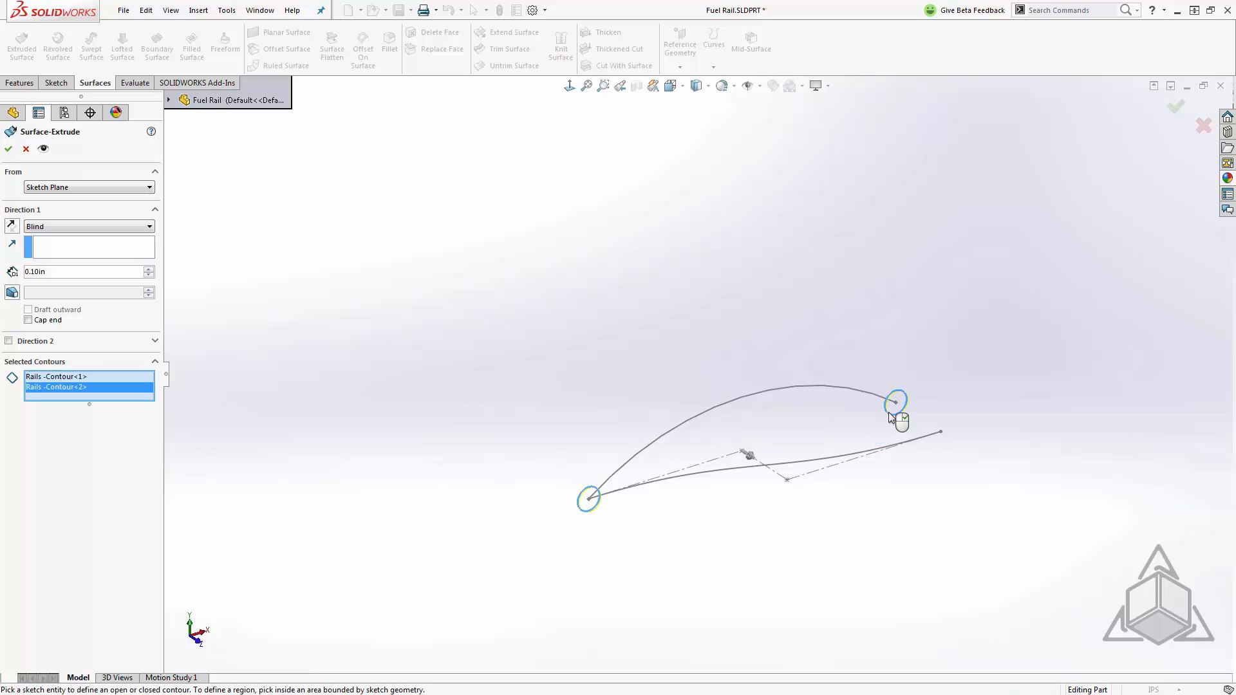
mouse_move(820, 418)
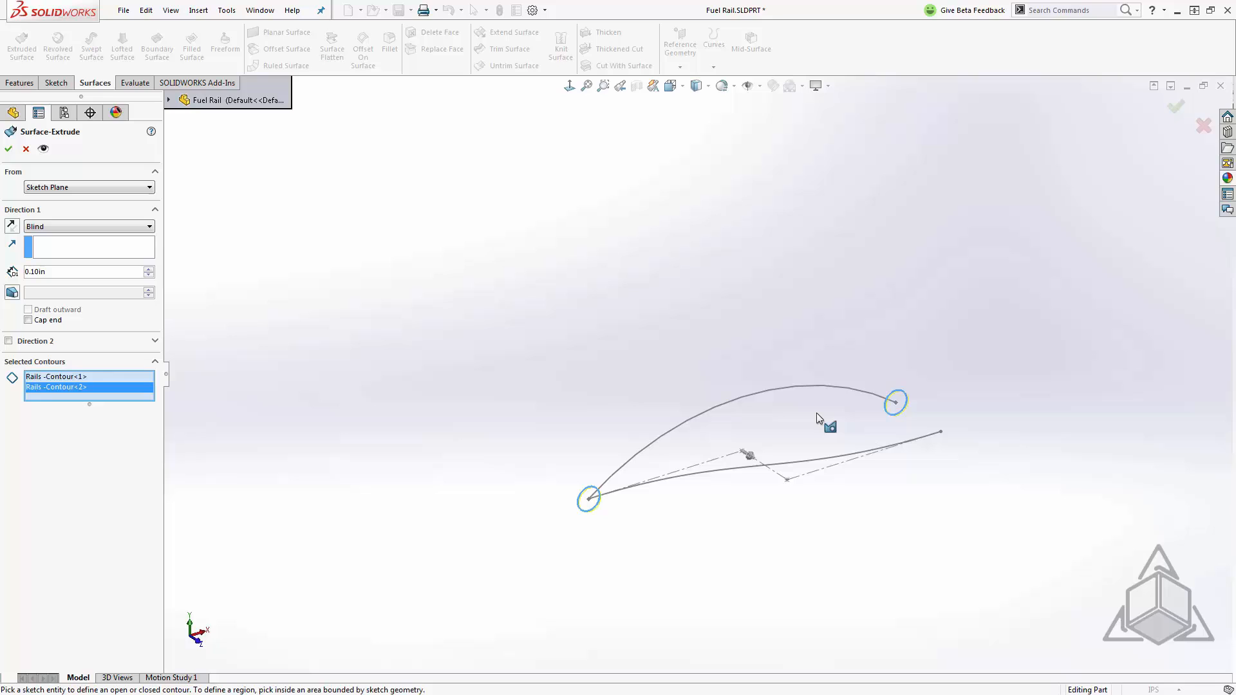
right_click(817, 418)
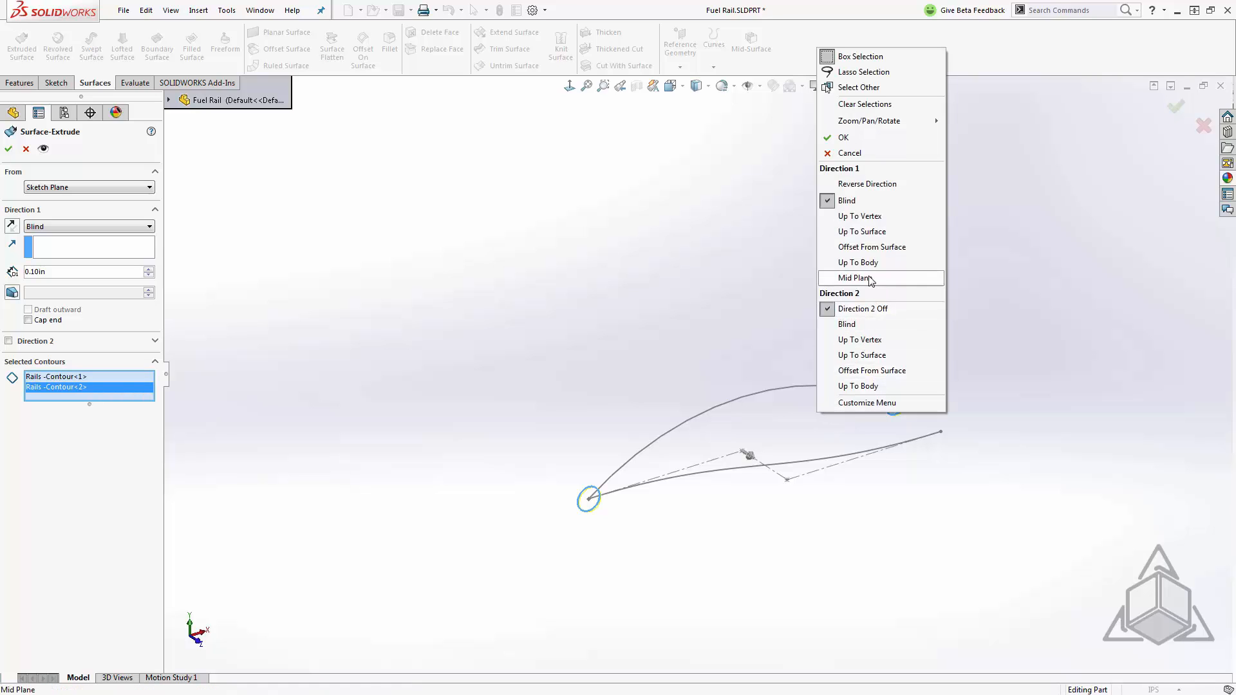
click(853, 278)
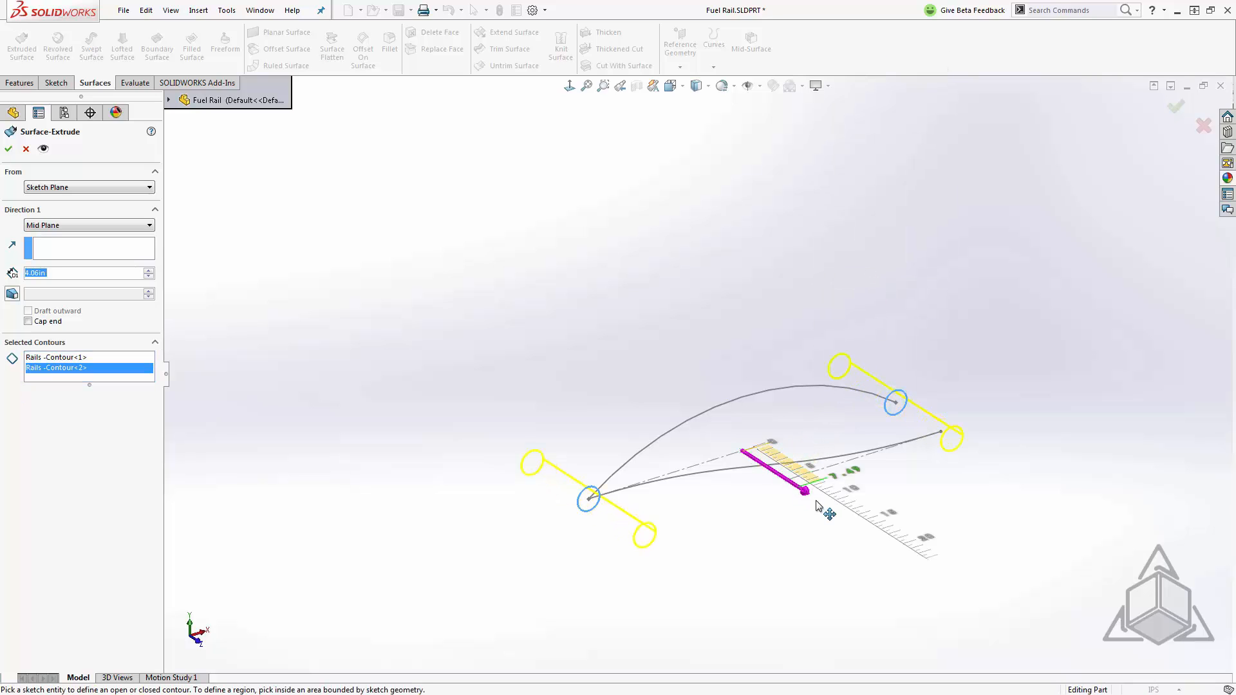
drag(803, 489, 879, 539)
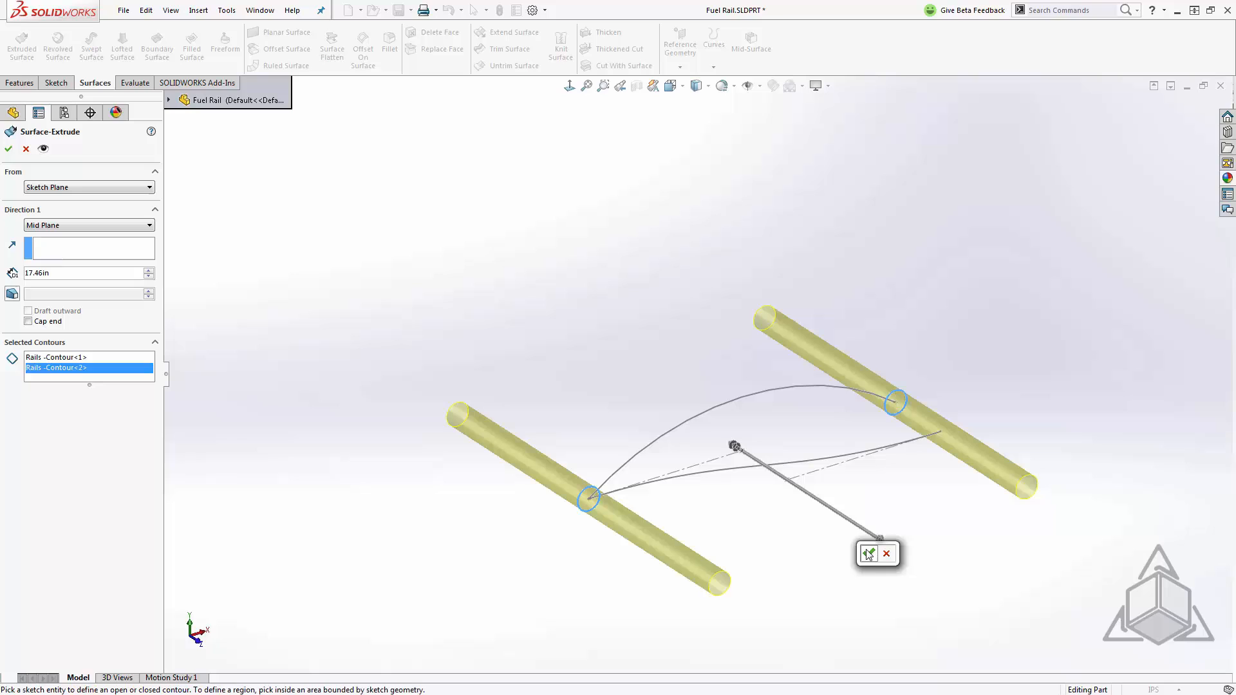
click(870, 554)
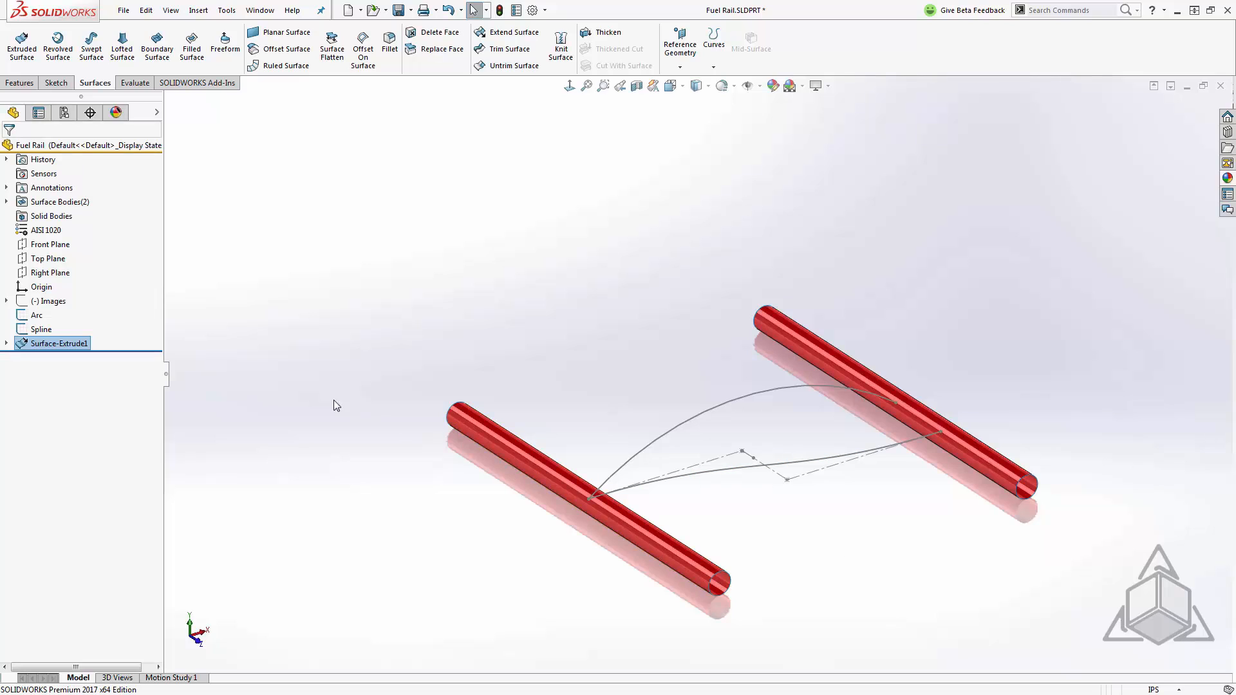
click(7, 202)
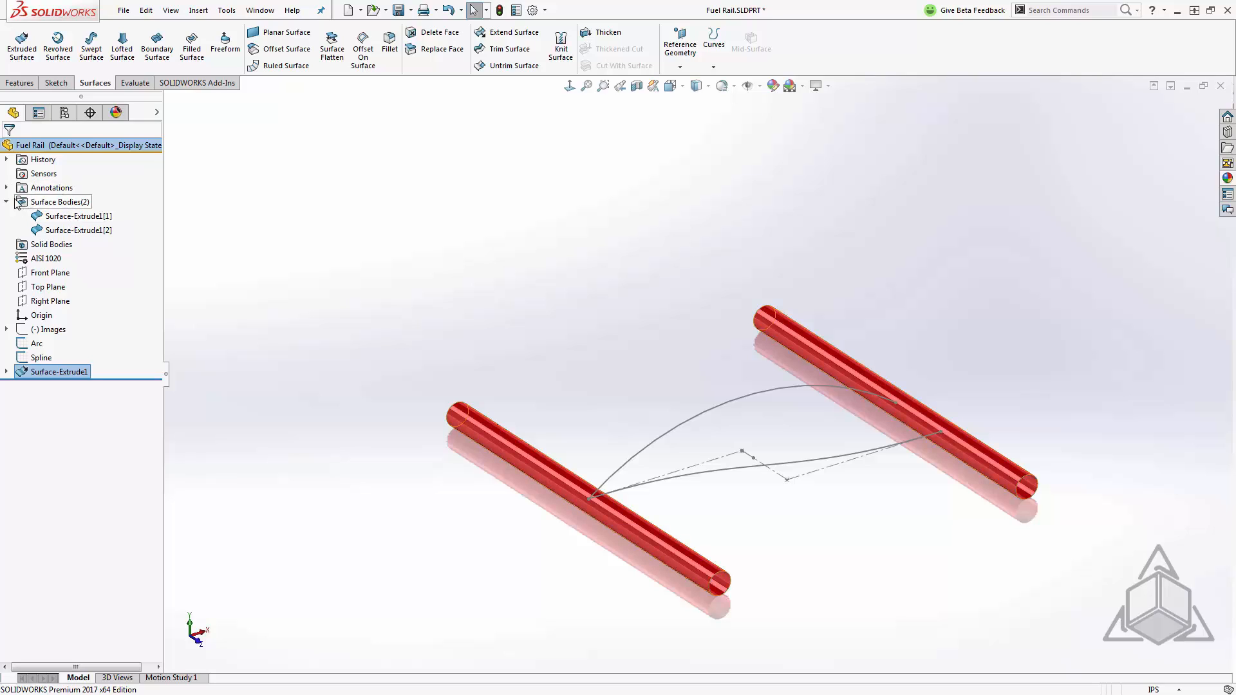
click(7, 203)
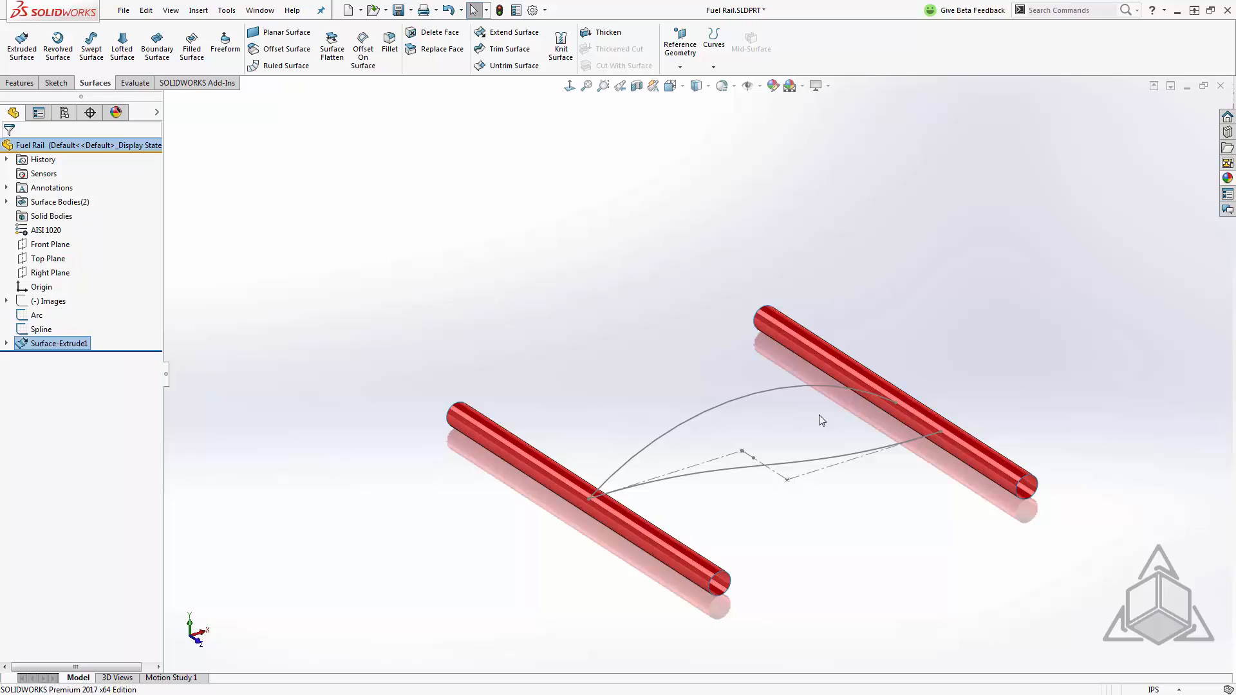
mouse_move(826, 518)
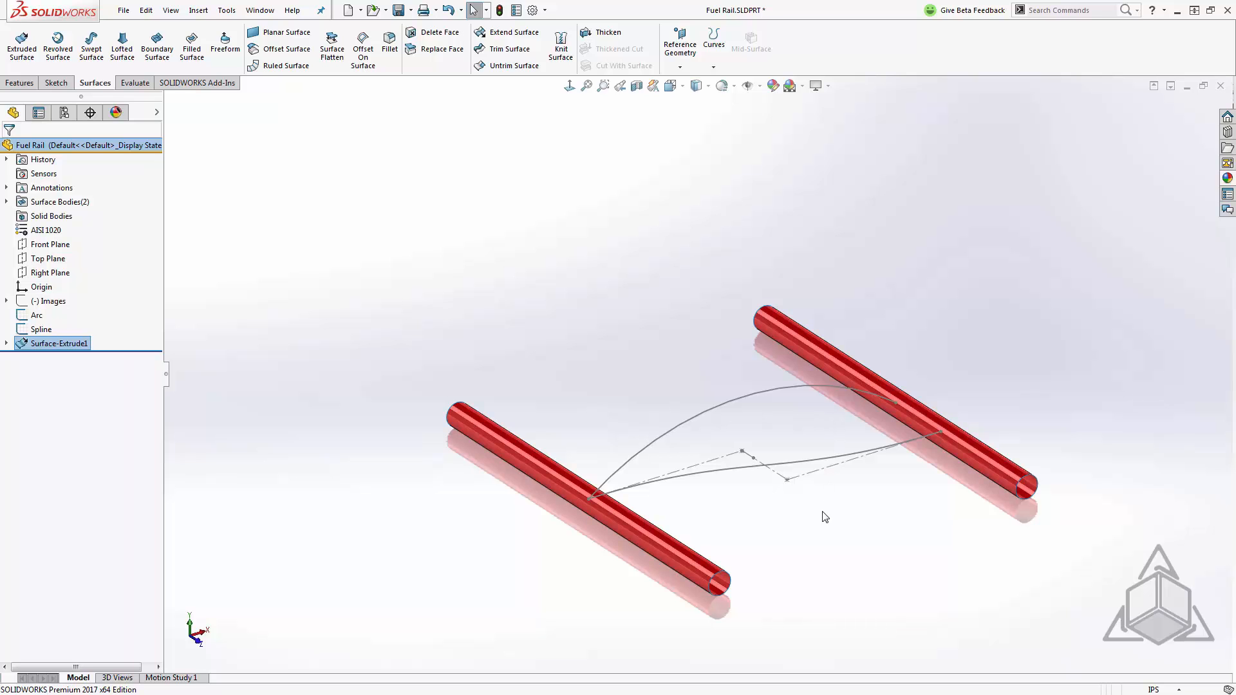
mouse_move(798, 430)
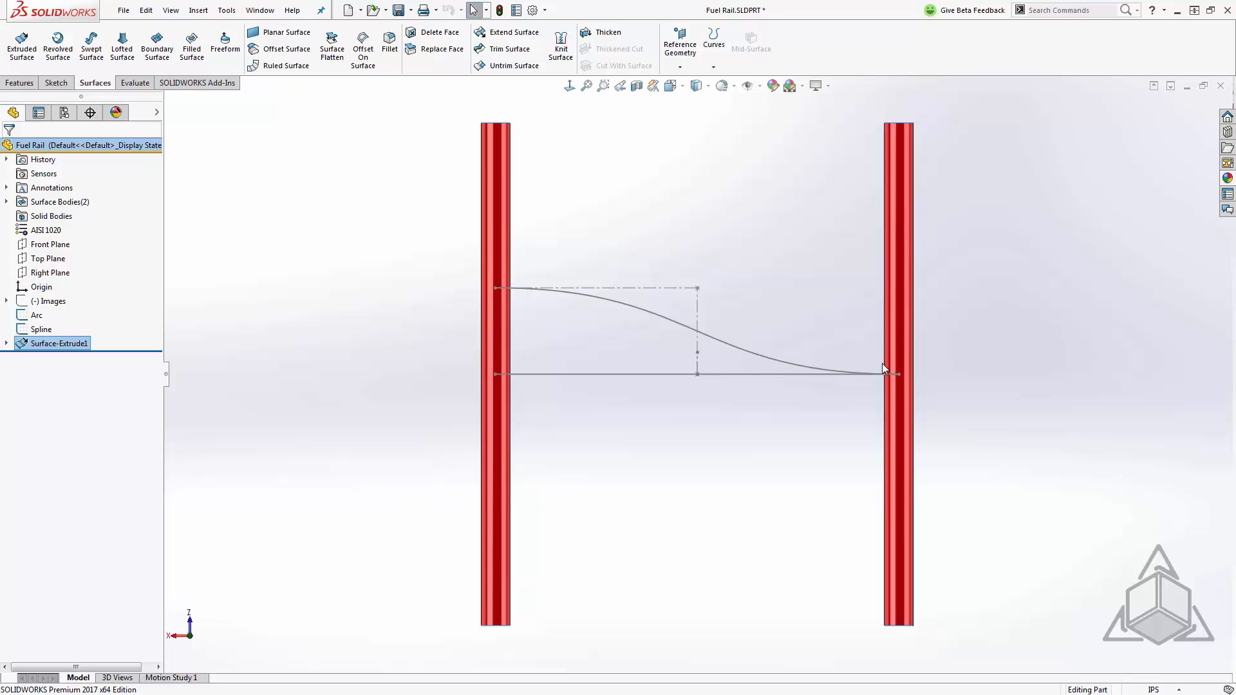
mouse_move(798, 469)
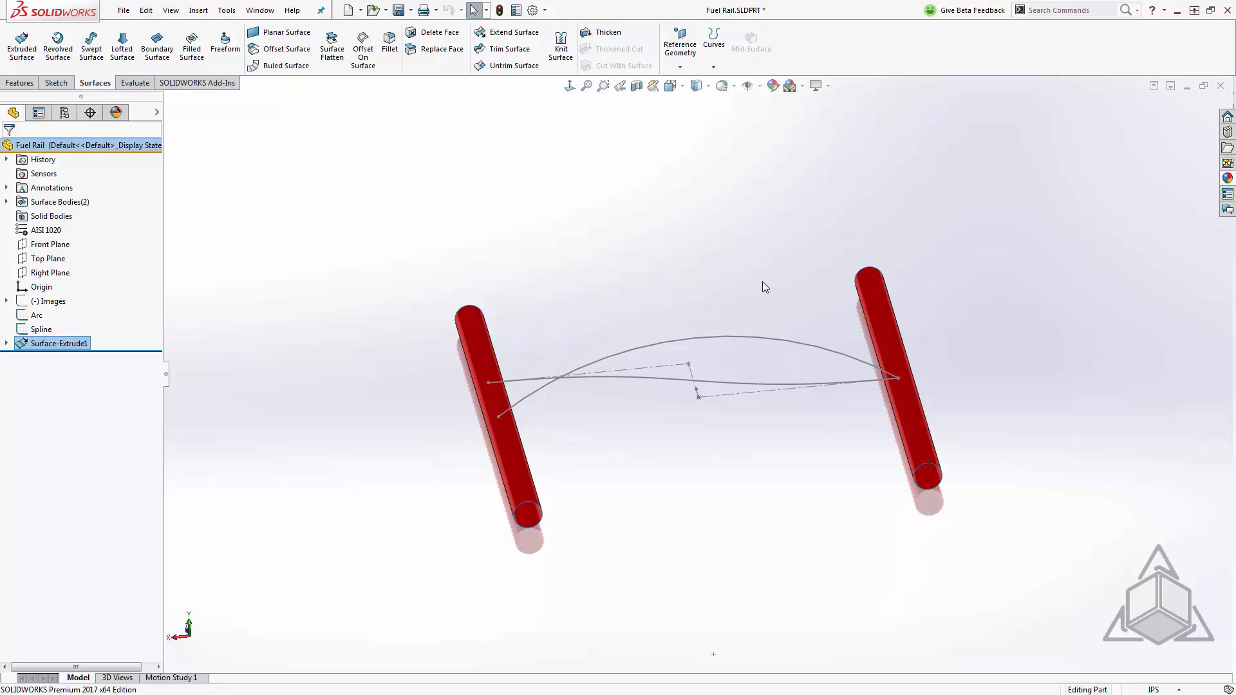
Step: Project the Arc and Spline sketches (sketch on sketch) into one 3D curve between the rails
click(714, 41)
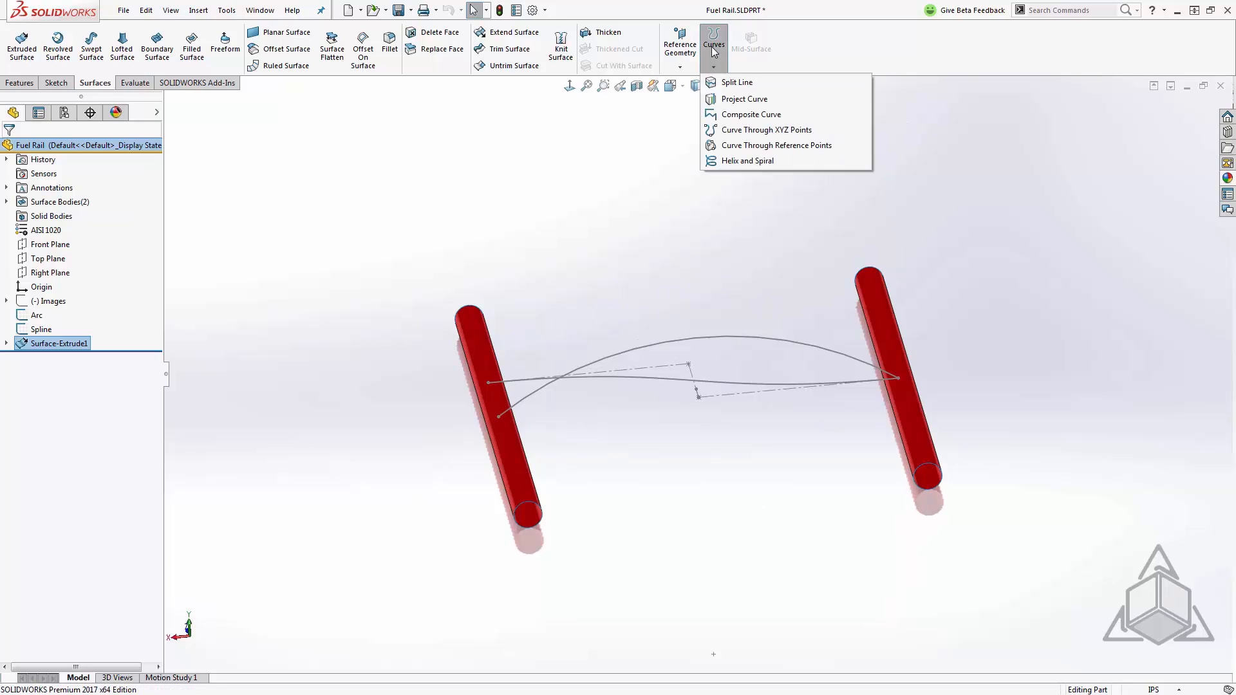
mouse_move(744, 100)
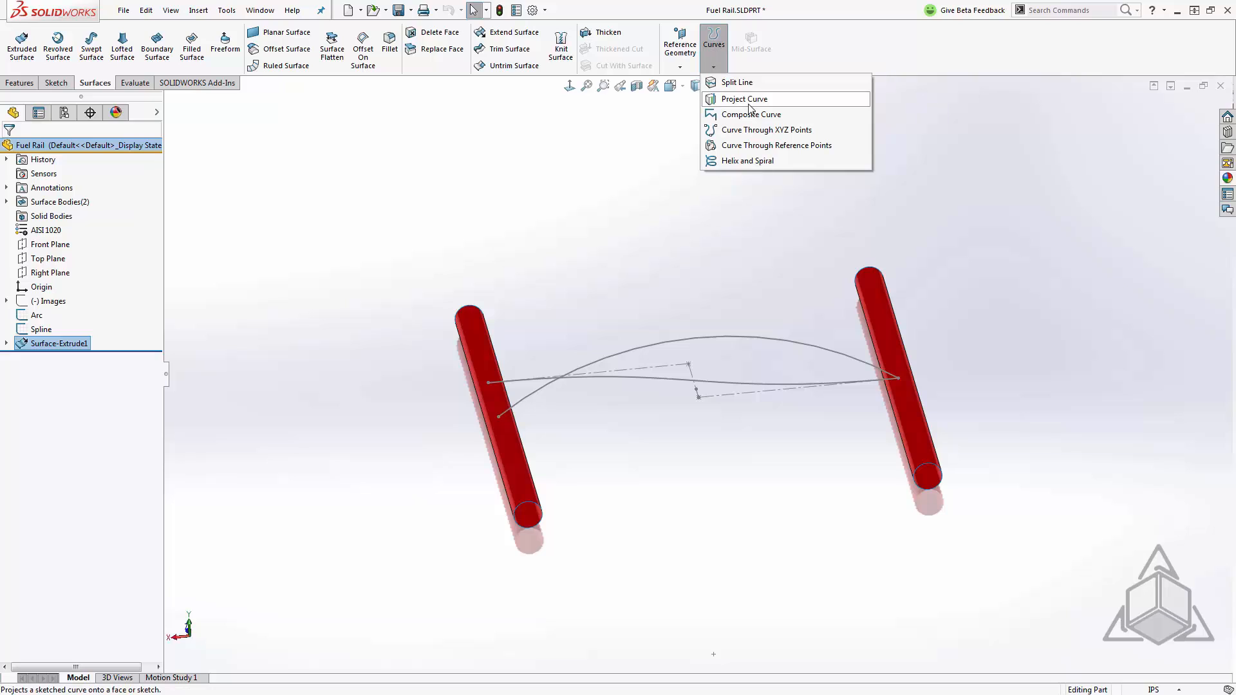
click(743, 99)
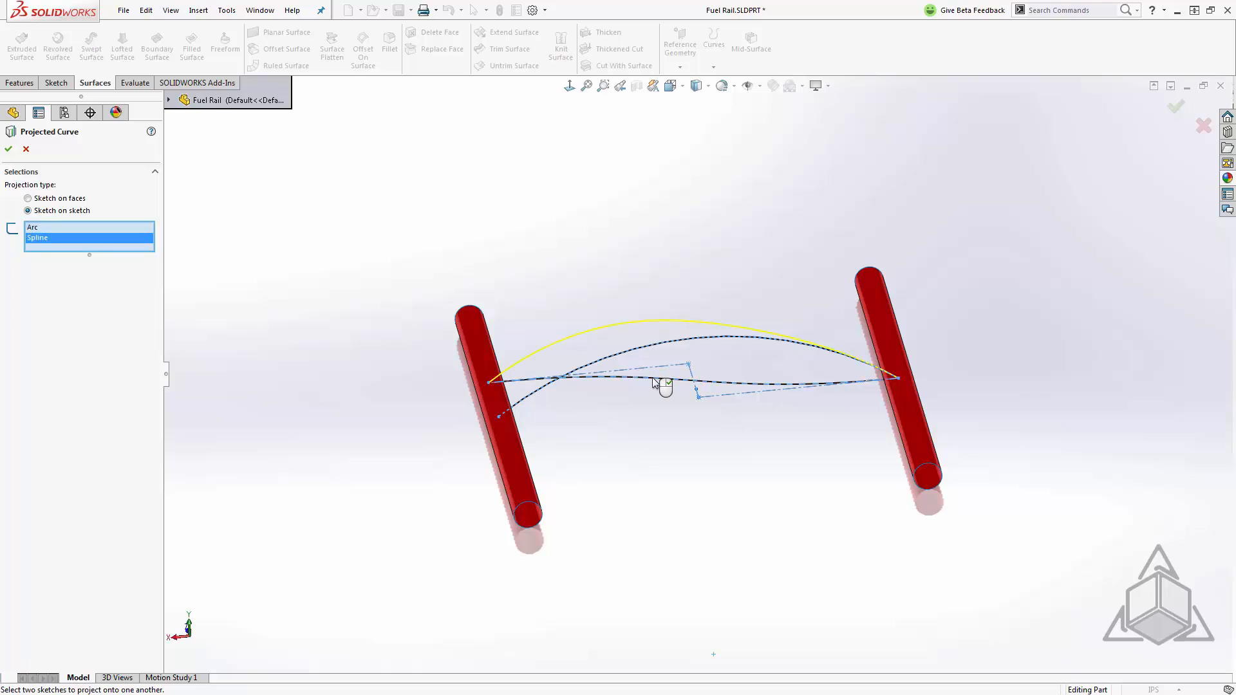
click(8, 149)
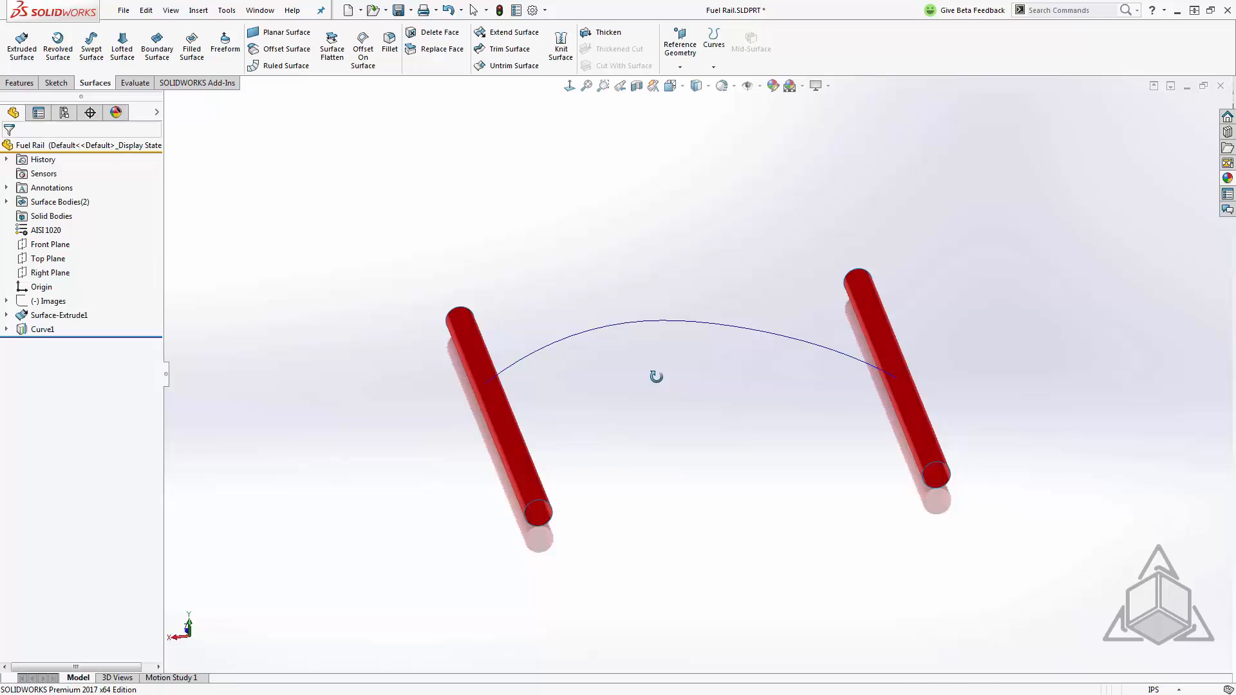
Step: Orbit to view the curve and start a Swept Surface along it
drag(657, 377, 769, 487)
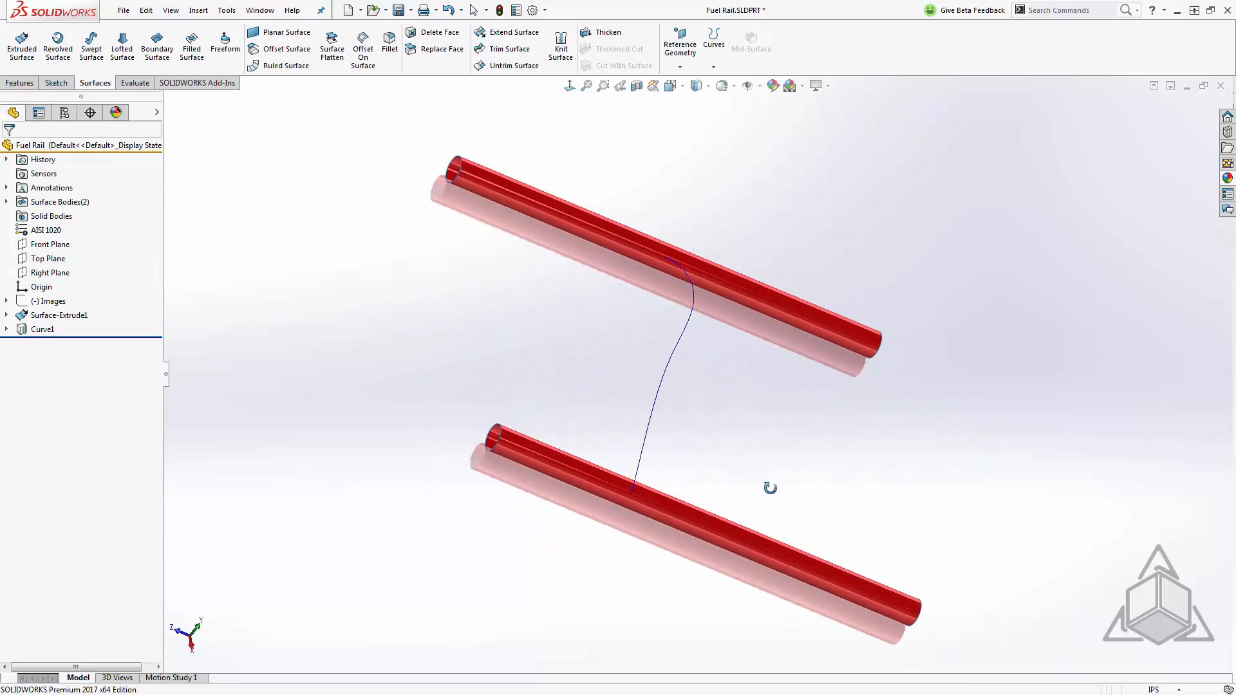
drag(770, 486, 715, 429)
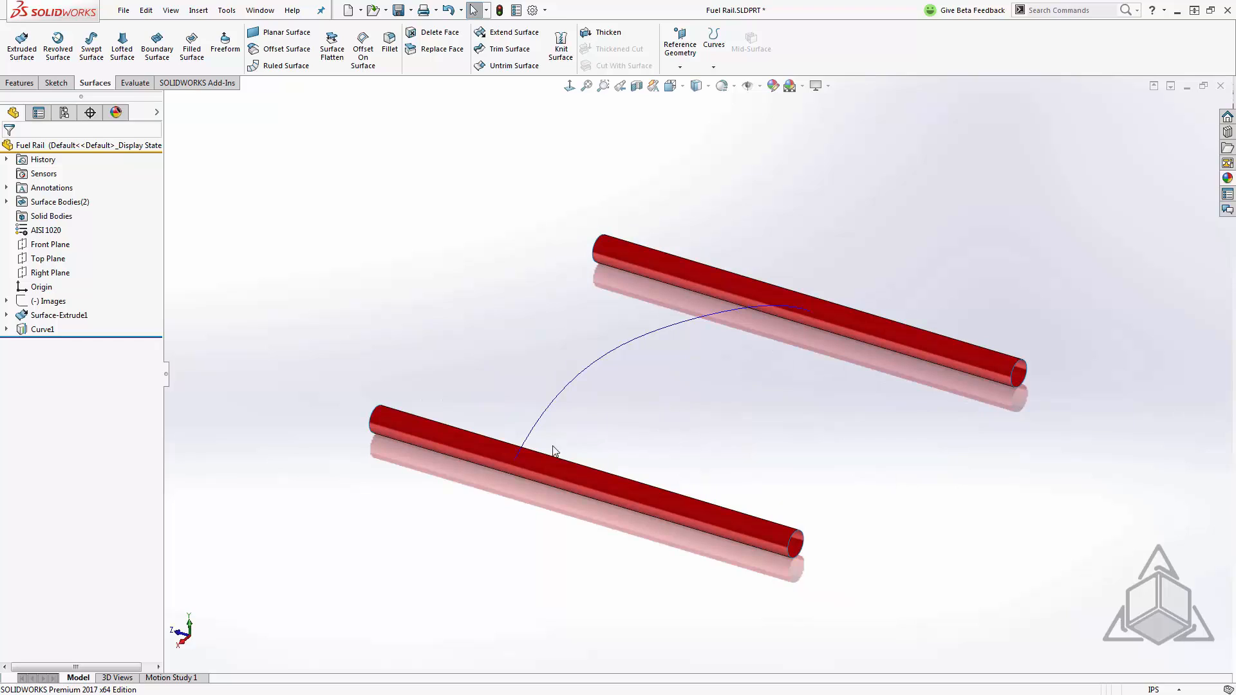
mouse_move(675, 366)
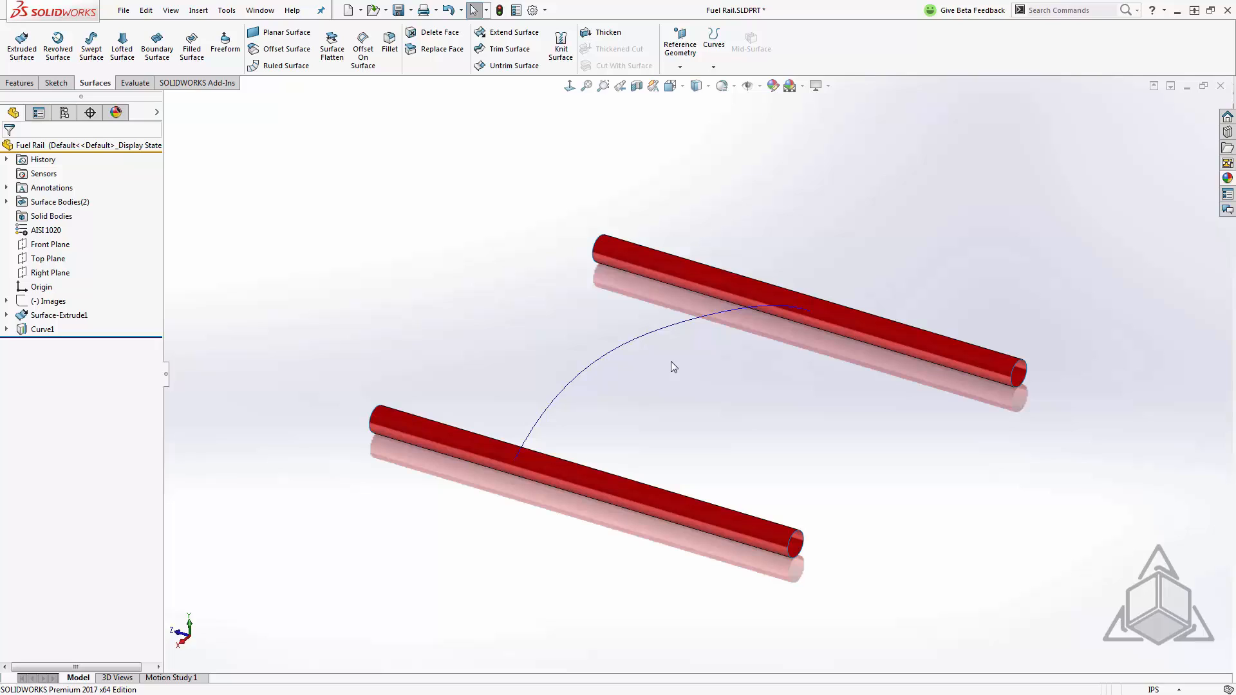
mouse_move(642, 361)
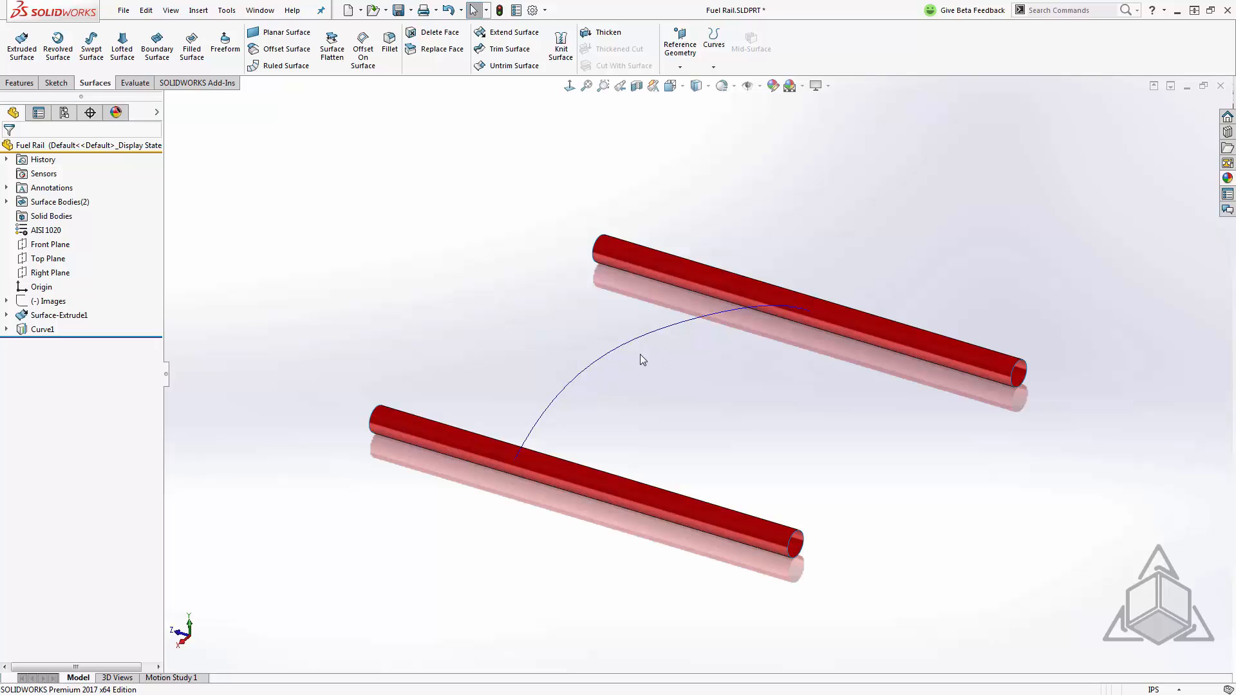
click(90, 45)
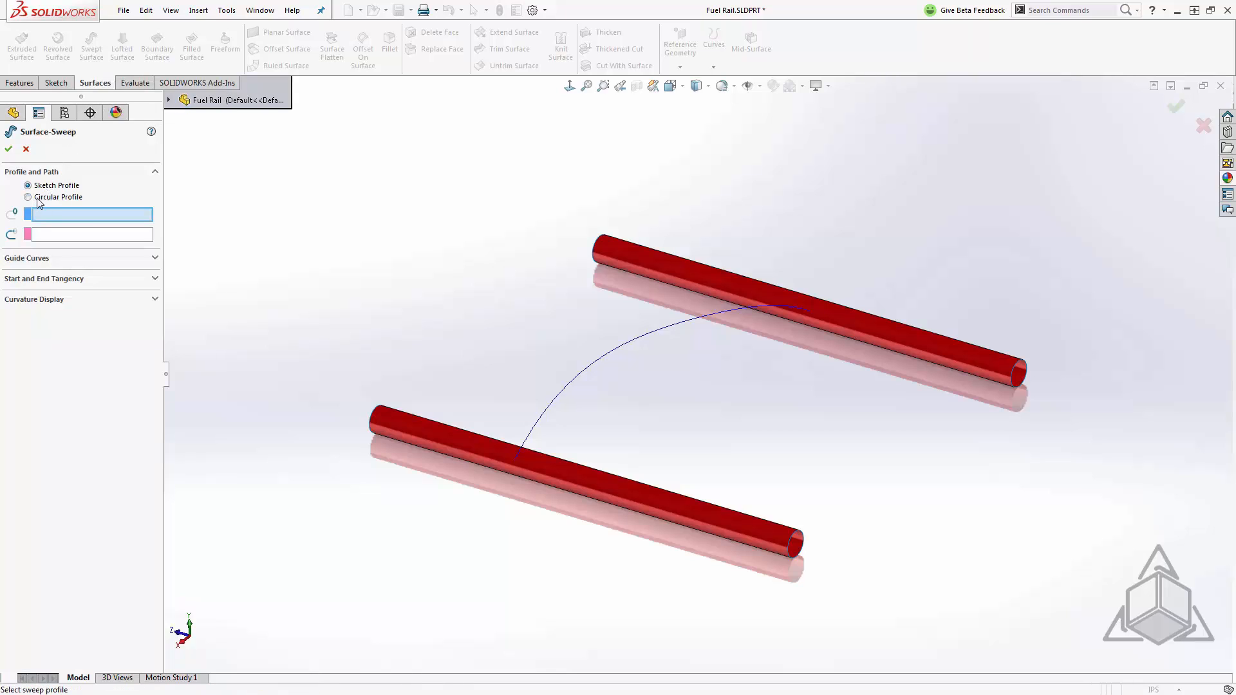
Step: Sweep a circular-profile tube of 3.50 in diameter along Curve1 between the rails
click(28, 197)
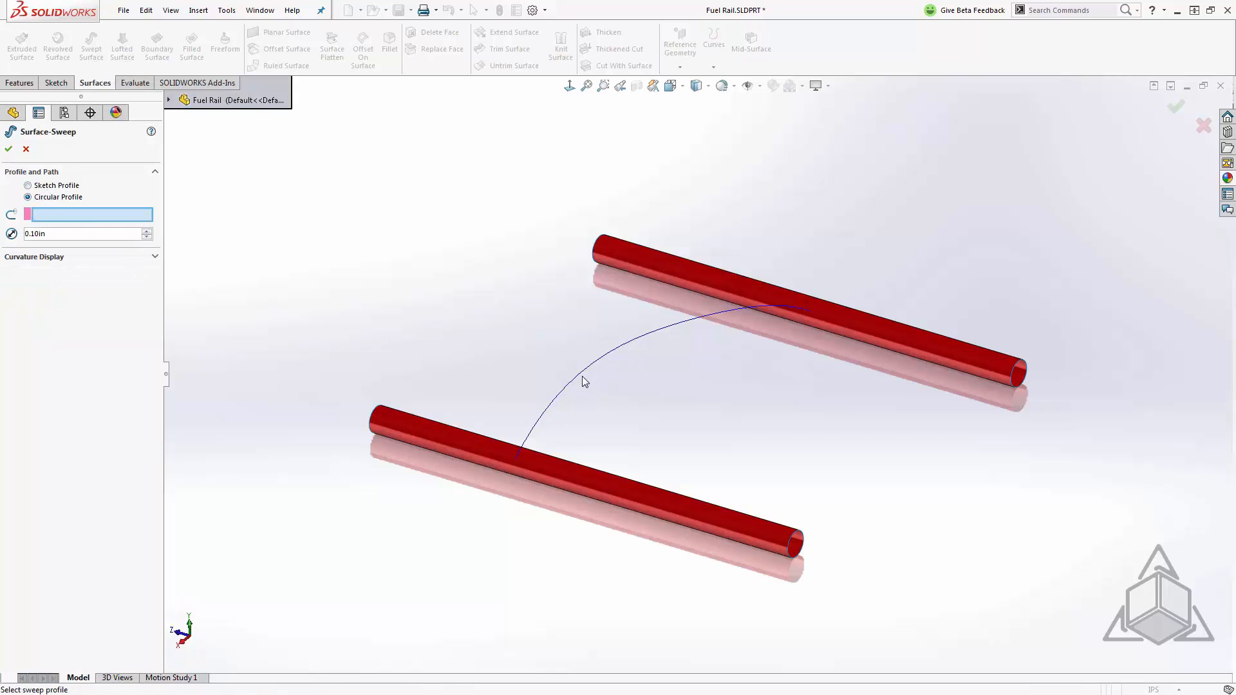
click(580, 374)
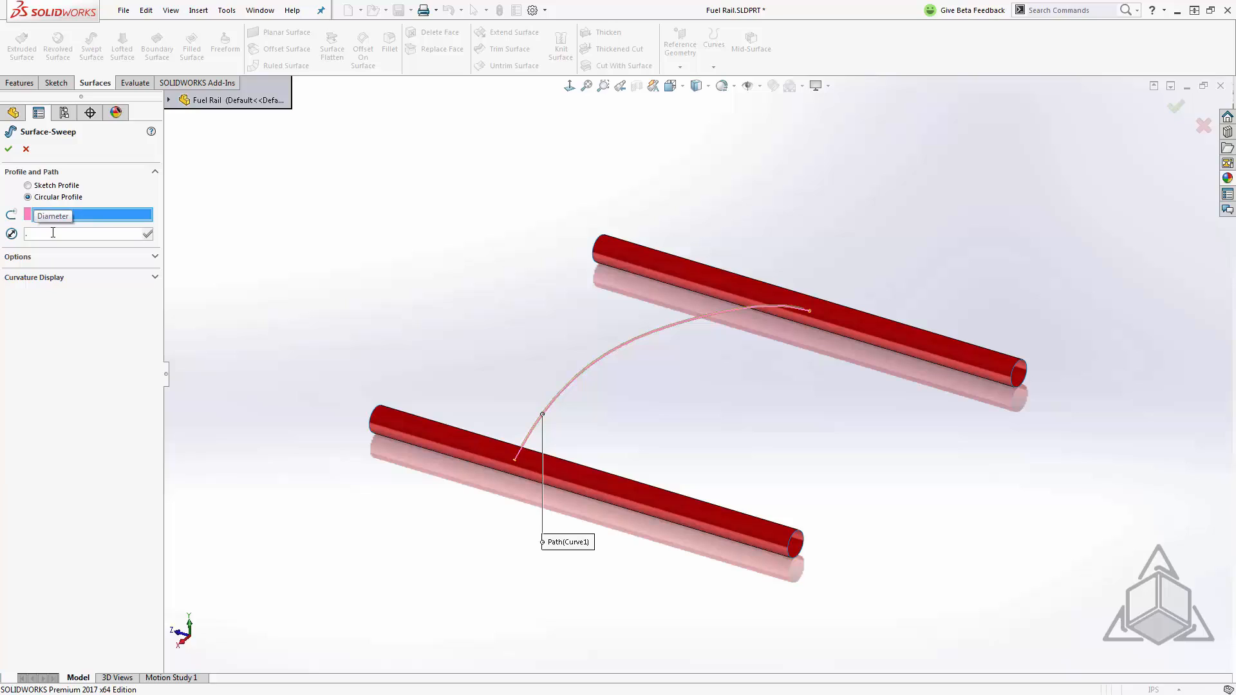
text(3.50in)
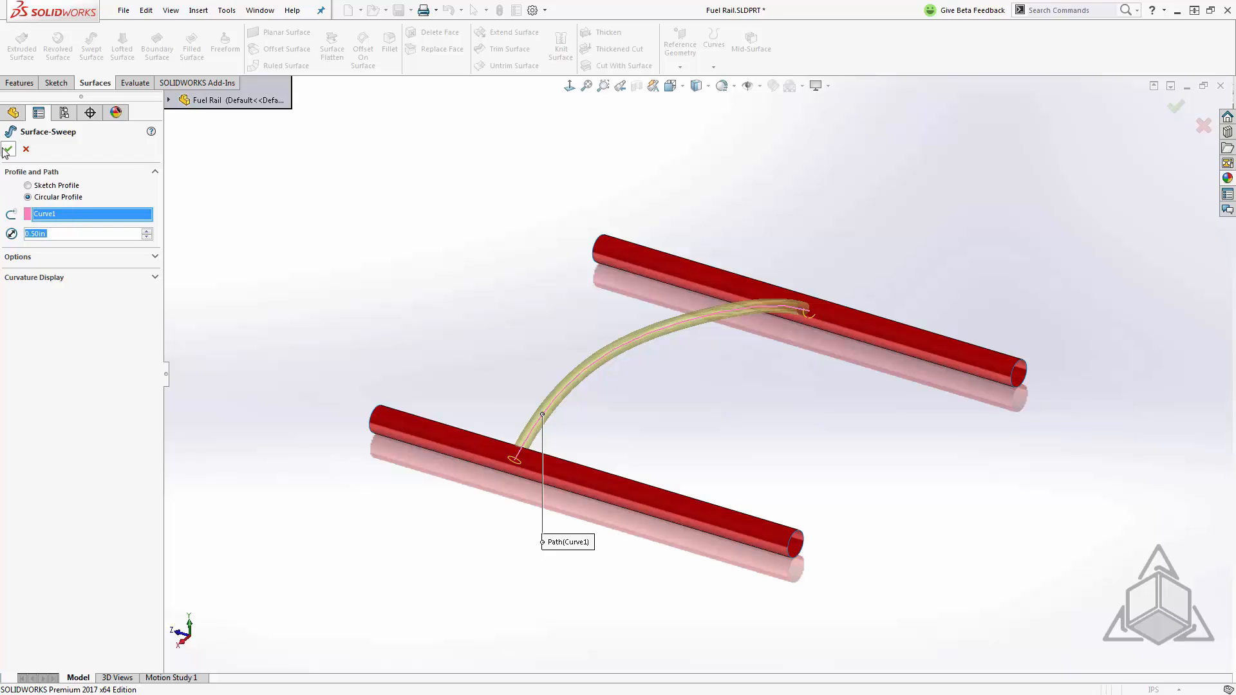
click(9, 149)
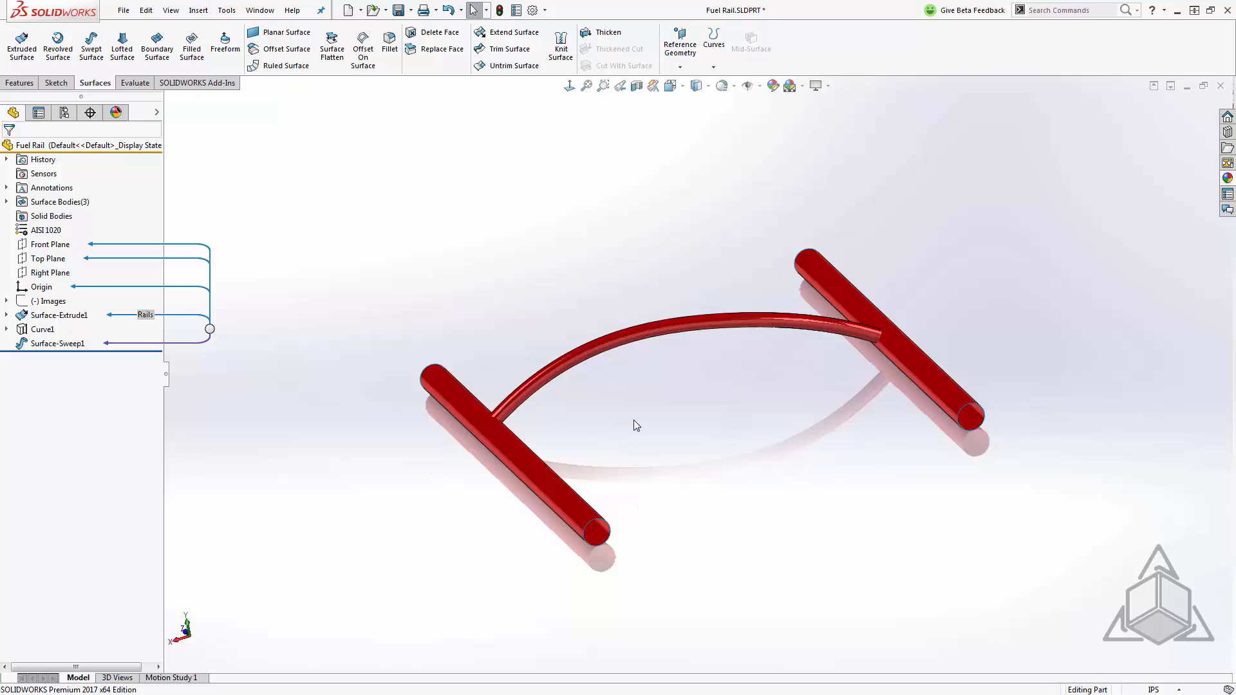
drag(637, 426, 561, 423)
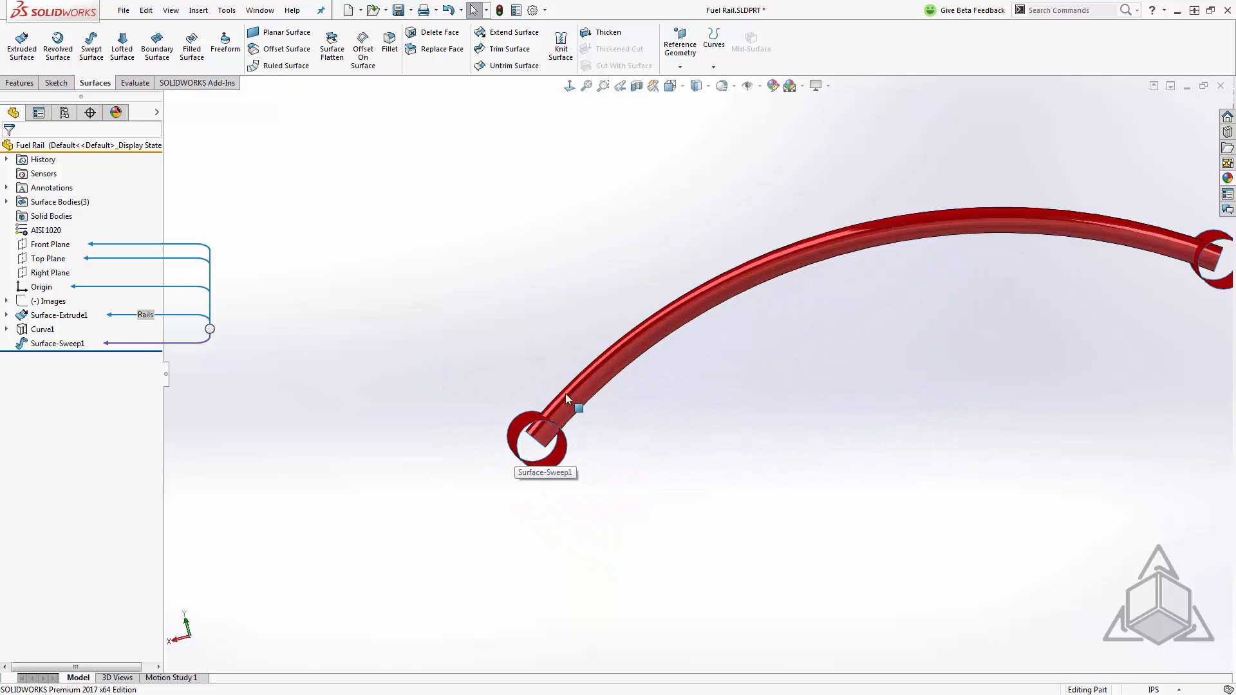
mouse_move(636, 449)
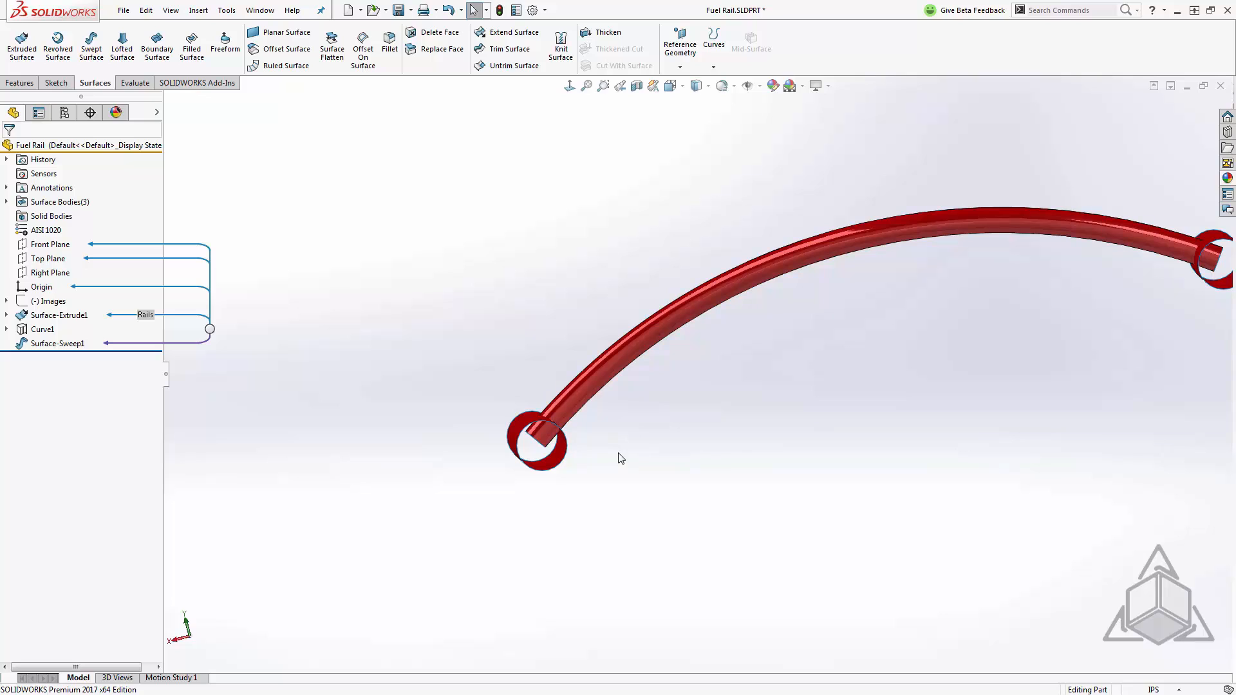
mouse_move(618, 456)
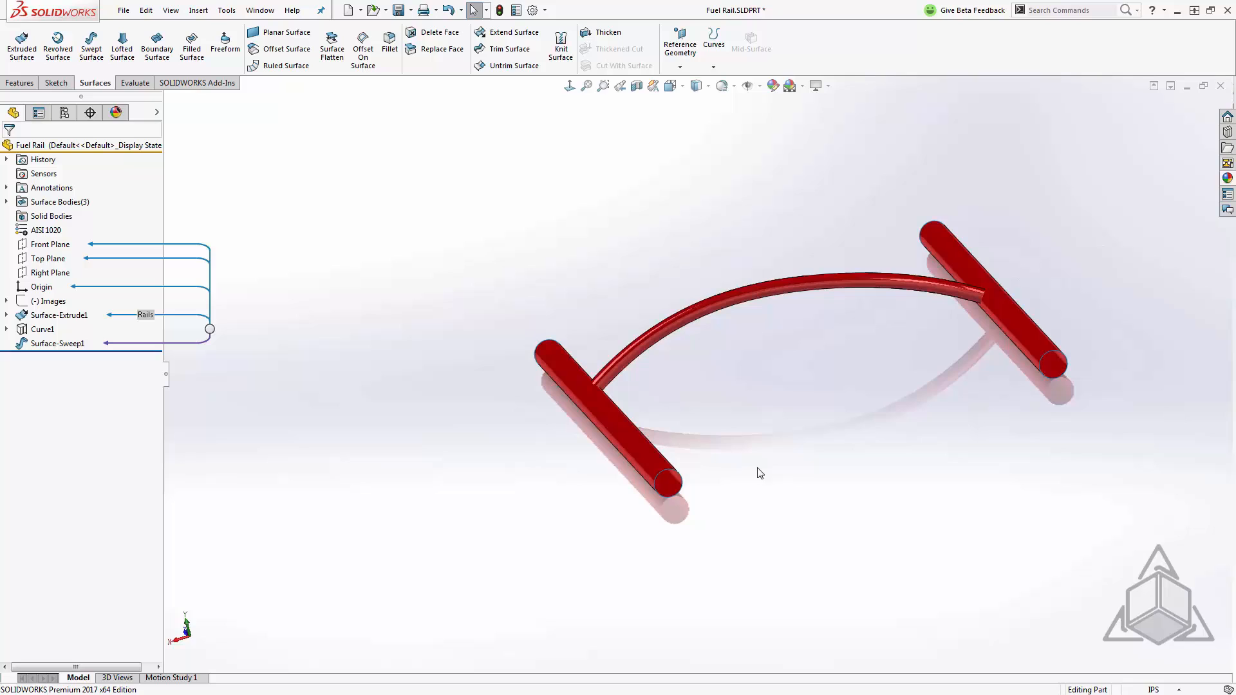
Step: Mutually trim both rail extrudes and the sweep, keeping the selected pieces as one surface body
click(509, 49)
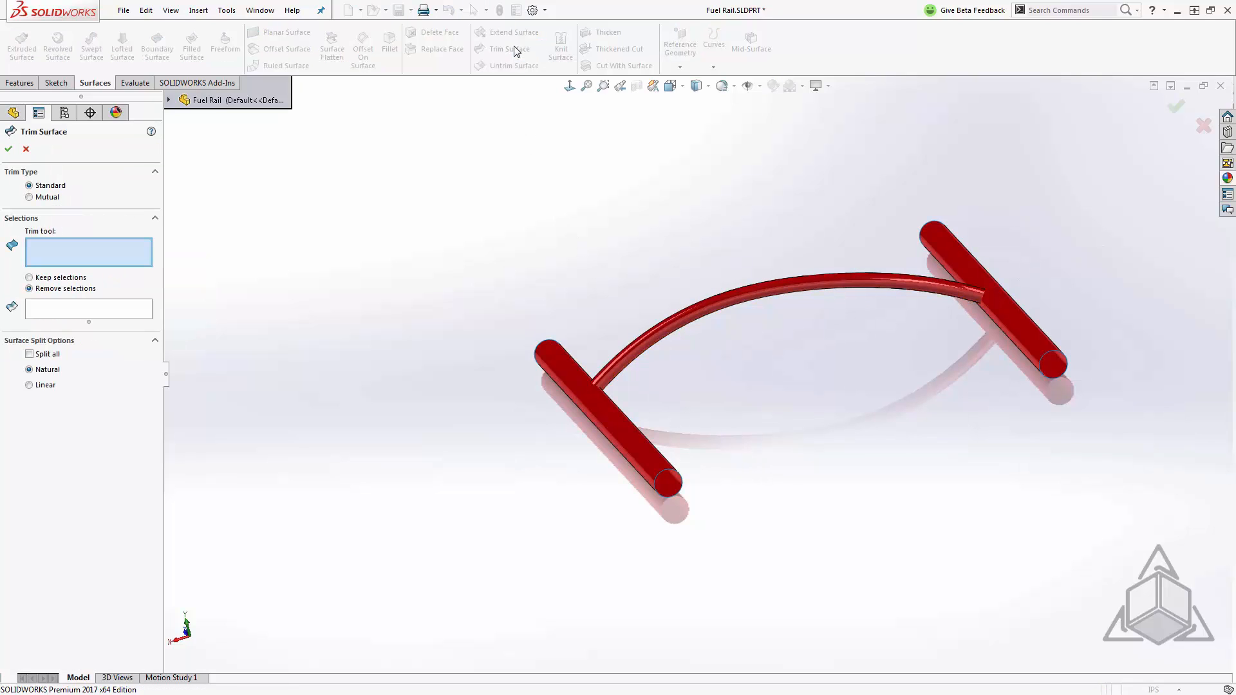
click(30, 197)
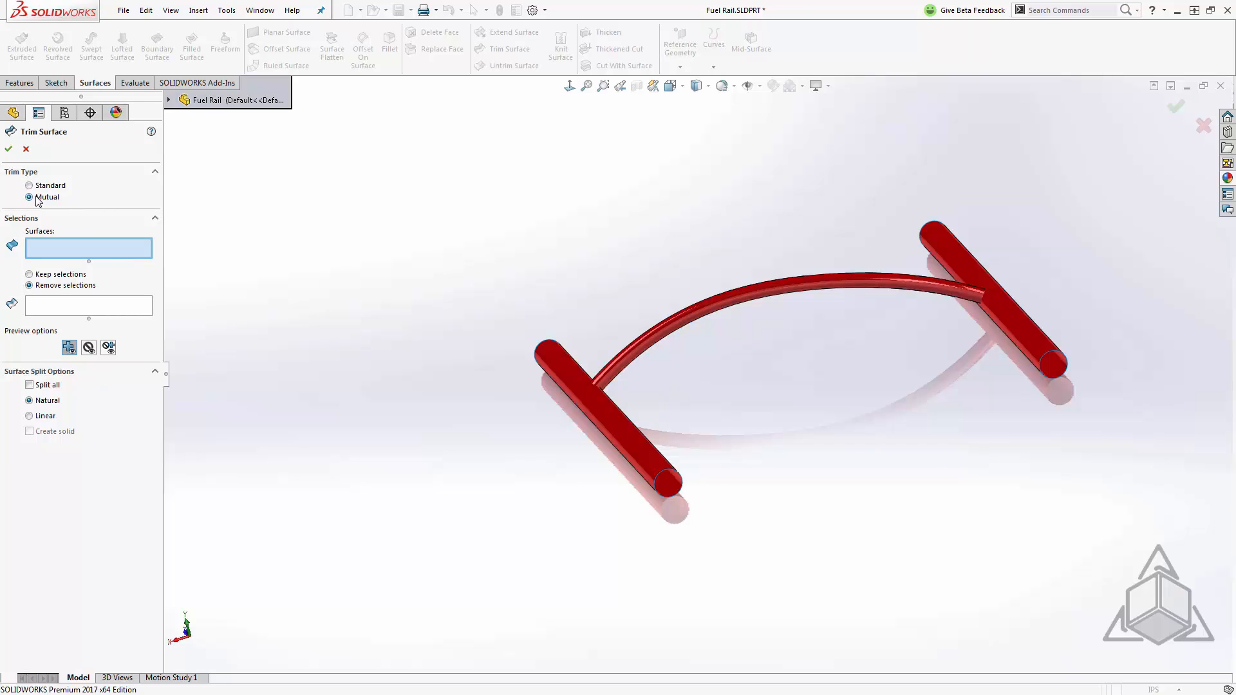
mouse_move(56, 249)
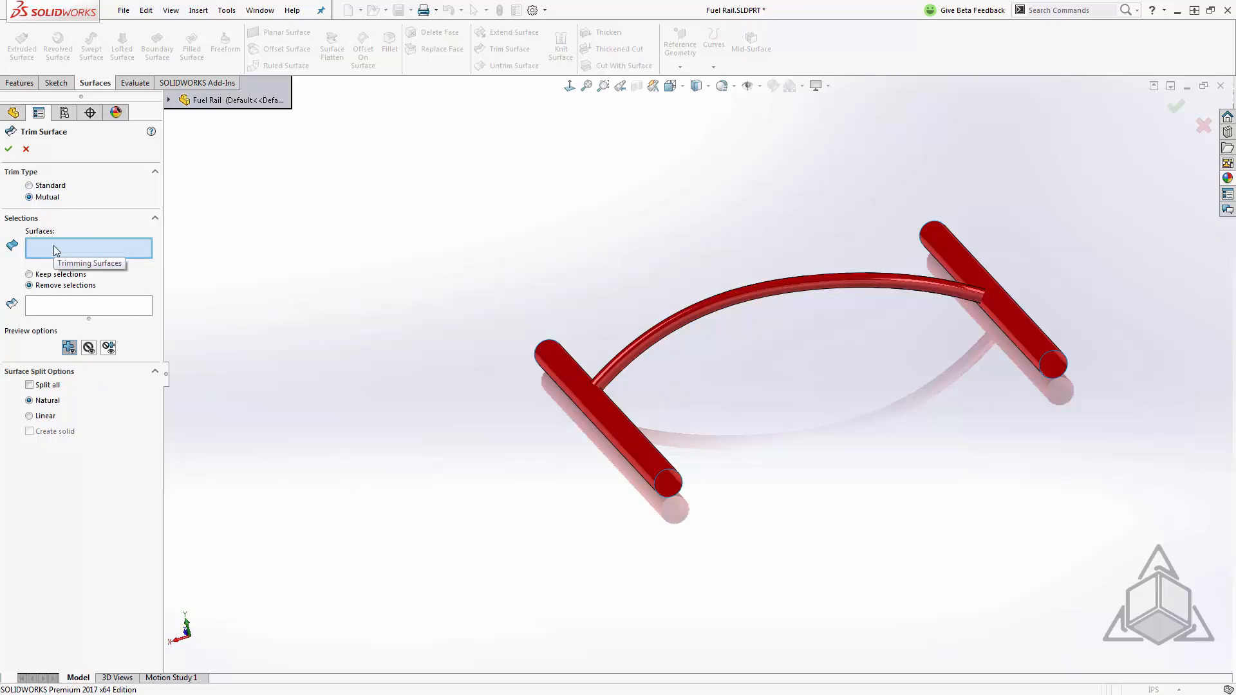
click(598, 409)
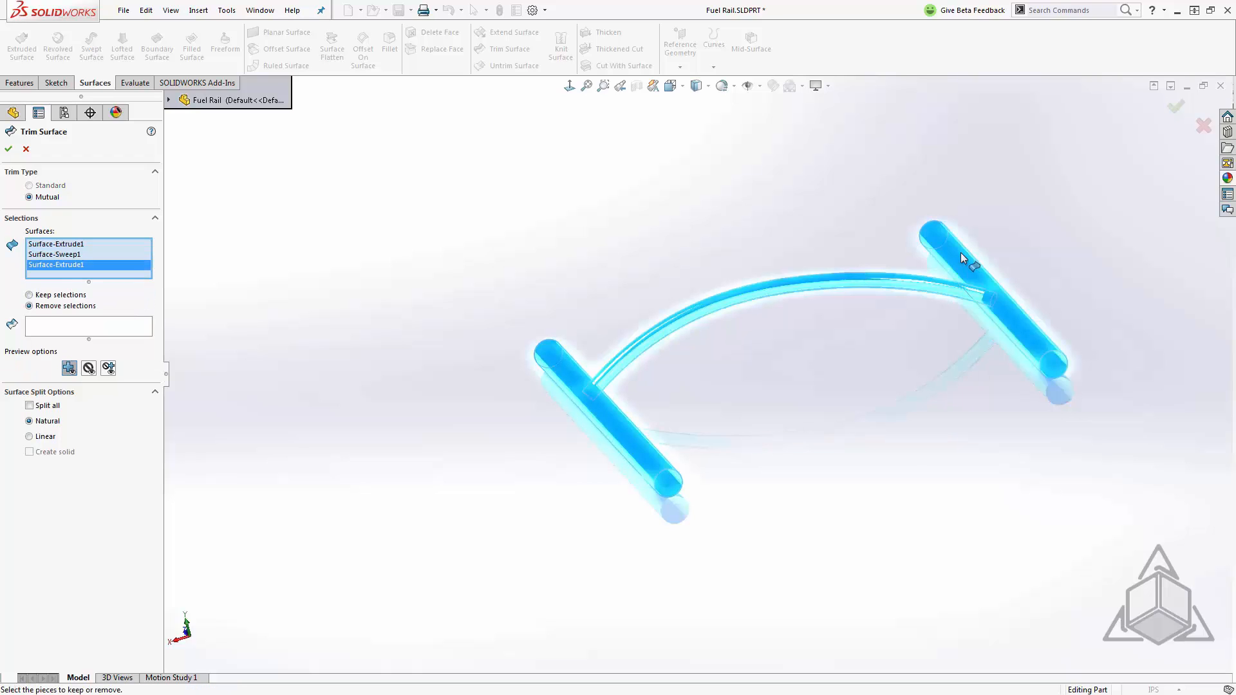
mouse_move(109, 330)
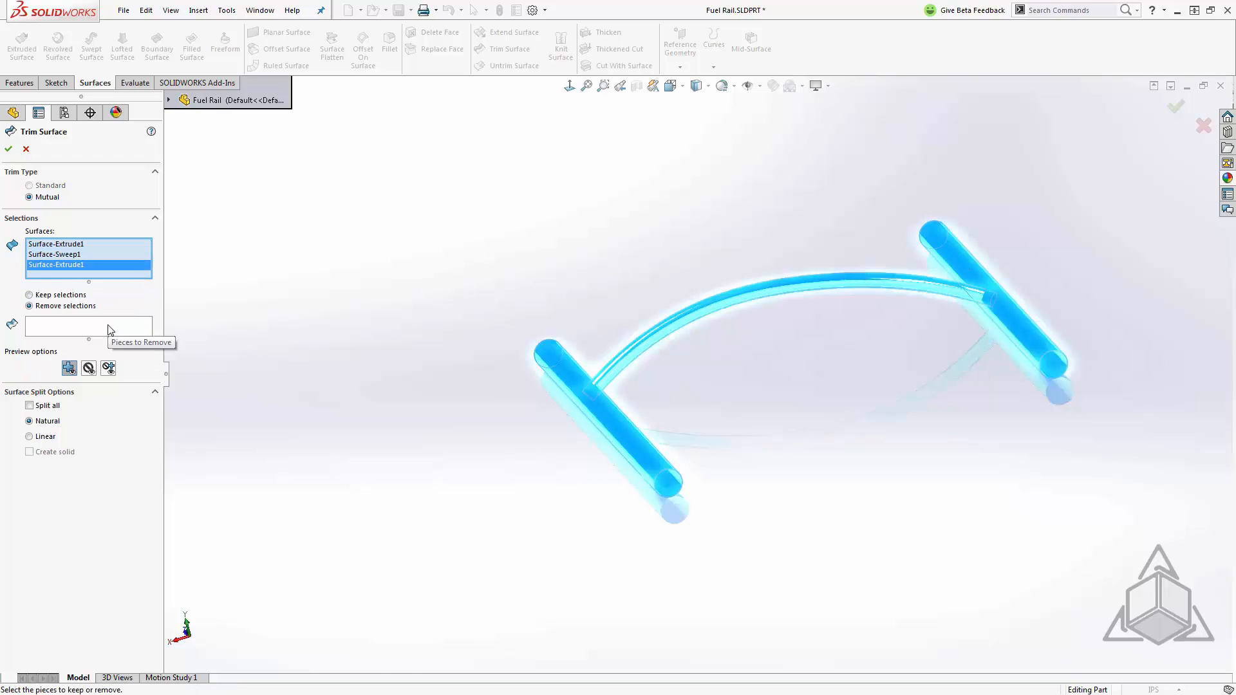
click(30, 293)
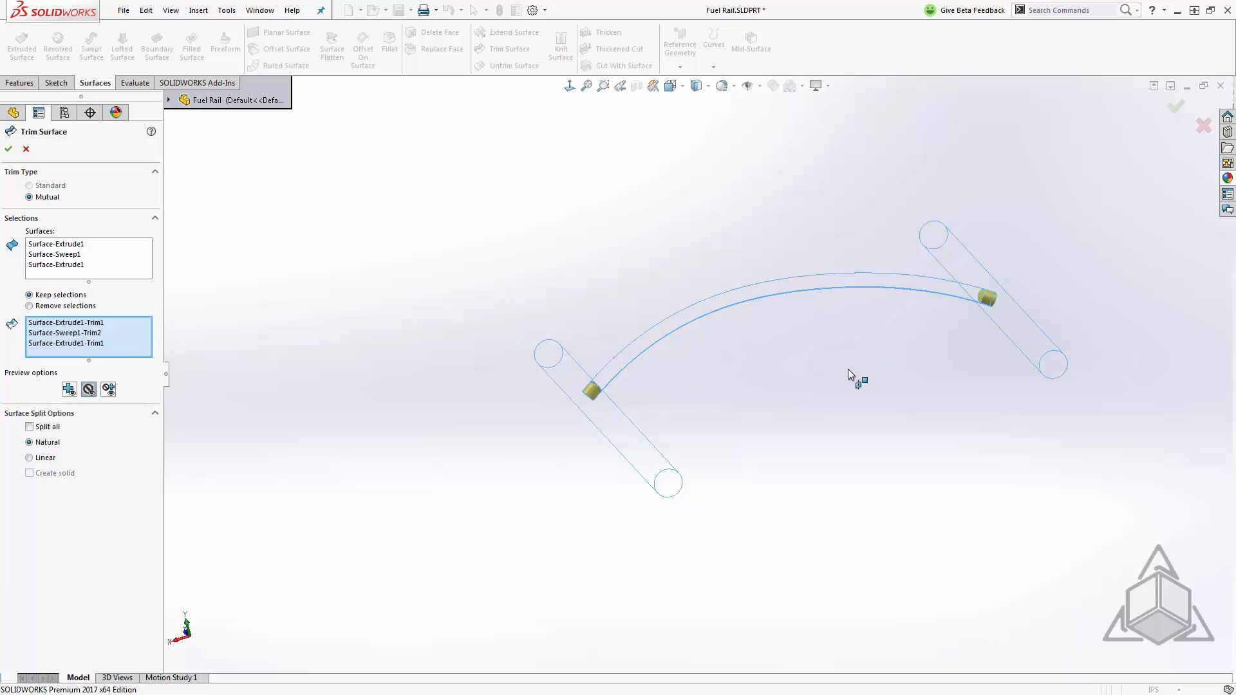
mouse_move(894, 346)
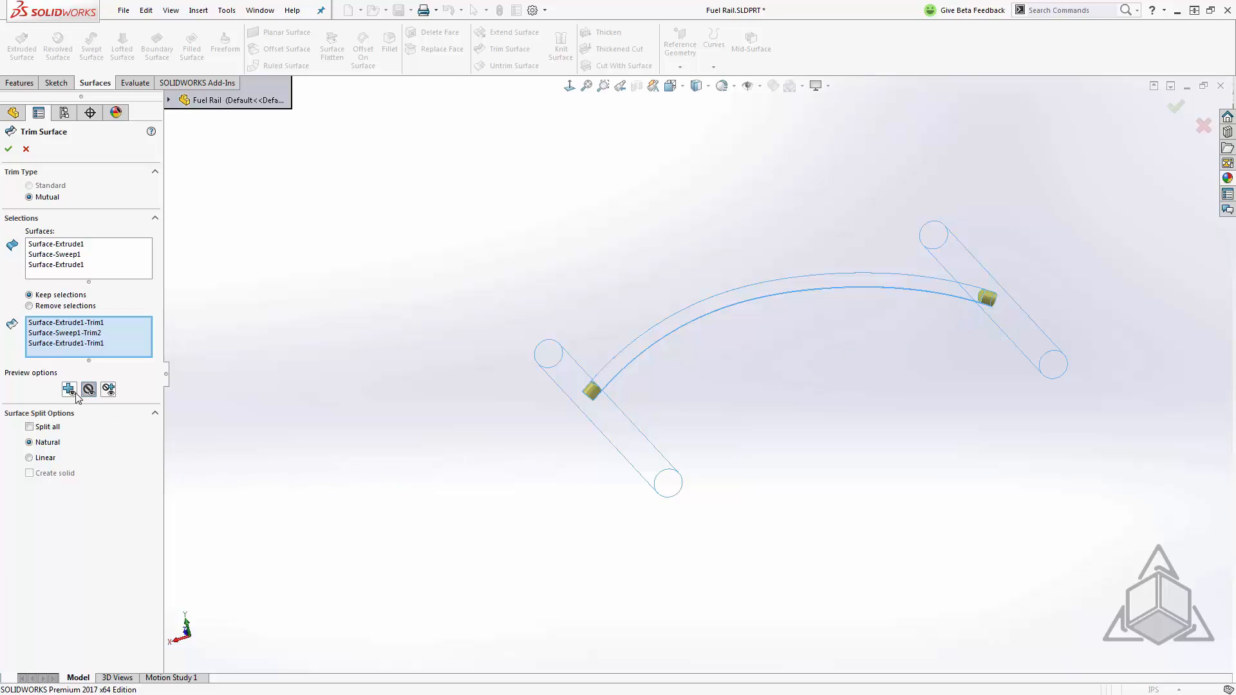
click(68, 389)
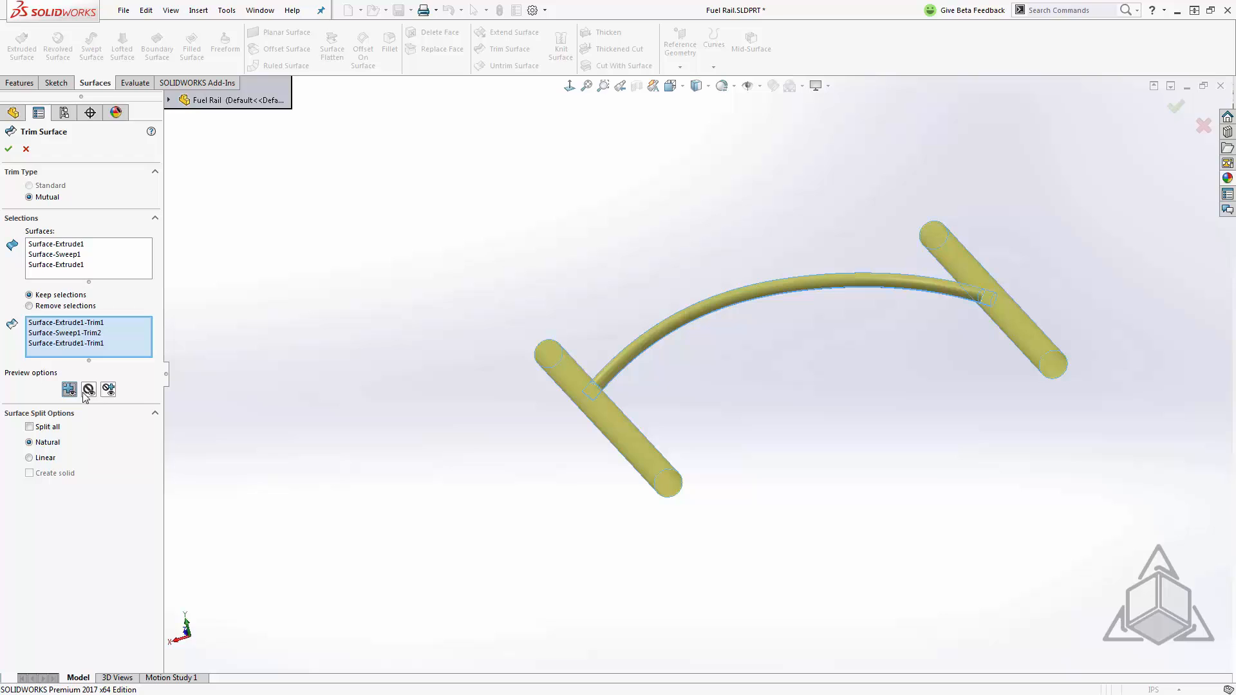
mouse_move(108, 388)
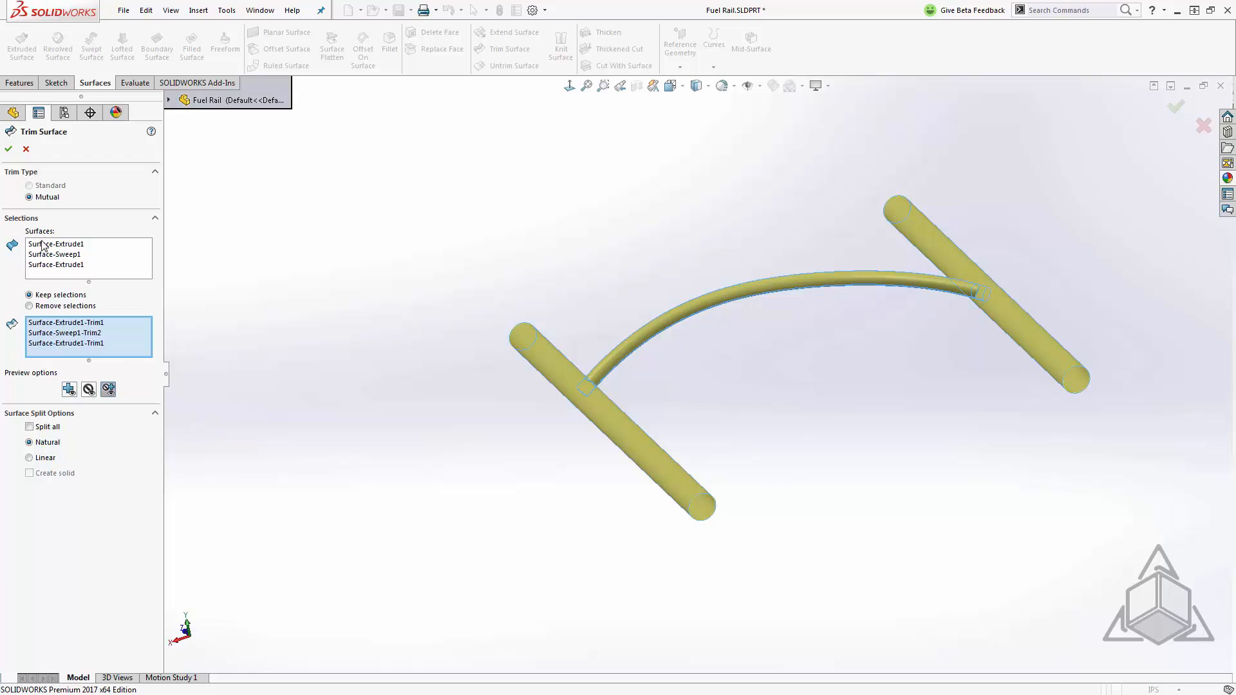
click(8, 149)
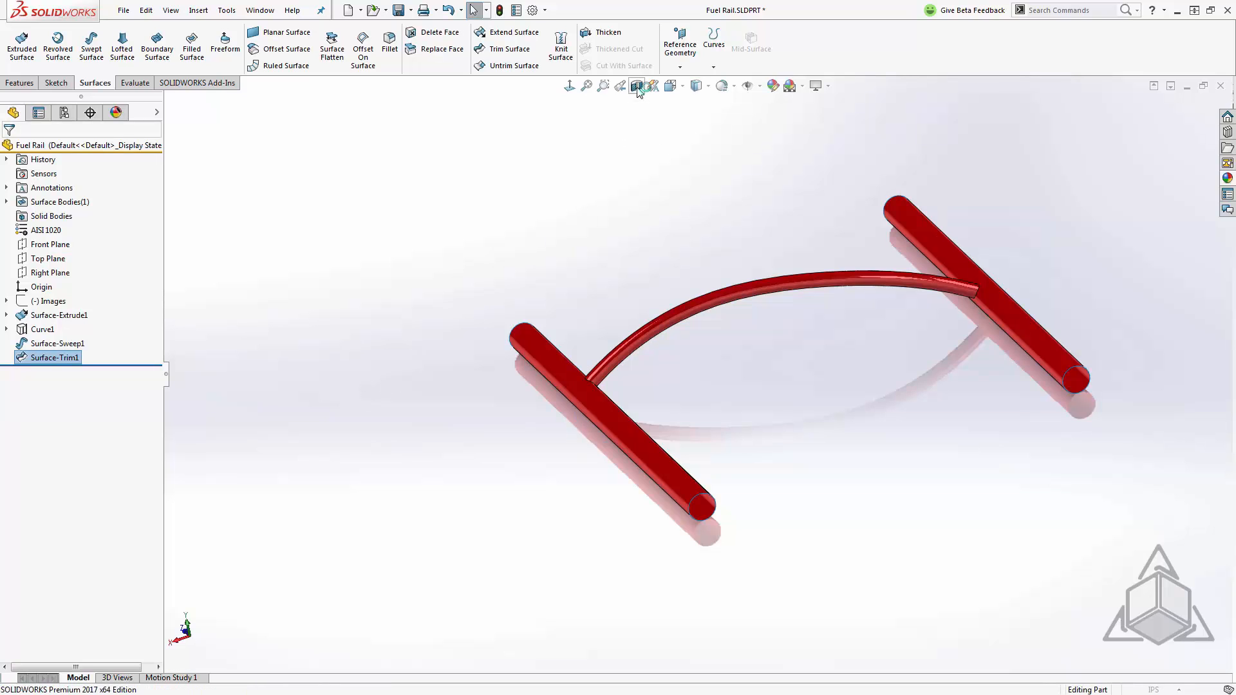
Step: Section the model through the tube junction to check the trim, then cancel the section view
click(639, 86)
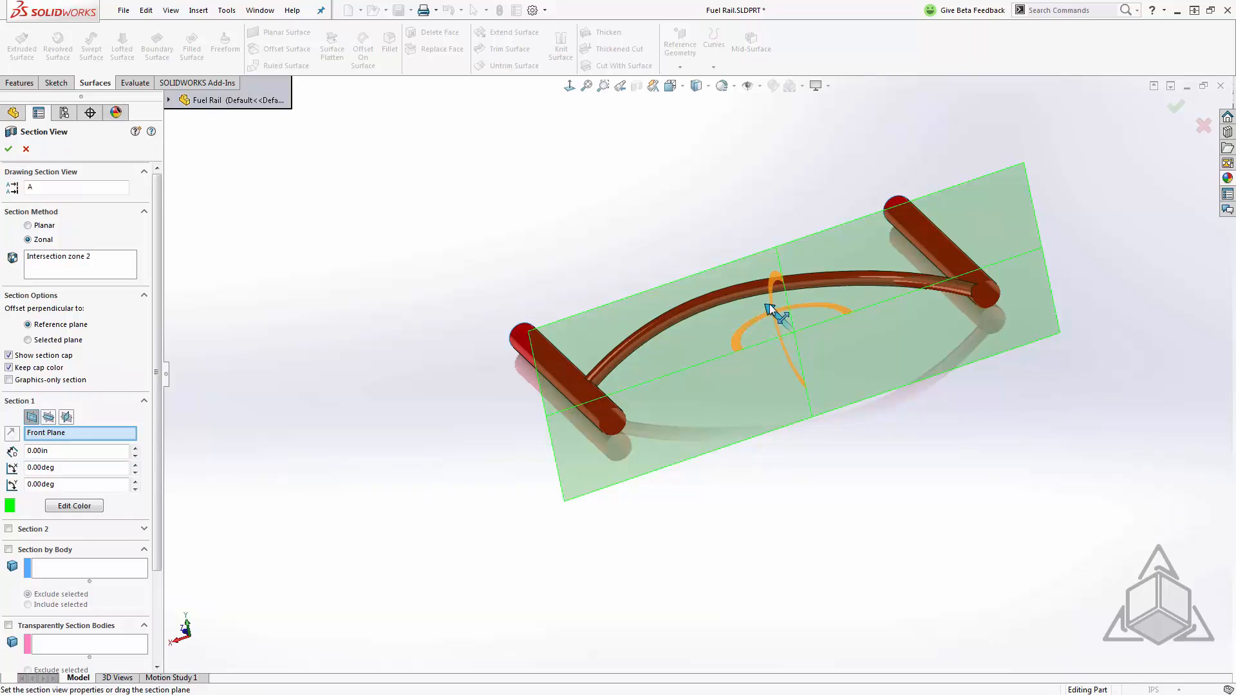
drag(776, 314, 721, 298)
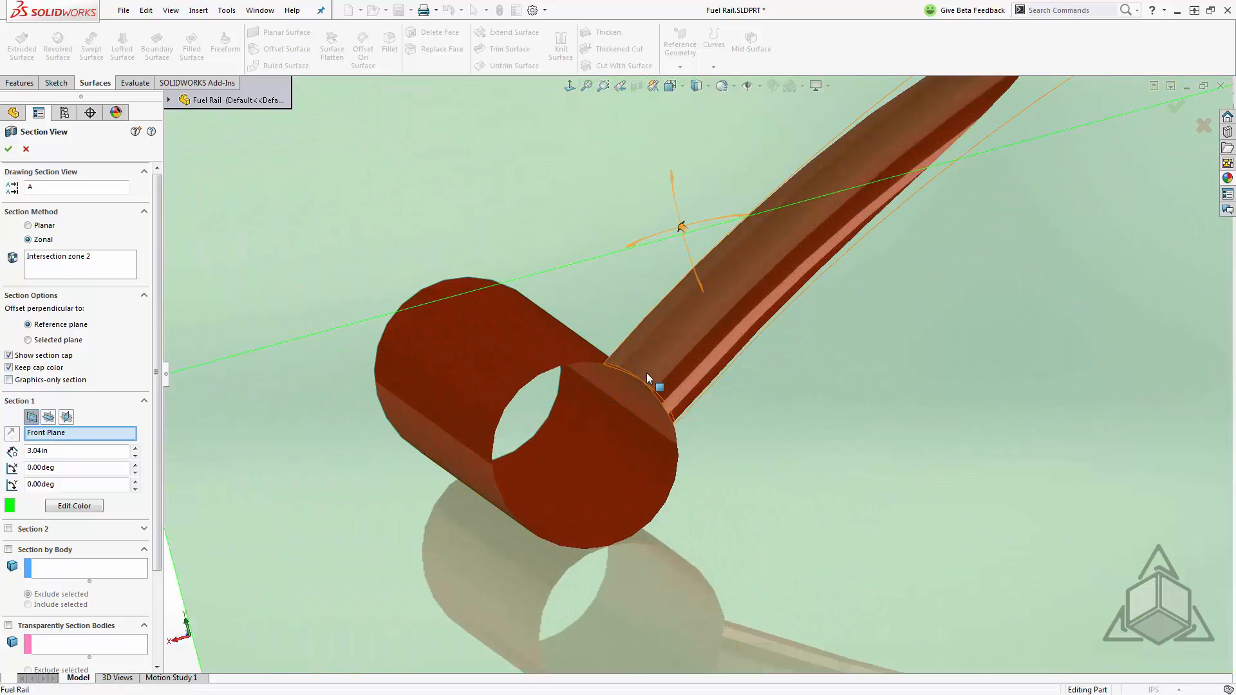
mouse_move(575, 404)
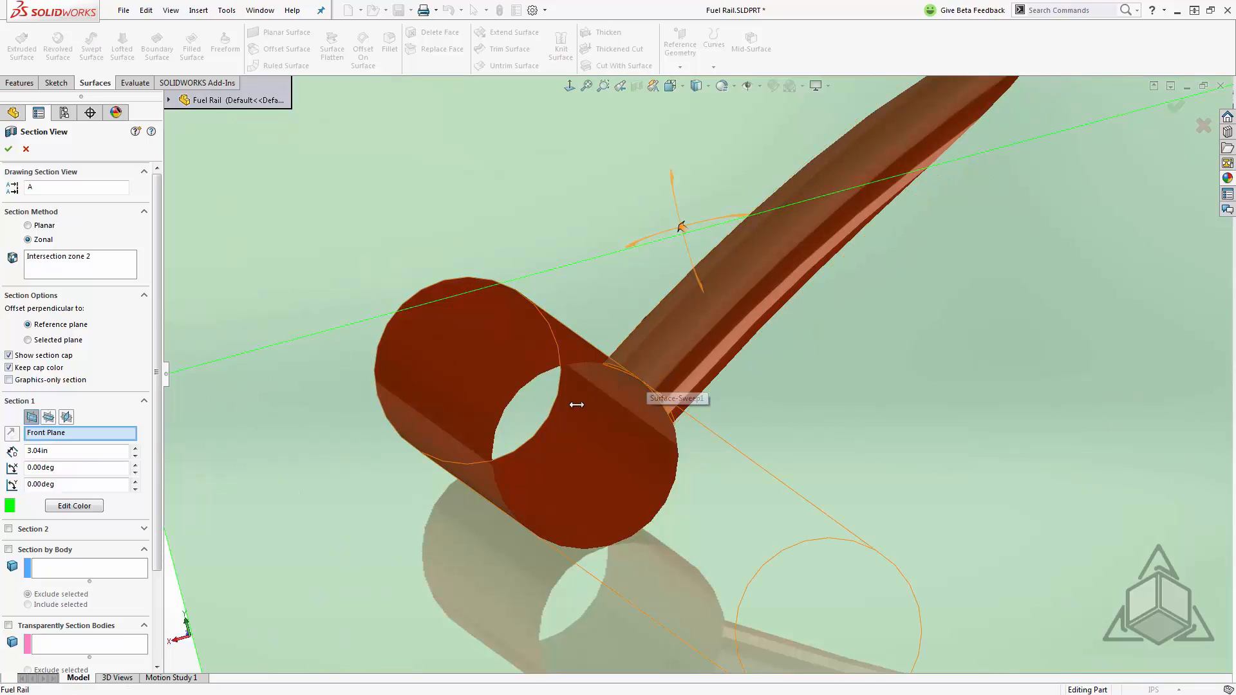
mouse_move(602, 373)
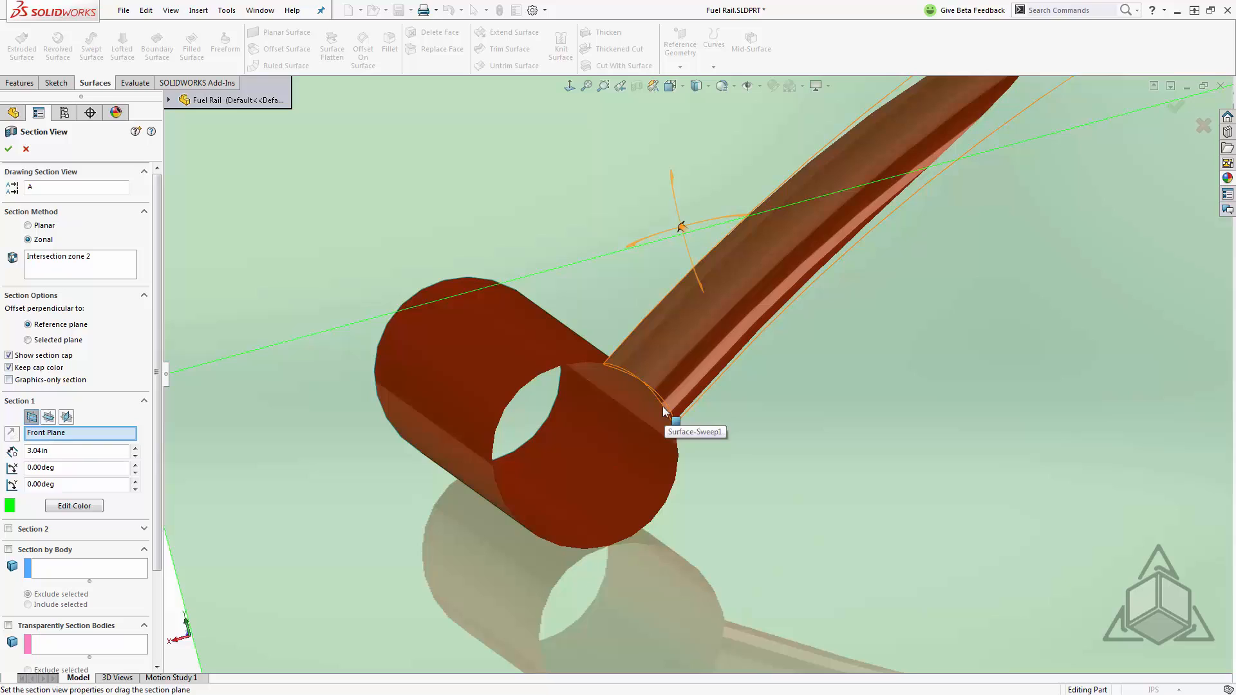
click(9, 149)
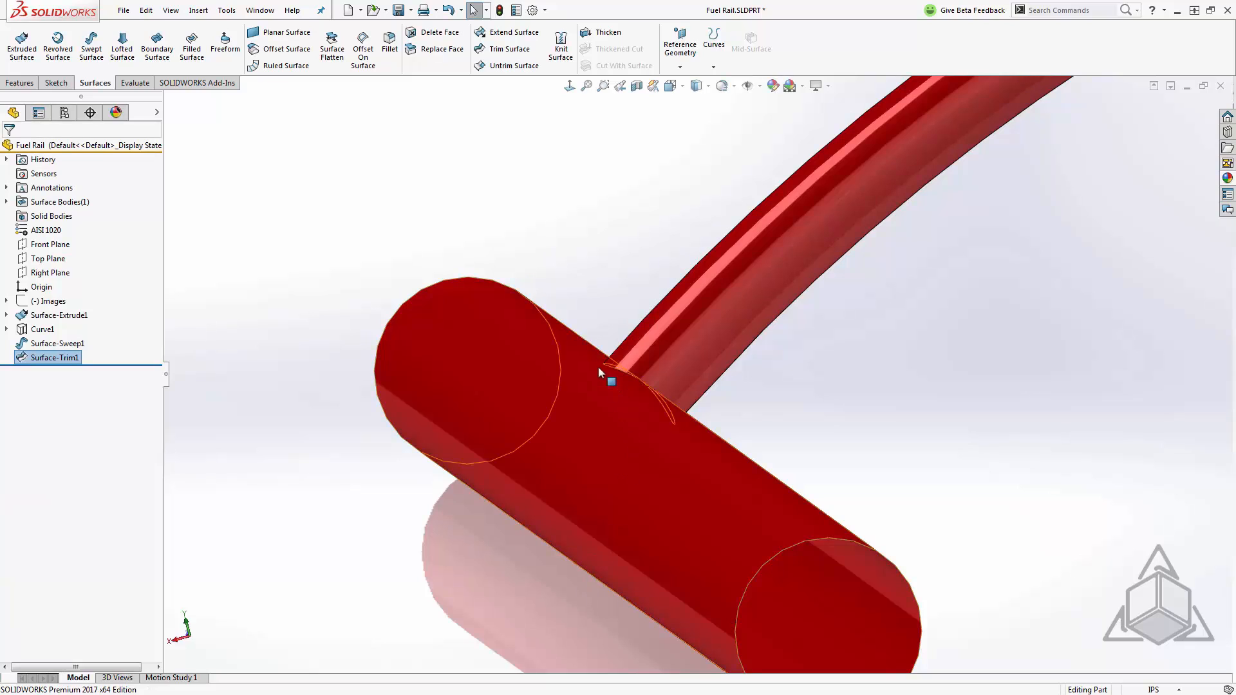
mouse_move(660, 318)
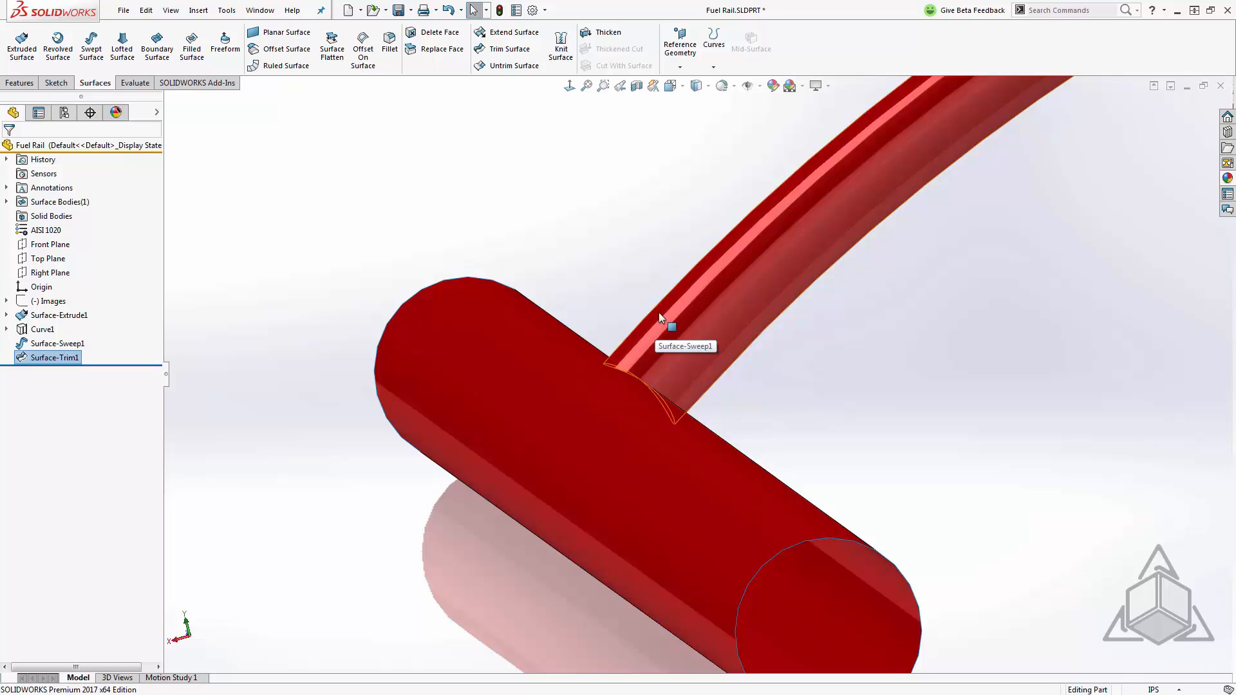
mouse_move(394, 70)
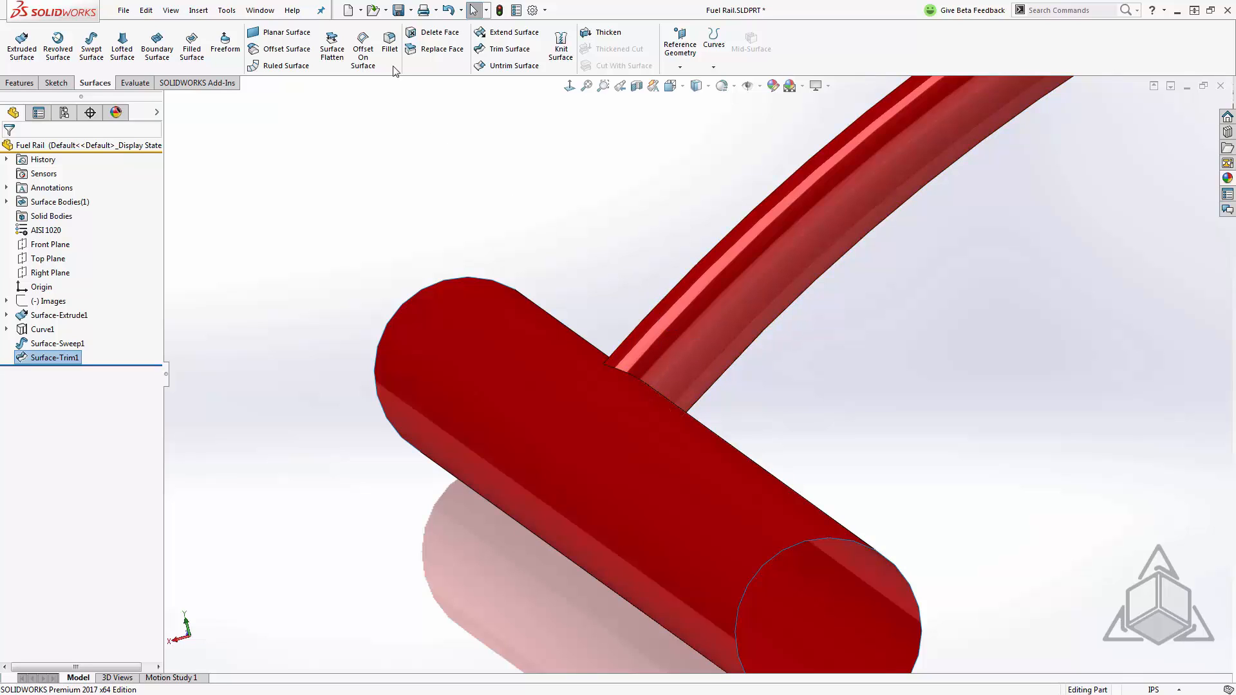
Step: Fillet both tube-to-rail junction edges at 0.25 in radius and inspect the result
click(389, 45)
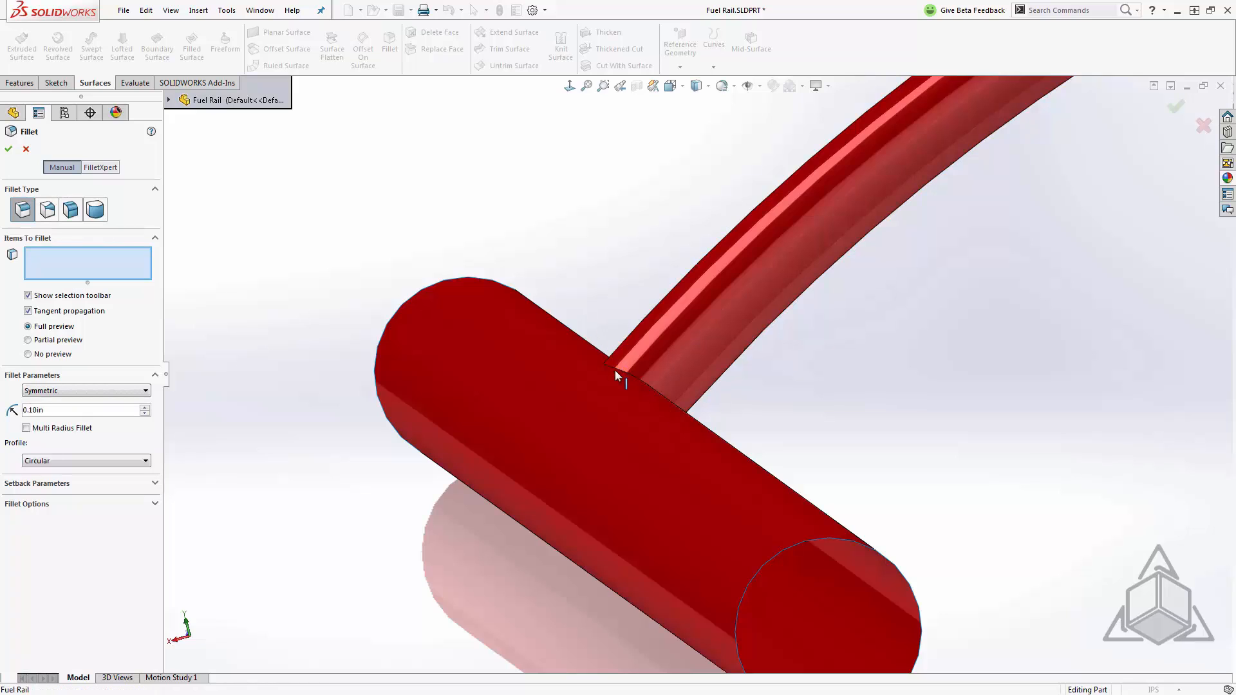
click(619, 371)
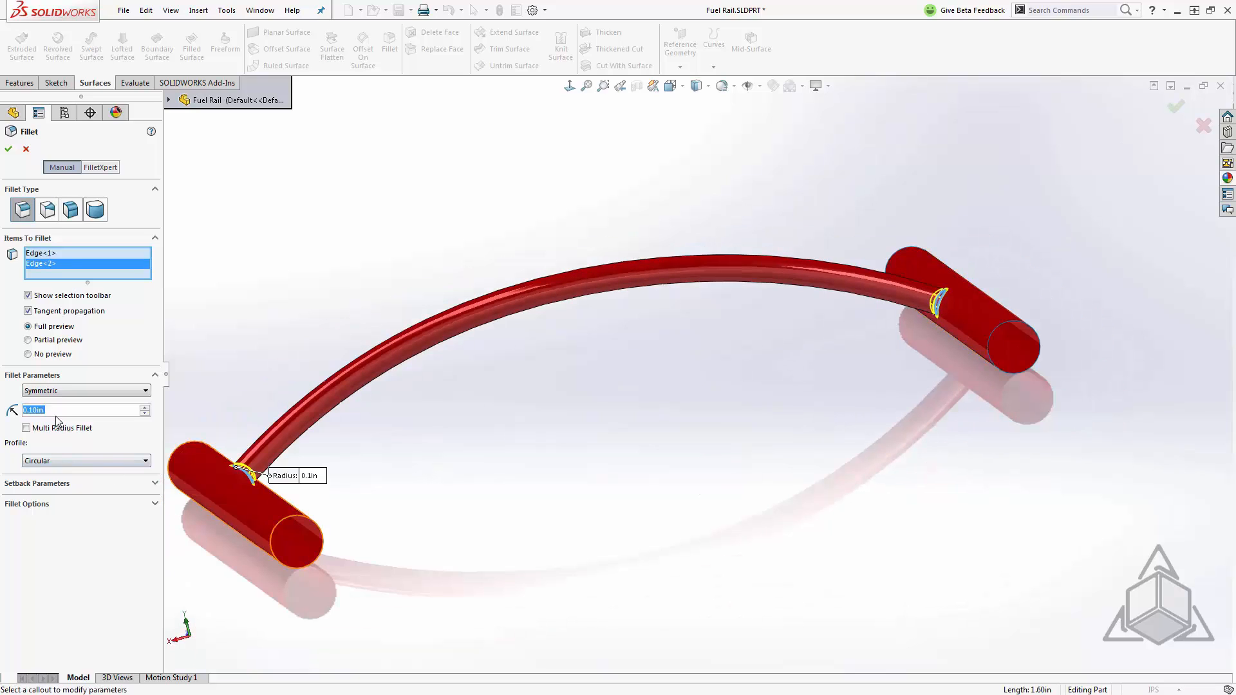
text(.25)
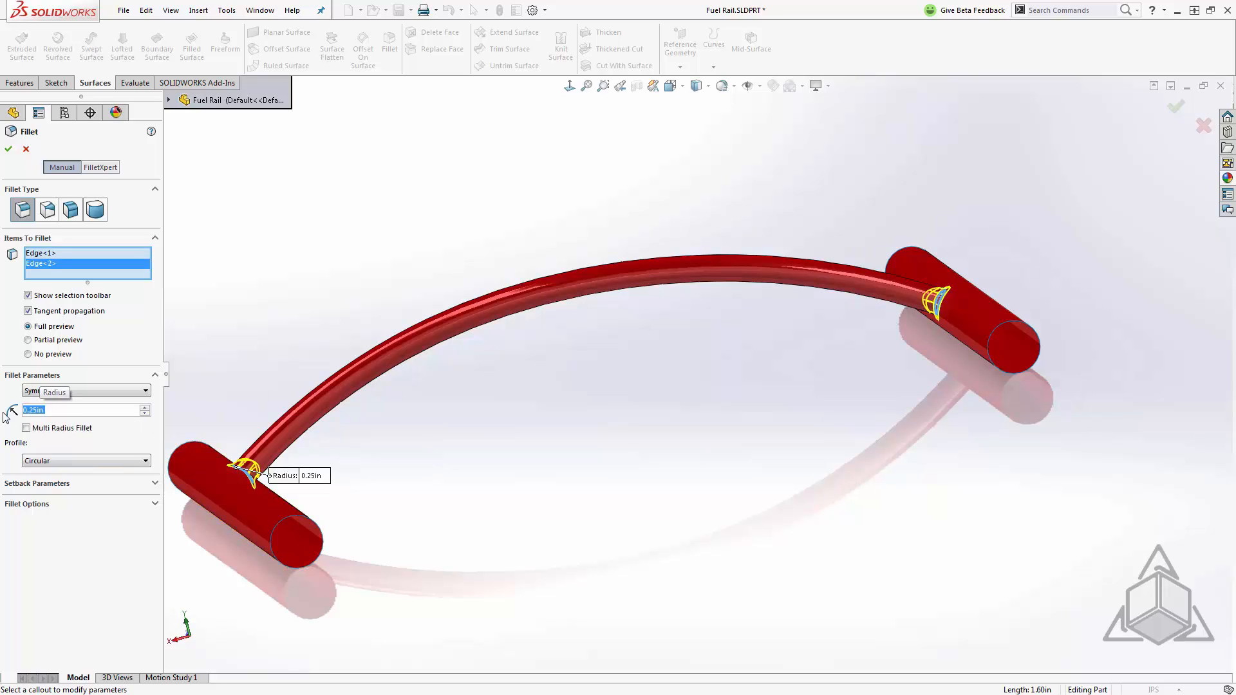
click(8, 149)
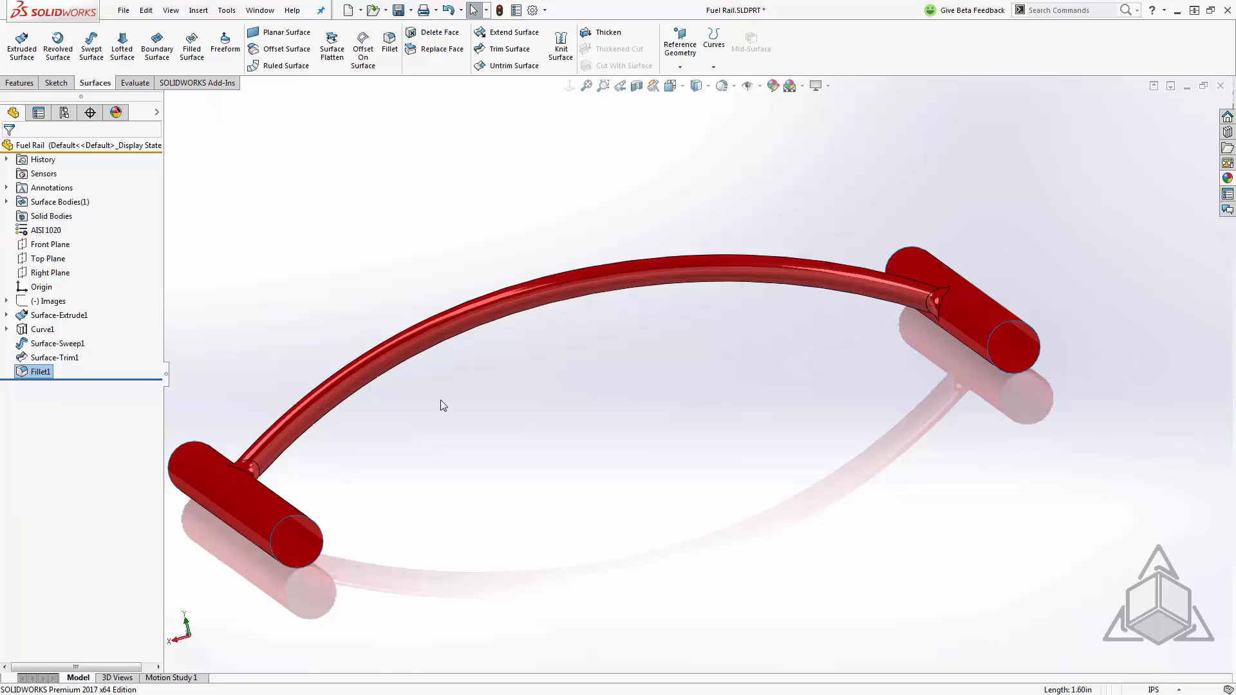
drag(441, 405, 679, 472)
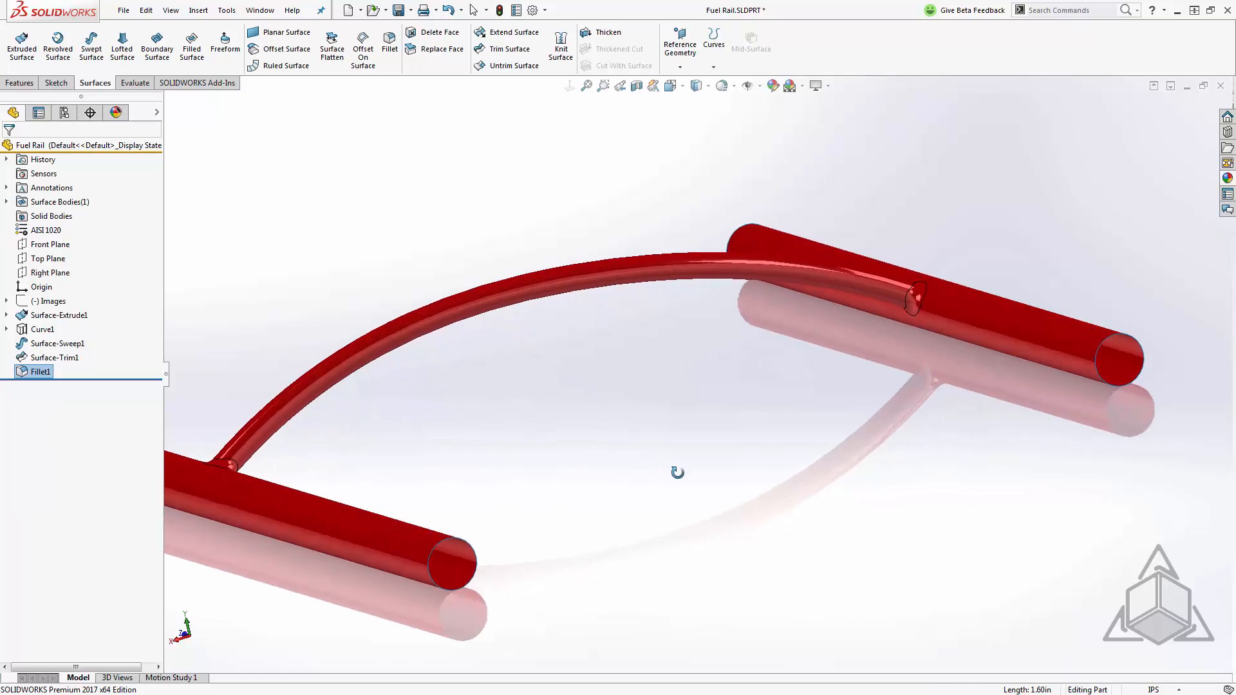
drag(678, 472, 682, 479)
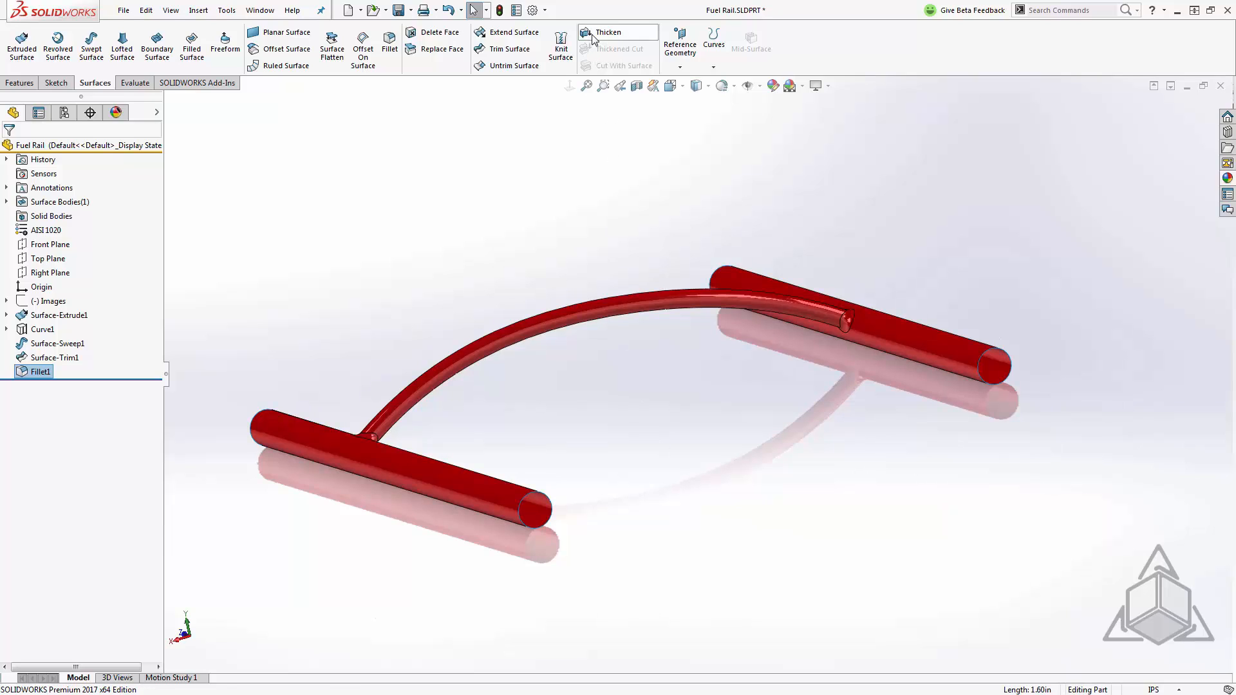
Step: Thicken the Fillet1 surface to a 0.10 in wall, making one solid body
click(606, 32)
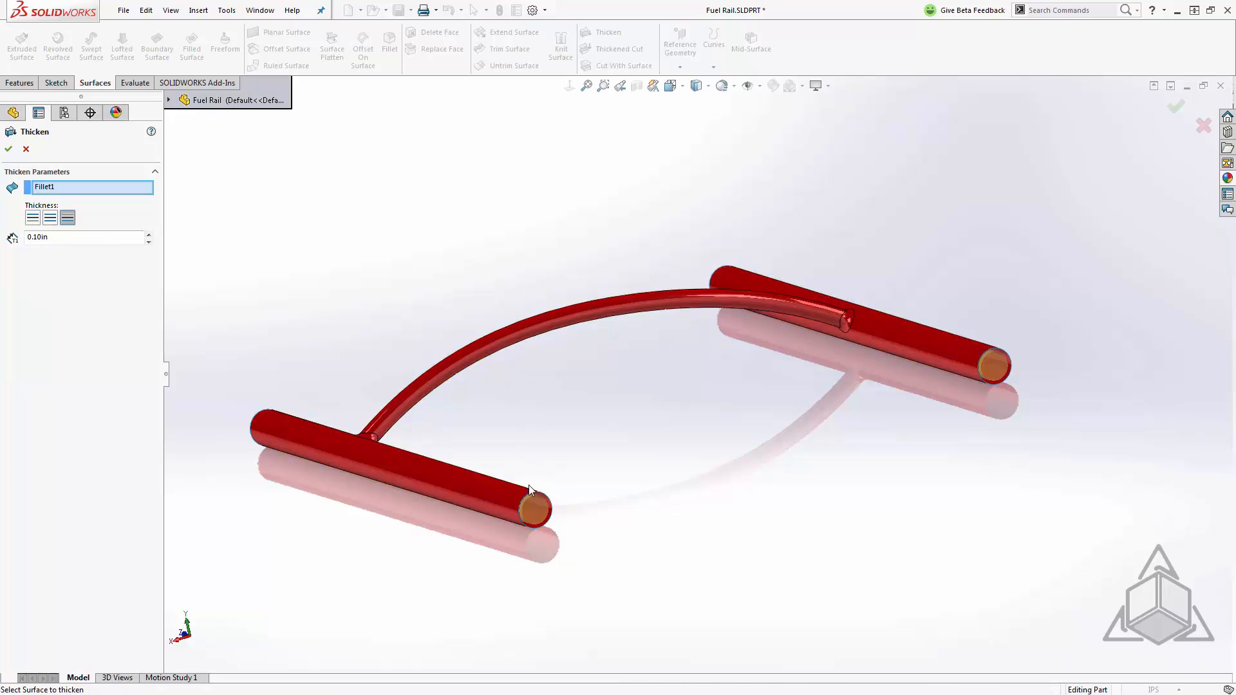
mouse_move(301, 465)
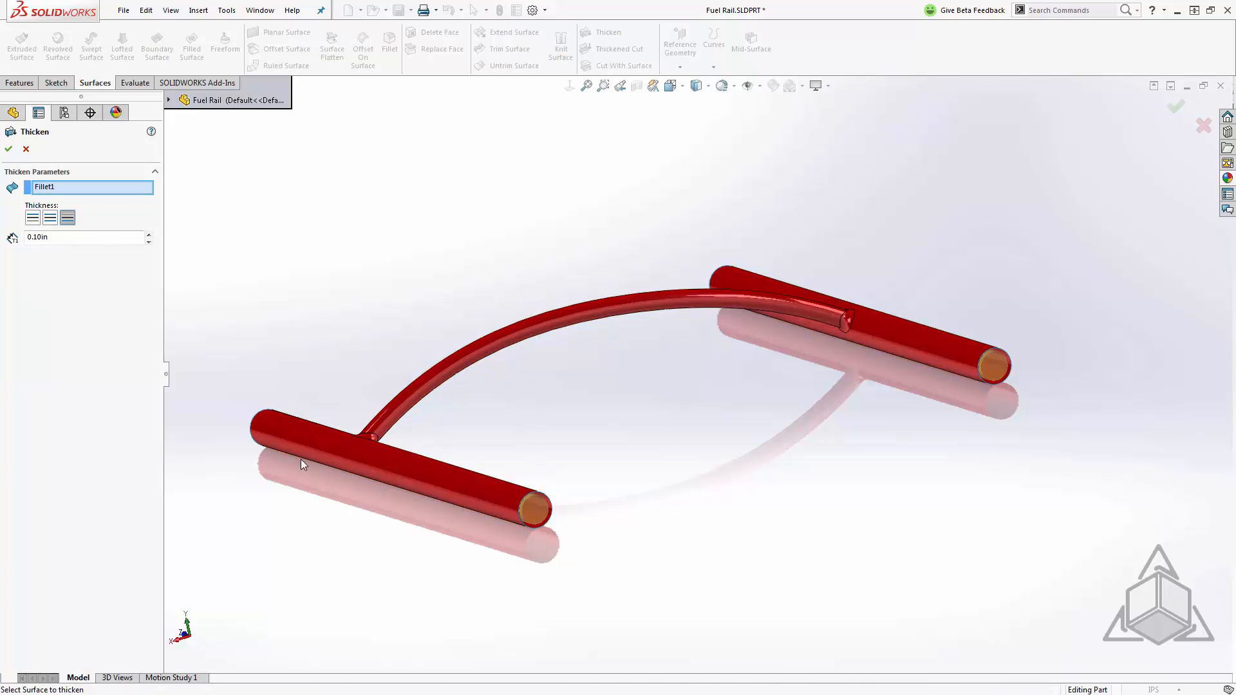
mouse_move(67, 219)
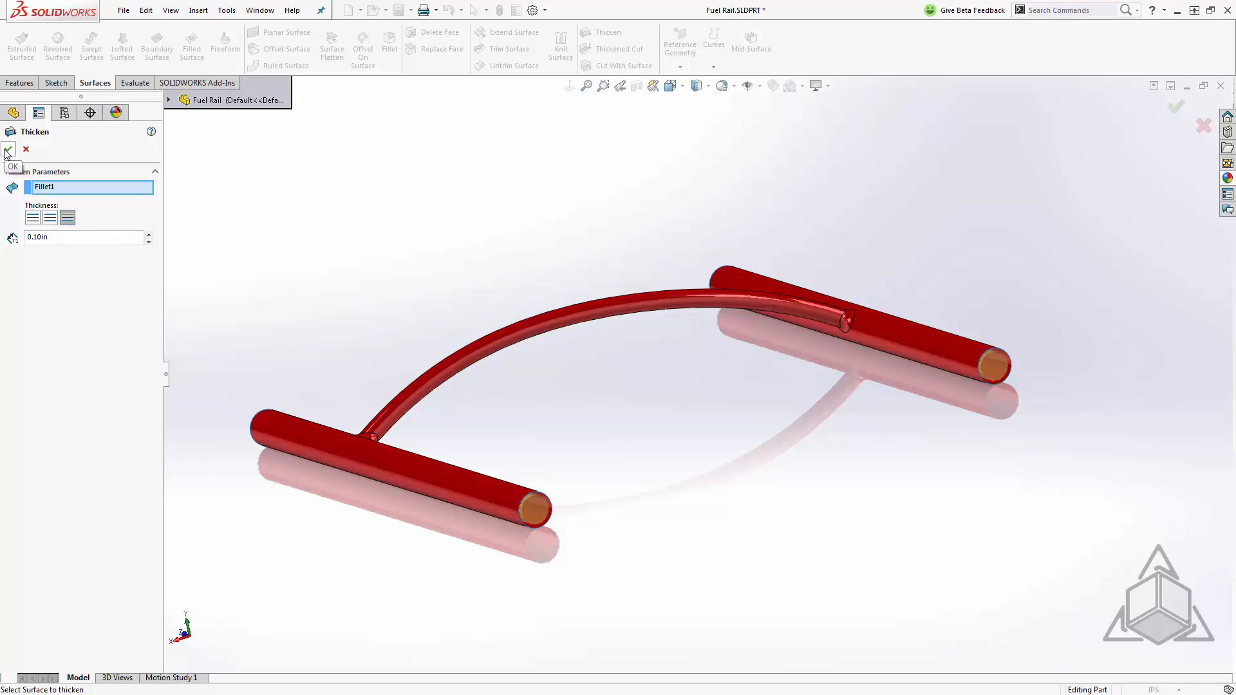
click(9, 150)
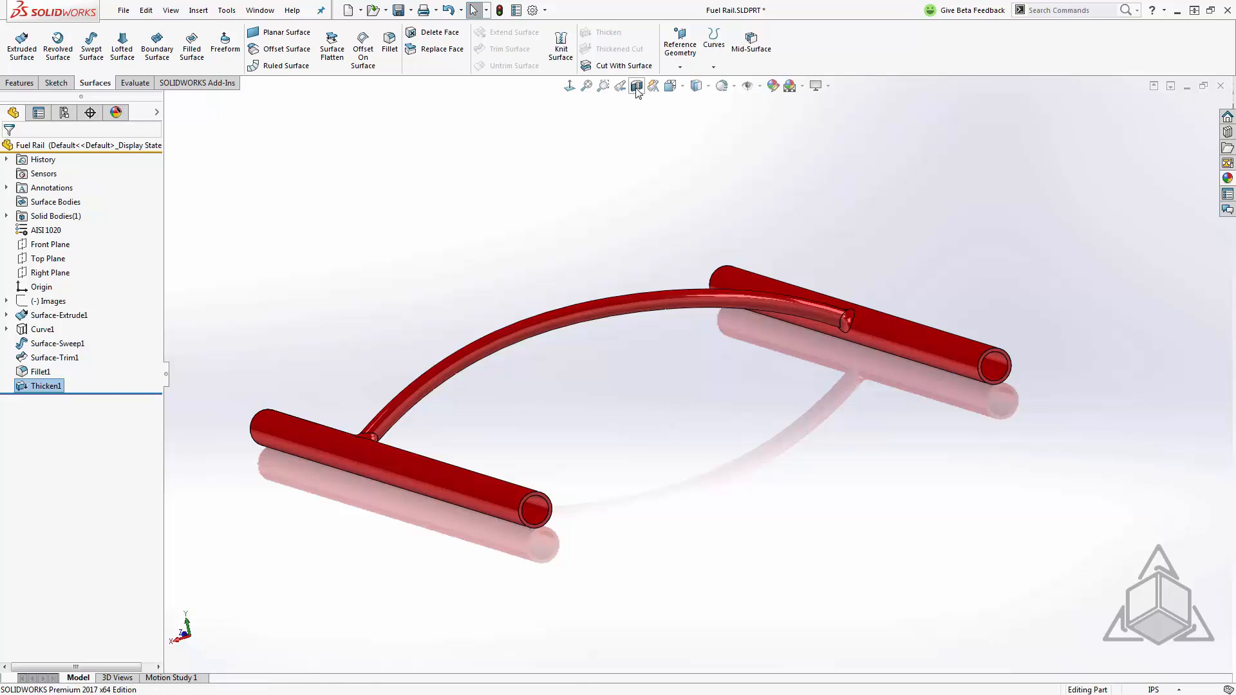
click(636, 86)
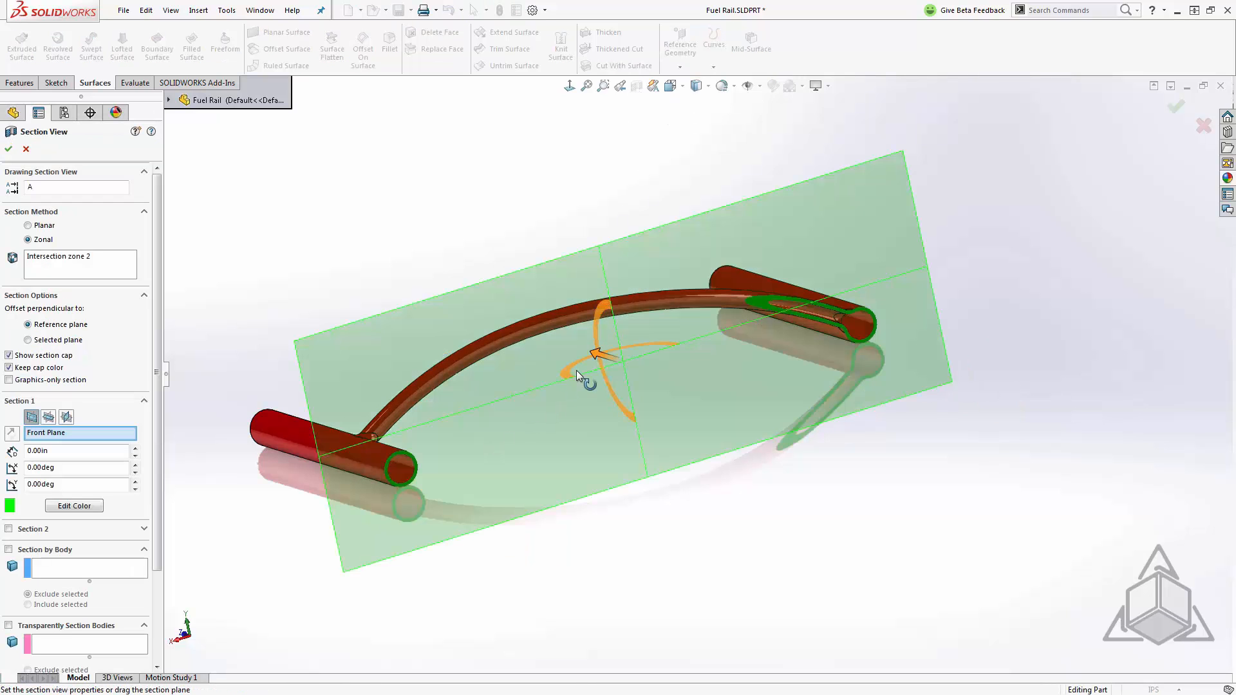
drag(595, 356, 556, 338)
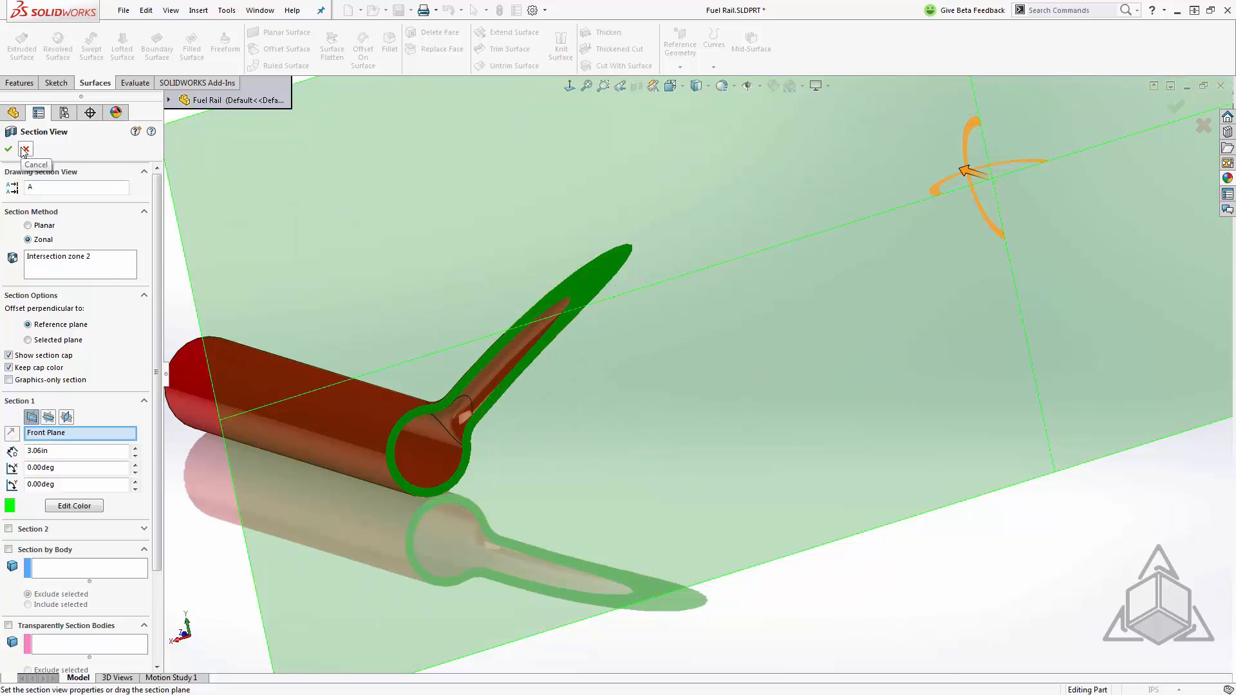
click(24, 150)
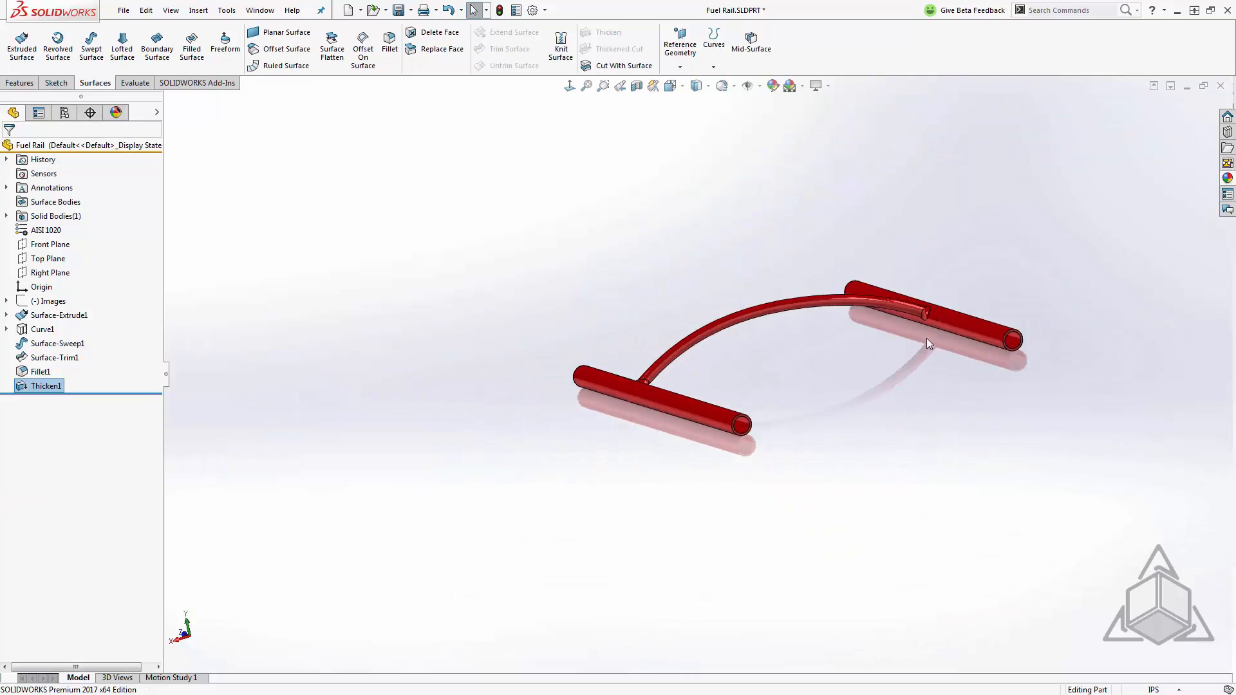
Step: Rotate the rail upright so both open ends are visible
drag(925, 342, 832, 390)
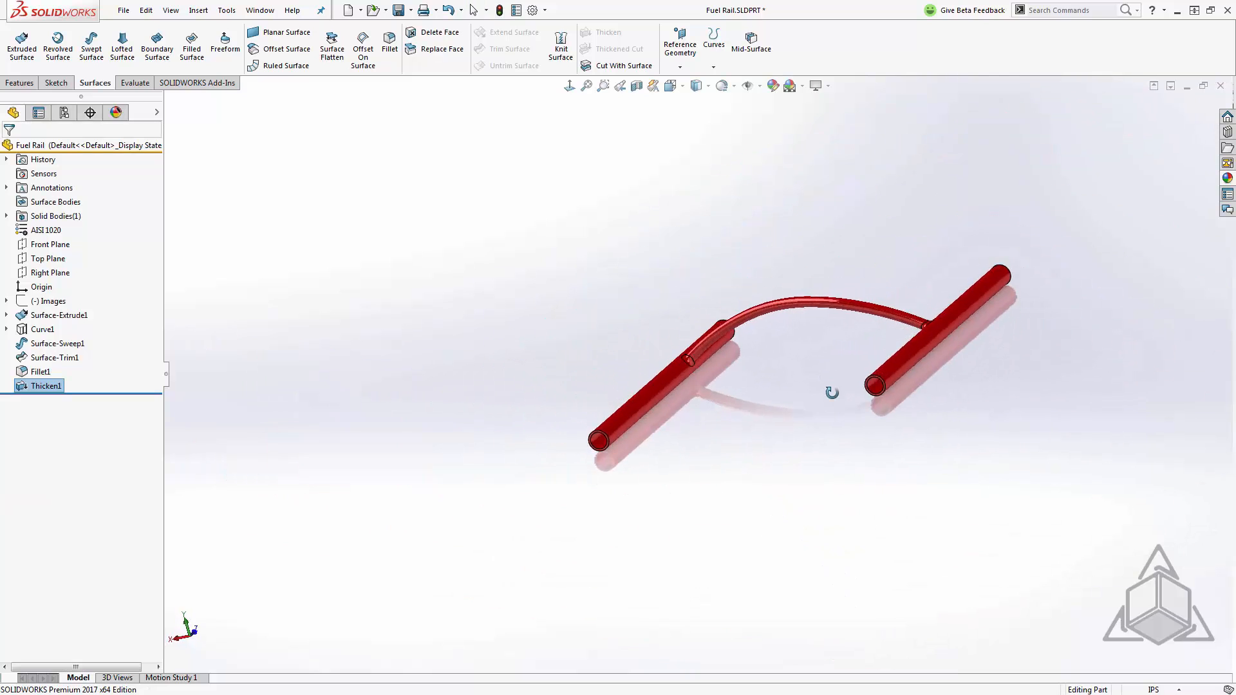
drag(831, 391, 875, 367)
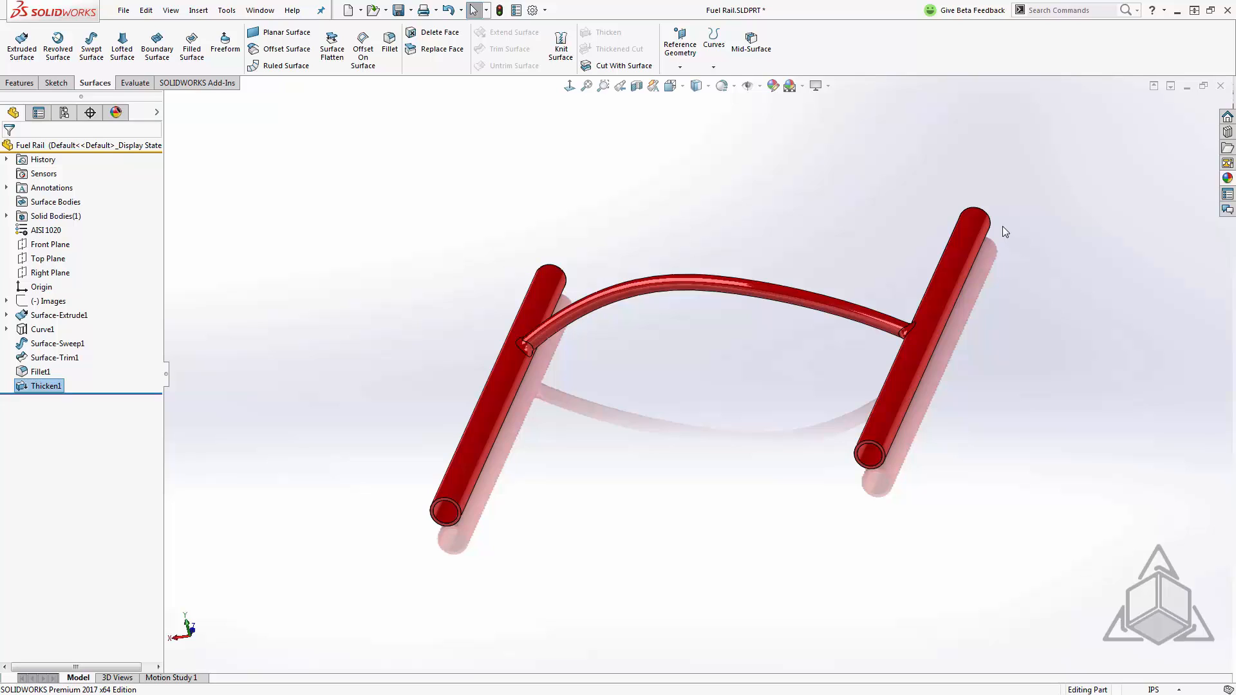
mouse_move(678, 44)
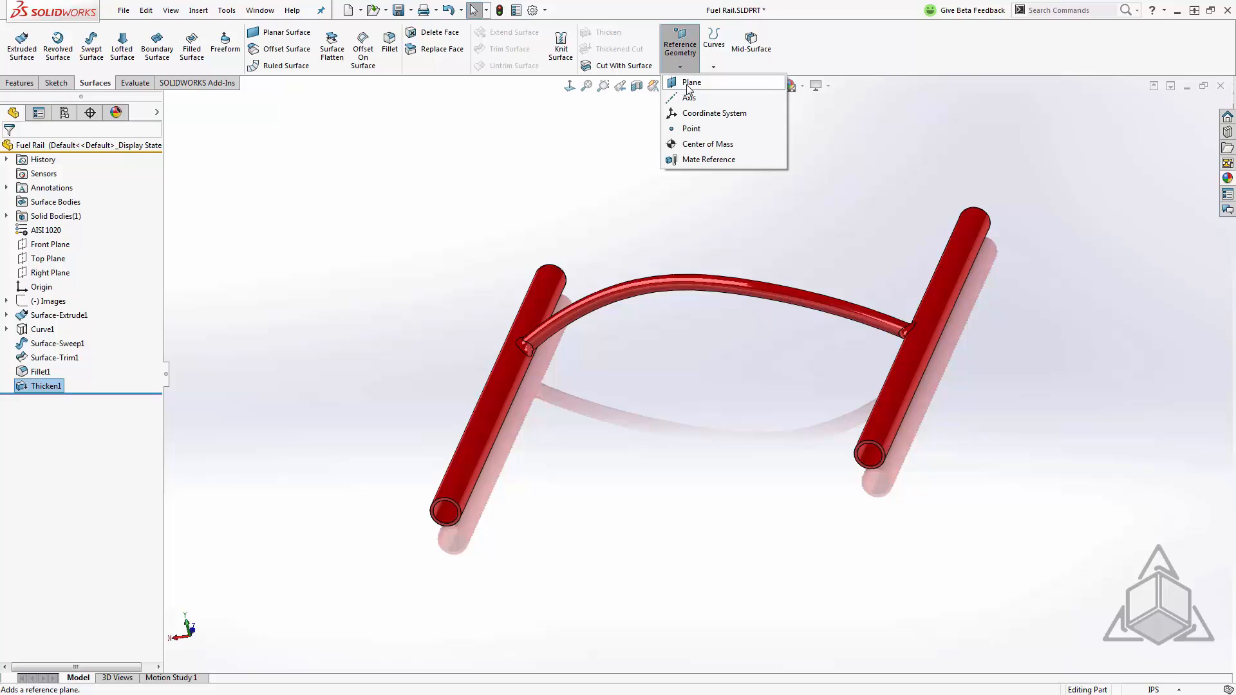
Step: Create reference planes at 0 in offset on the open end faces of the rails
click(690, 83)
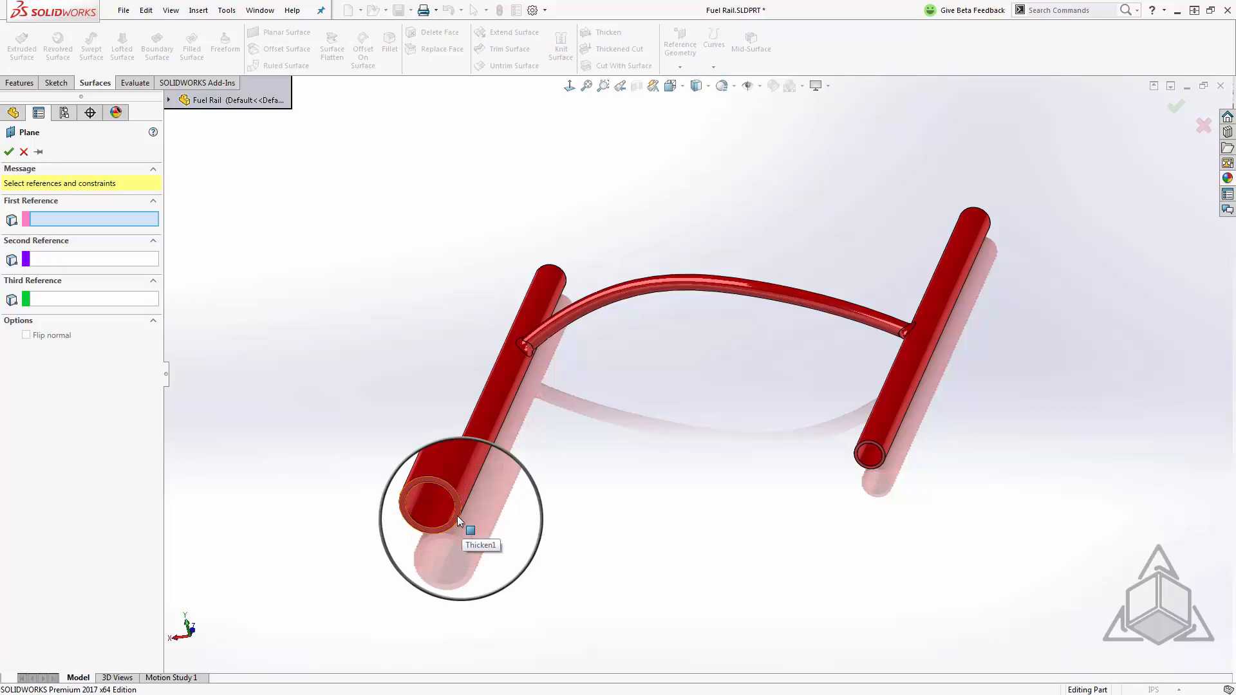
click(442, 512)
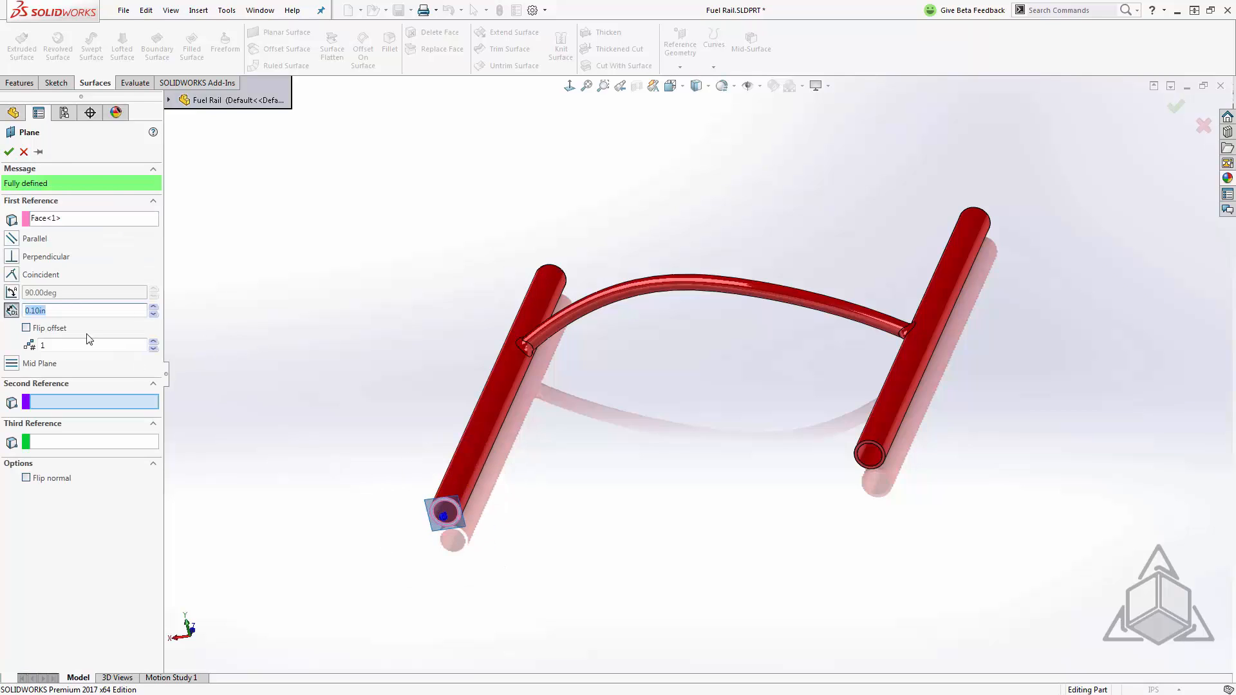
text(0)
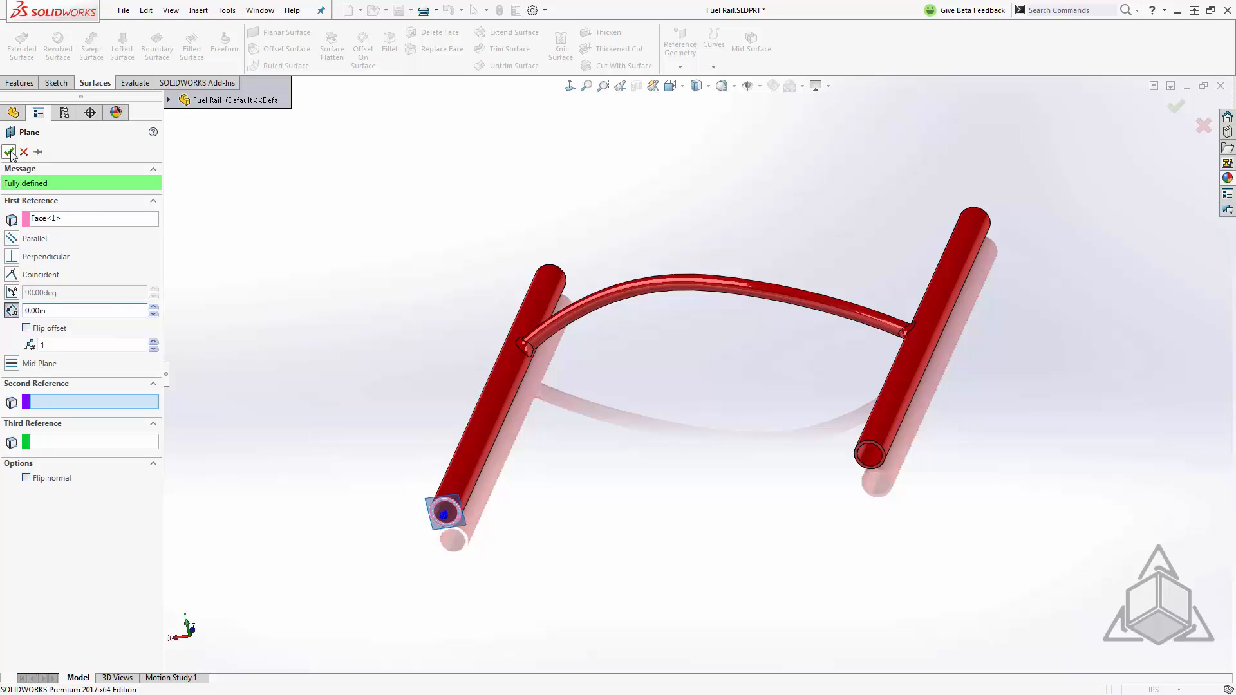
click(12, 152)
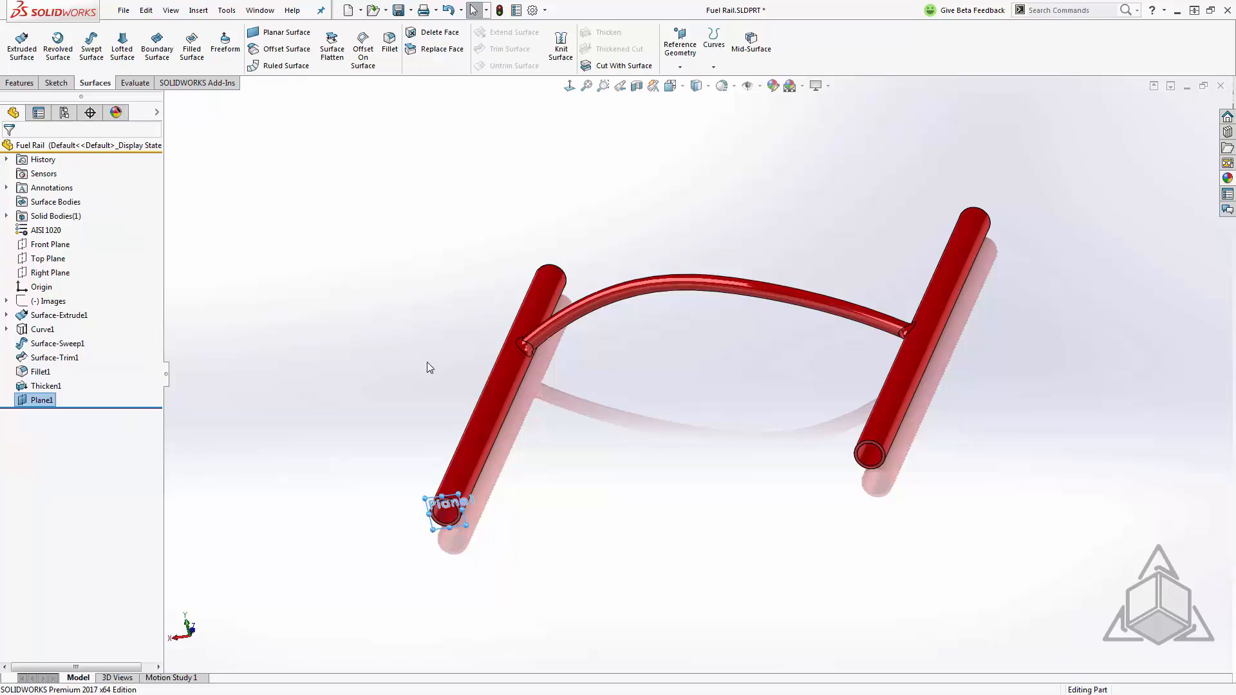
drag(430, 367, 680, 449)
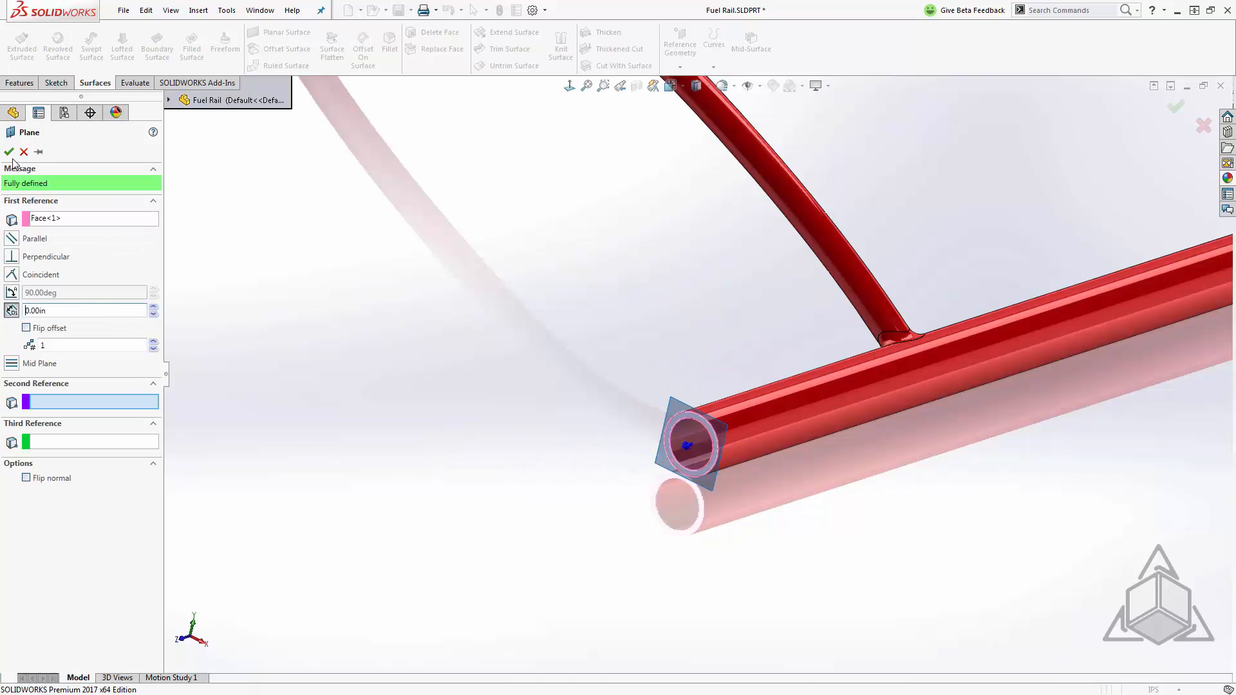
click(9, 152)
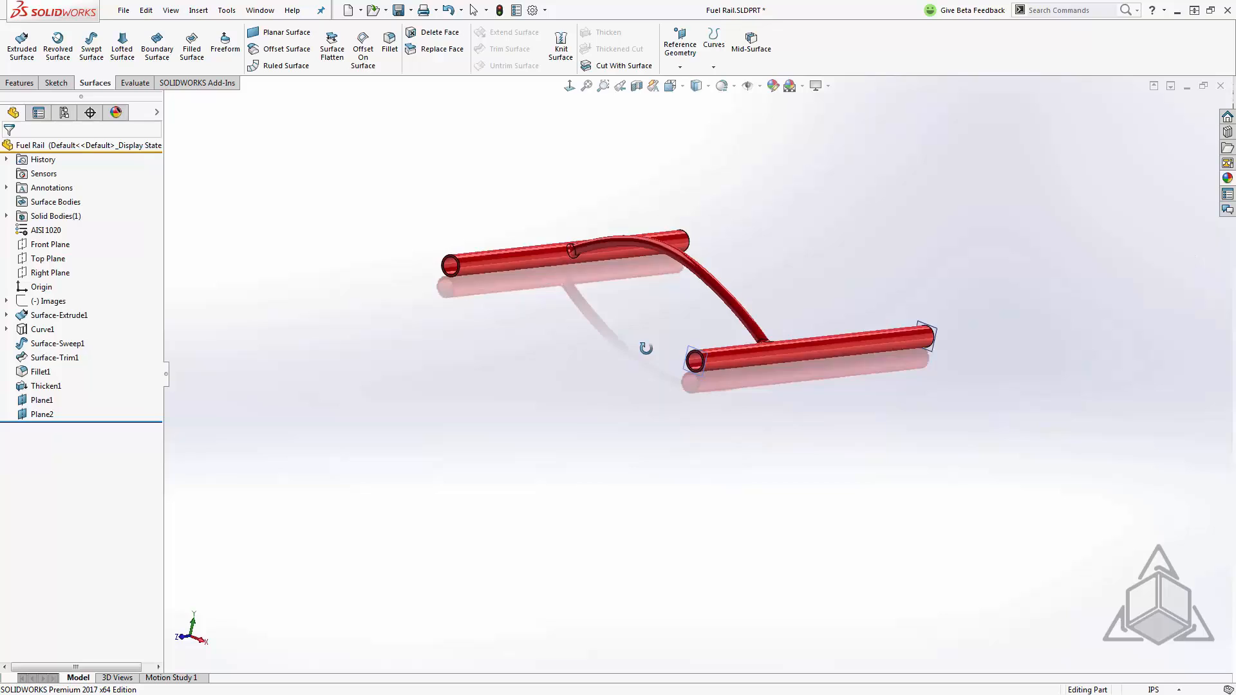
Step: Show Plane2 and Plane1 so both span the open ends of the fuel rail
click(41, 413)
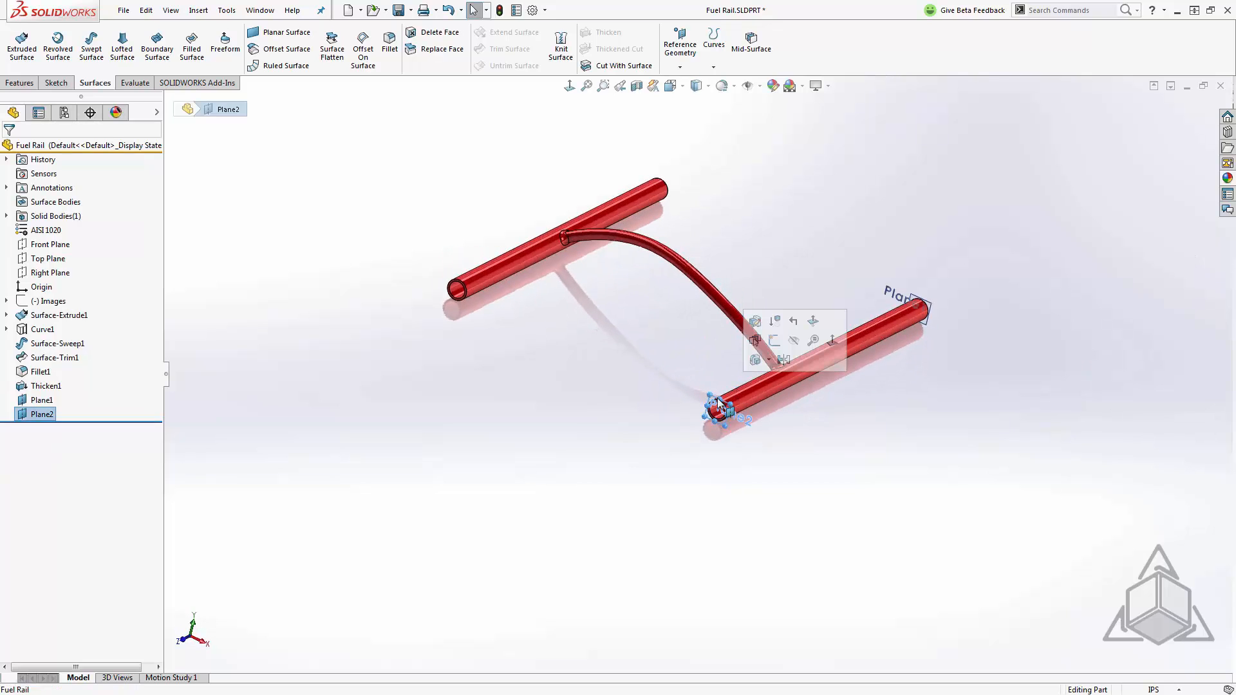
click(574, 348)
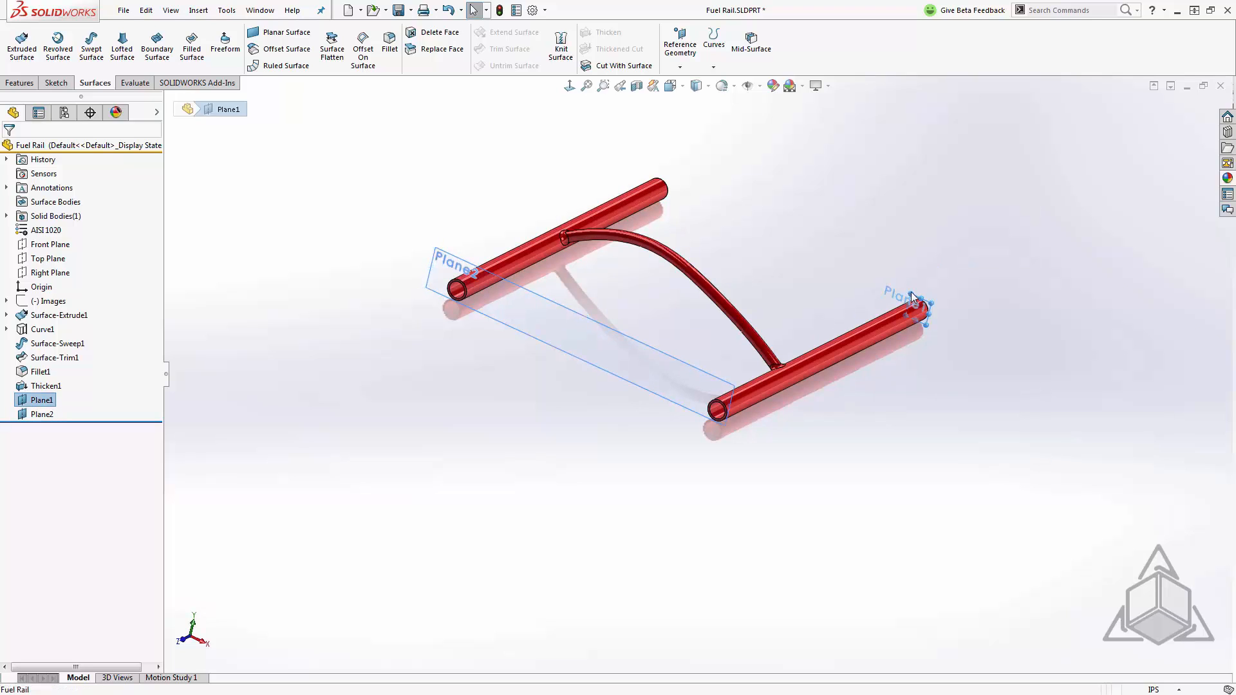
click(906, 296)
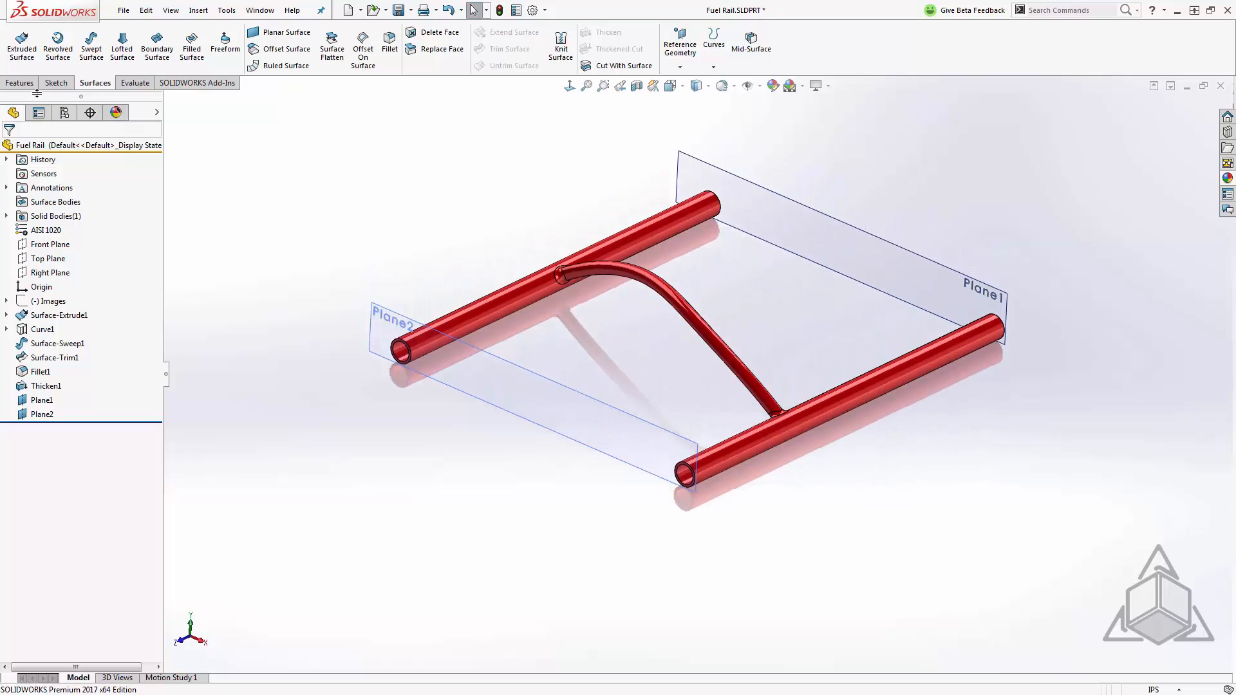
click(19, 82)
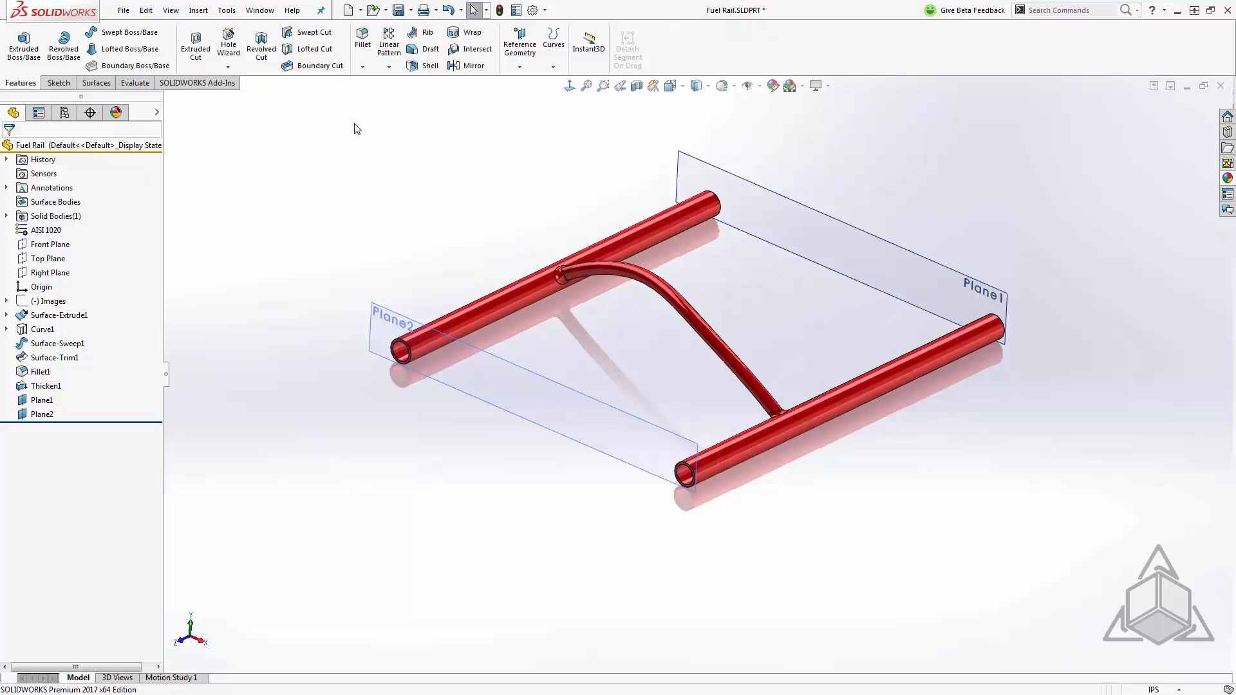
Step: Intersect Plane2, Plane1 and Thicken1 with Merge result off, leaving two separate solid bodies
click(476, 49)
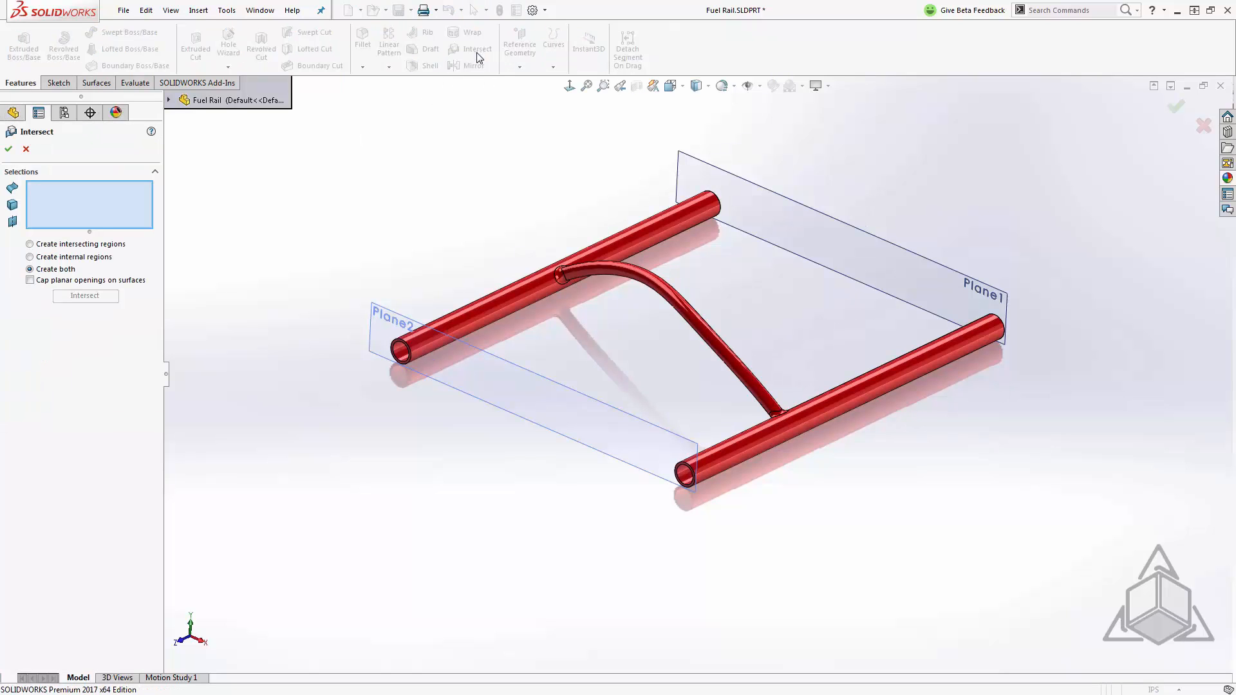
click(394, 323)
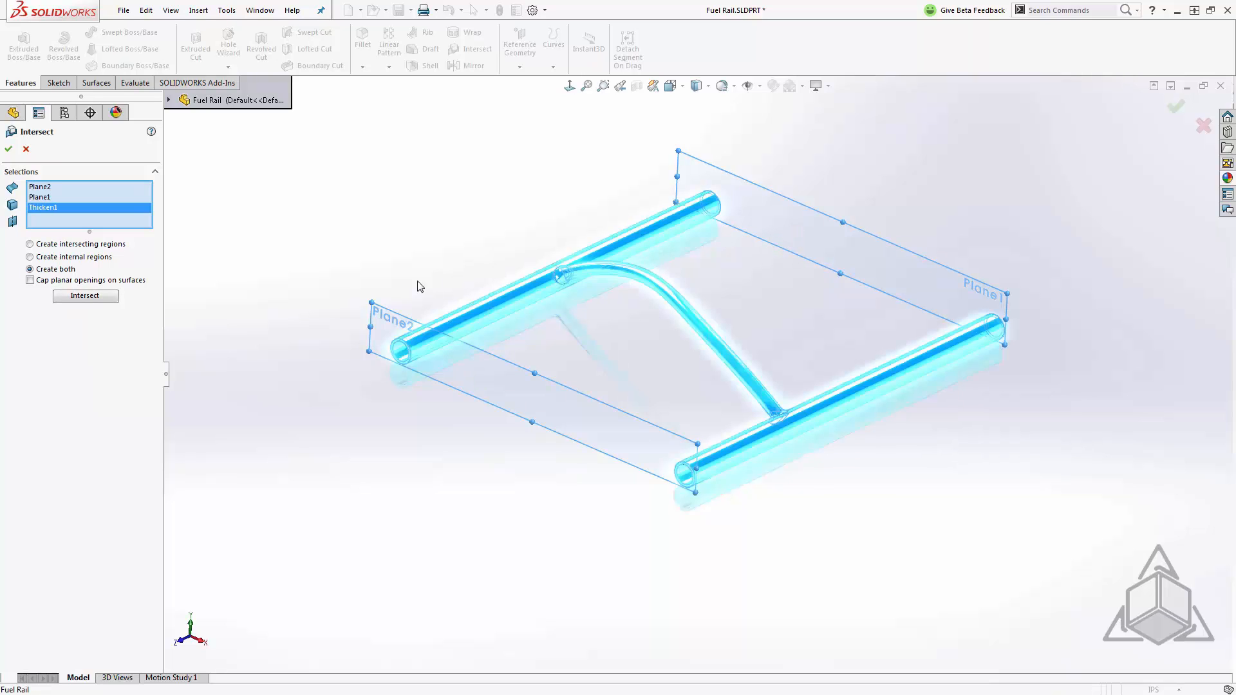
click(85, 296)
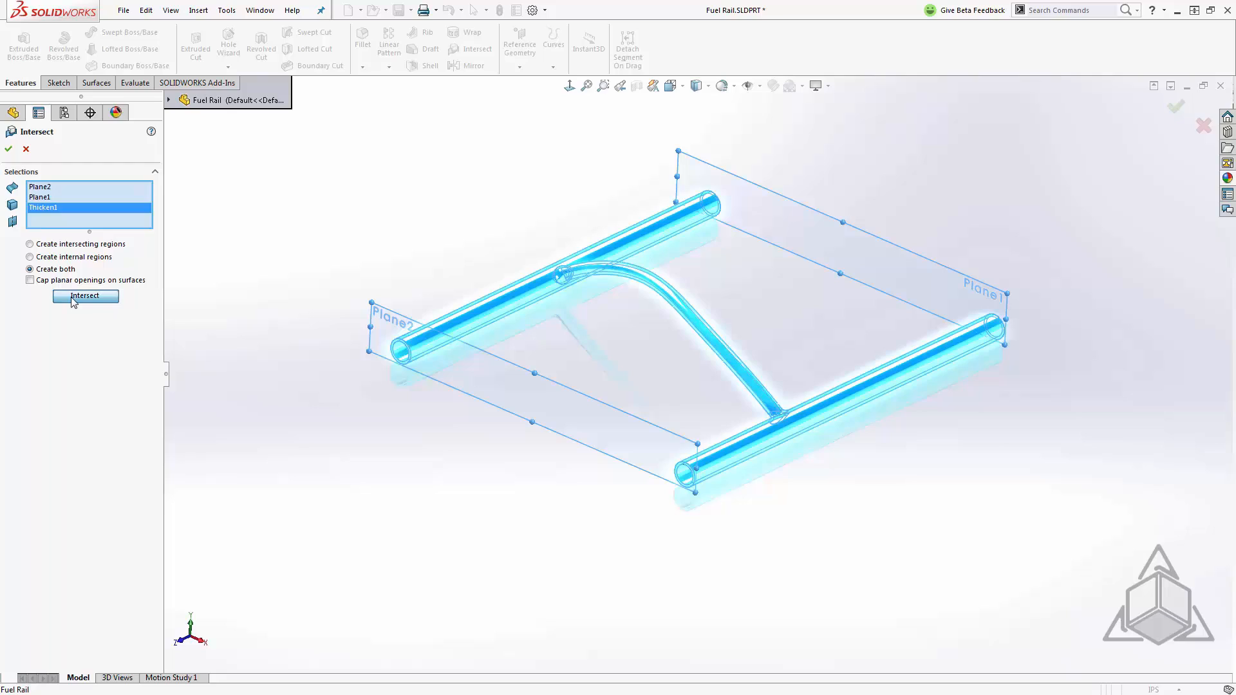
click(85, 296)
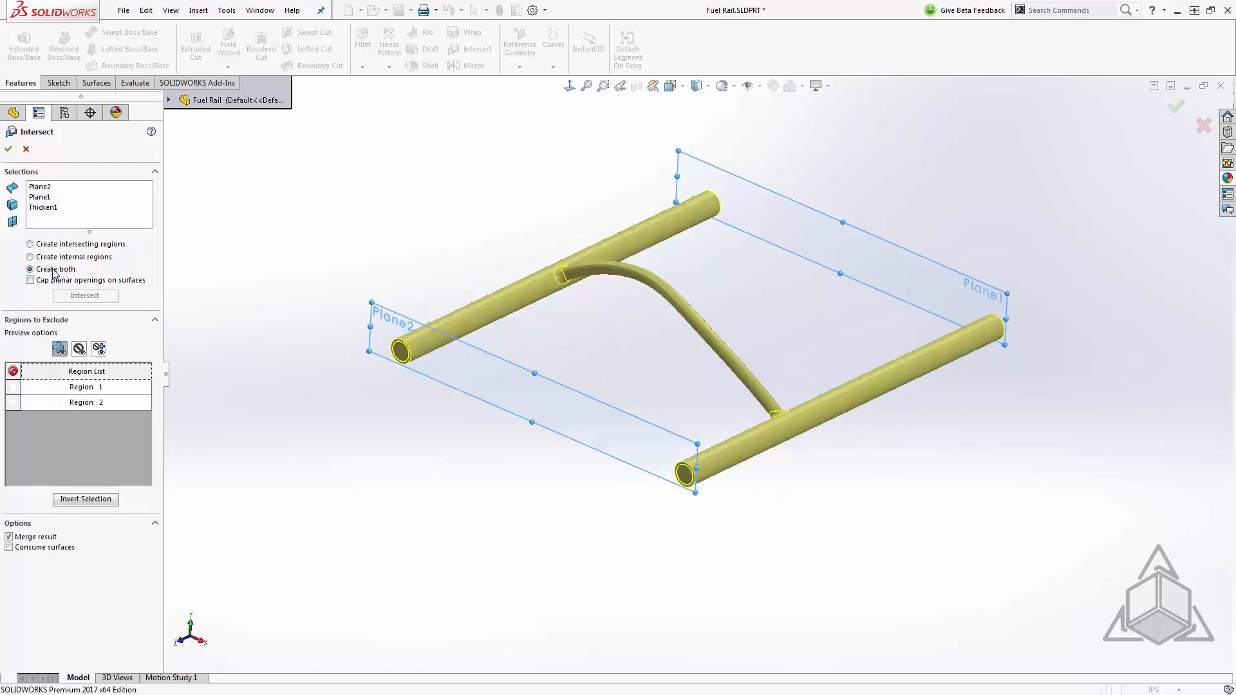
mouse_move(88, 396)
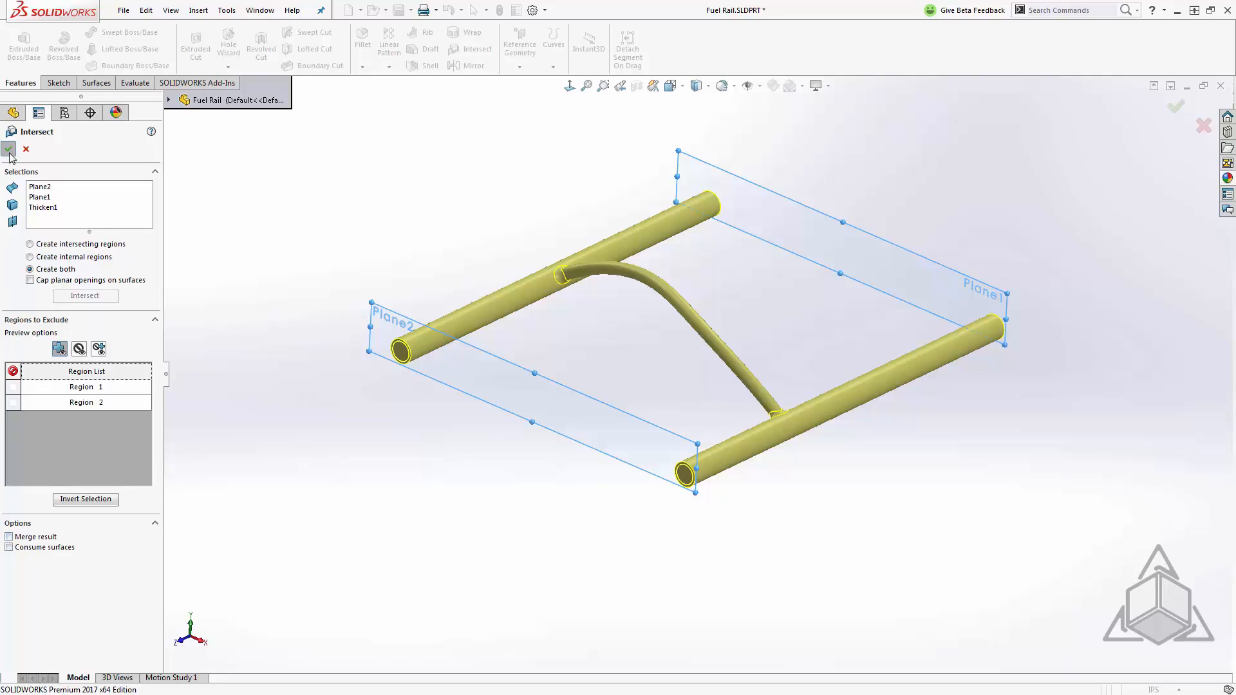
click(9, 149)
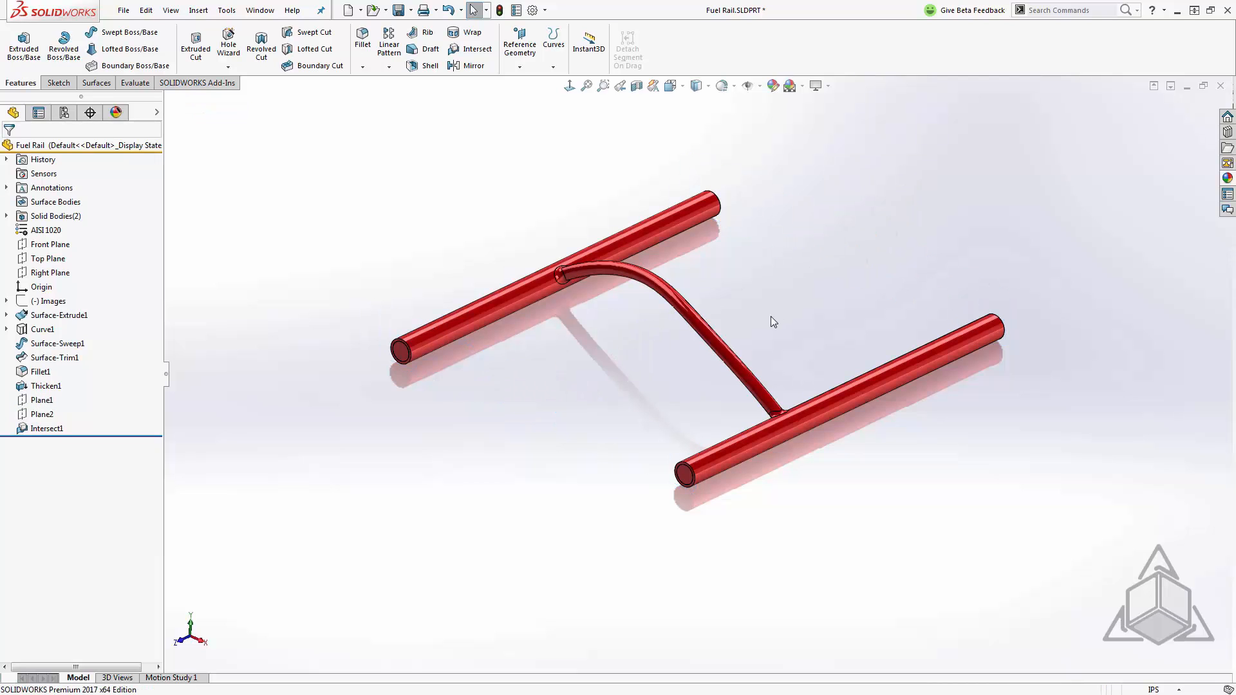
Step: Expand Solid Bodies and select Intersect1[2] to confirm the rail ends are closed off
click(7, 216)
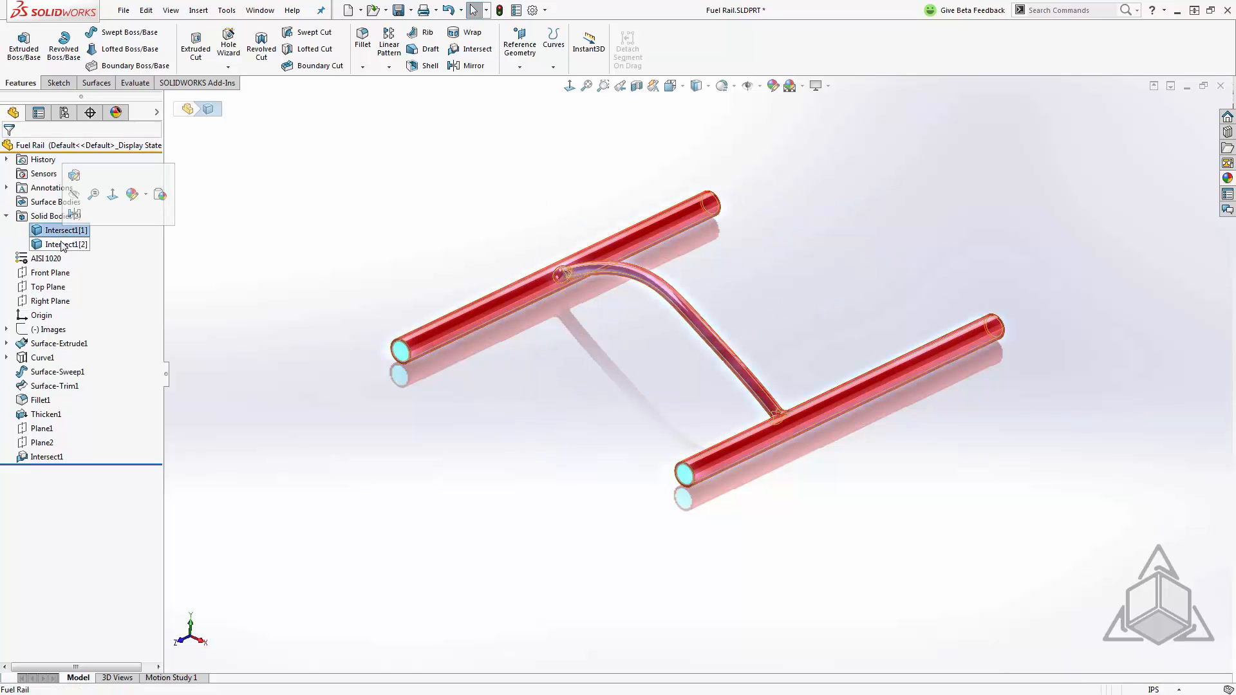
click(65, 245)
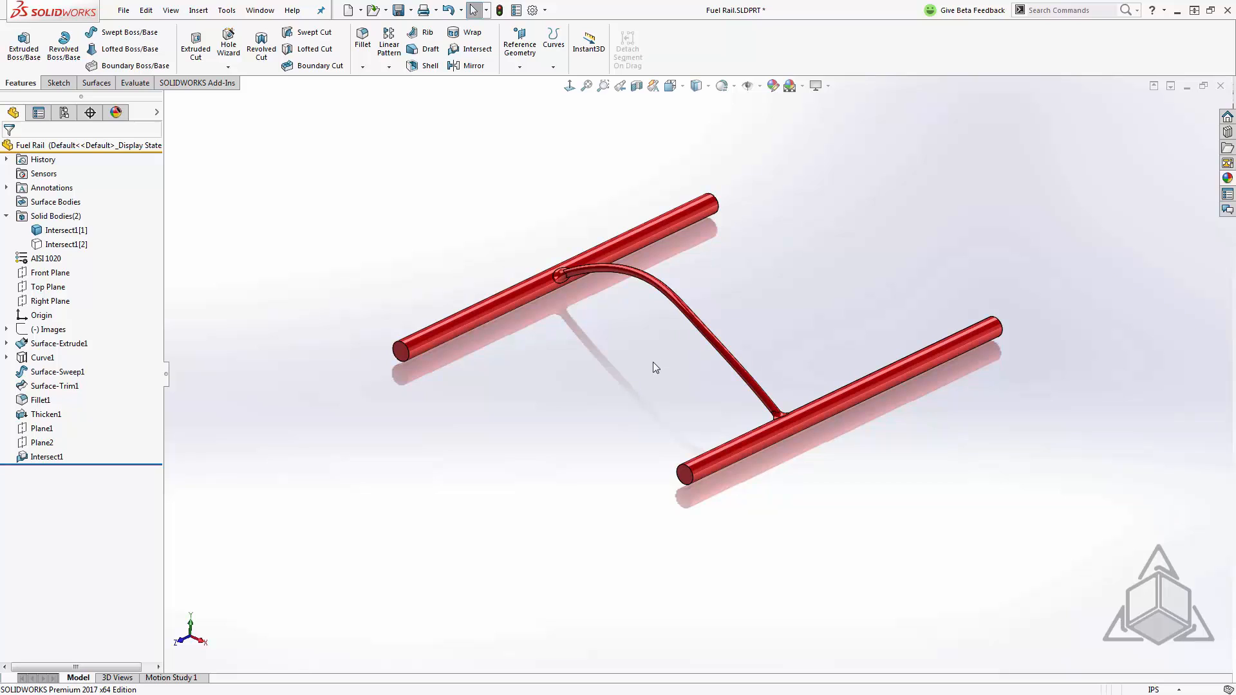
mouse_move(592, 355)
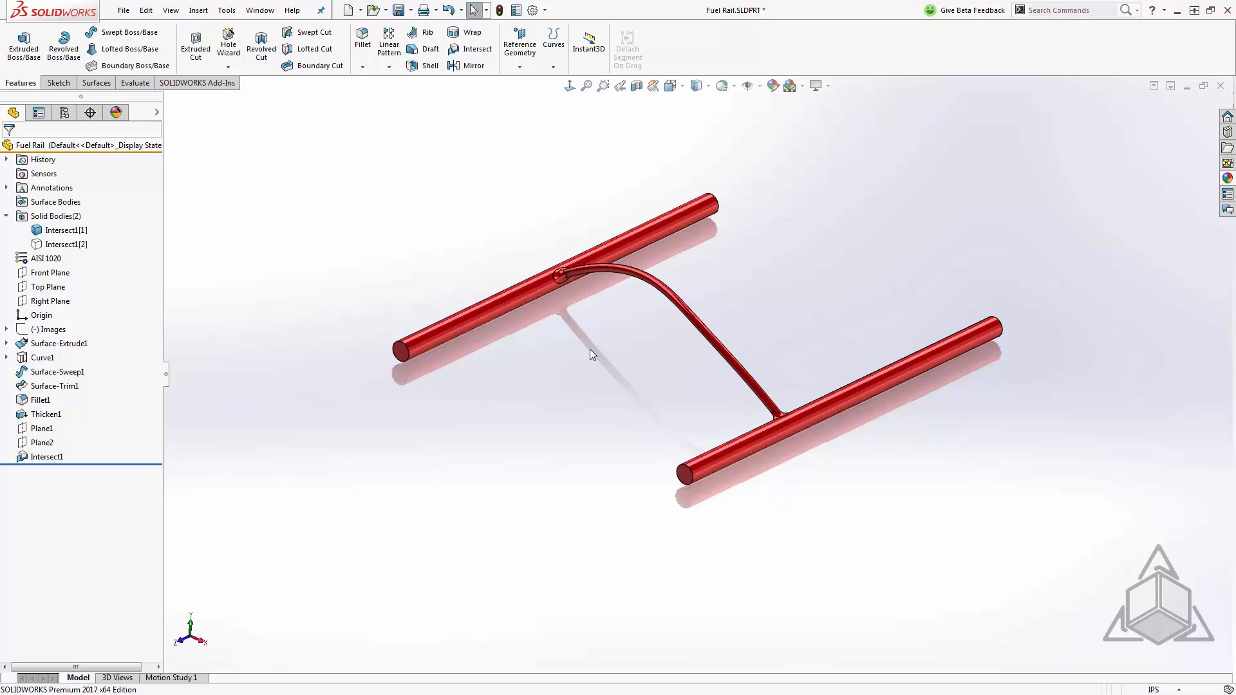
click(133, 83)
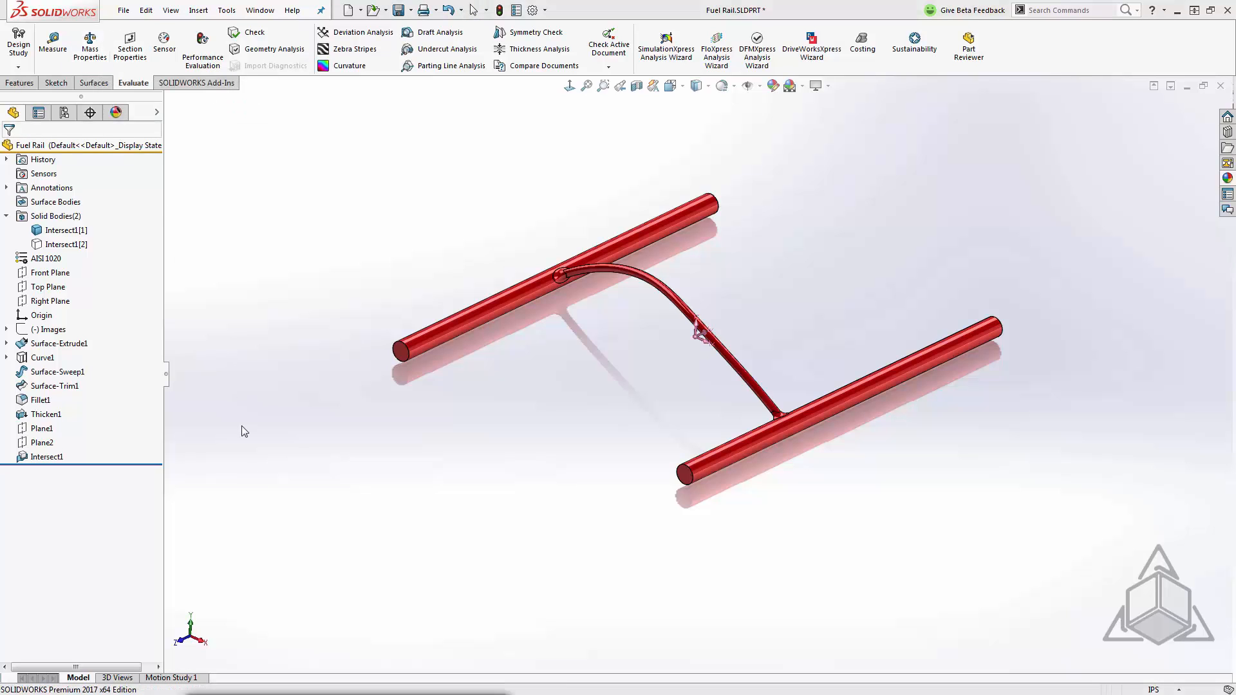
click(90, 44)
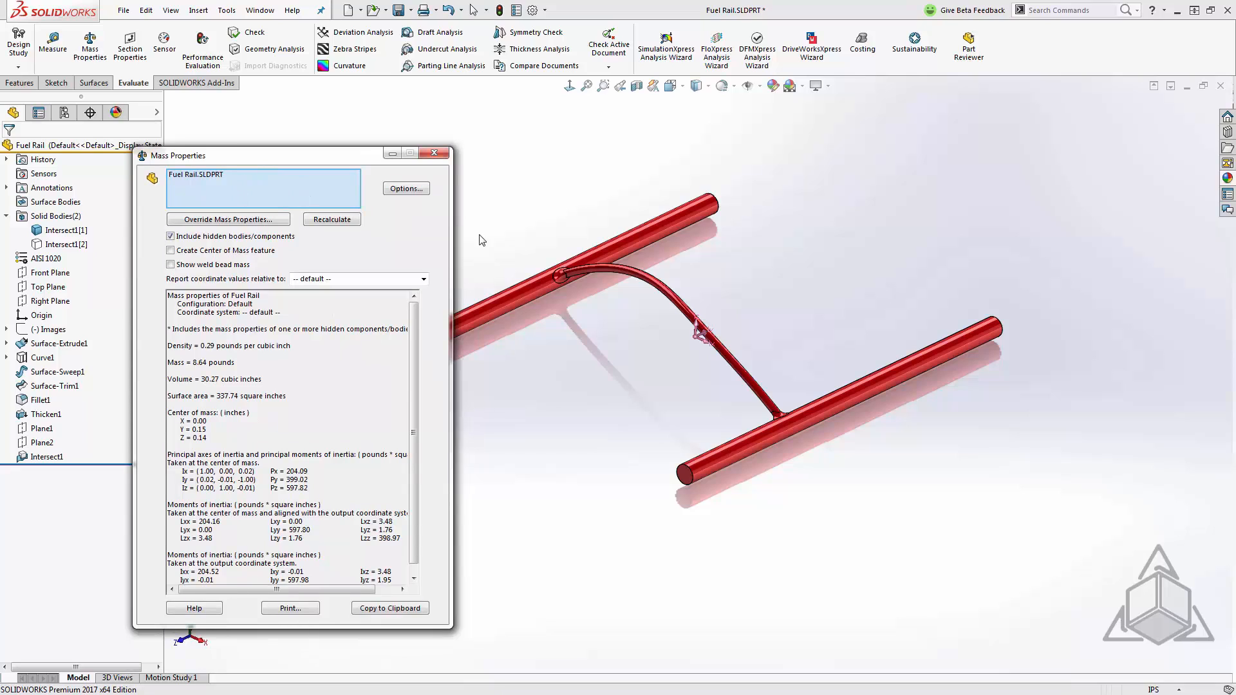
click(67, 229)
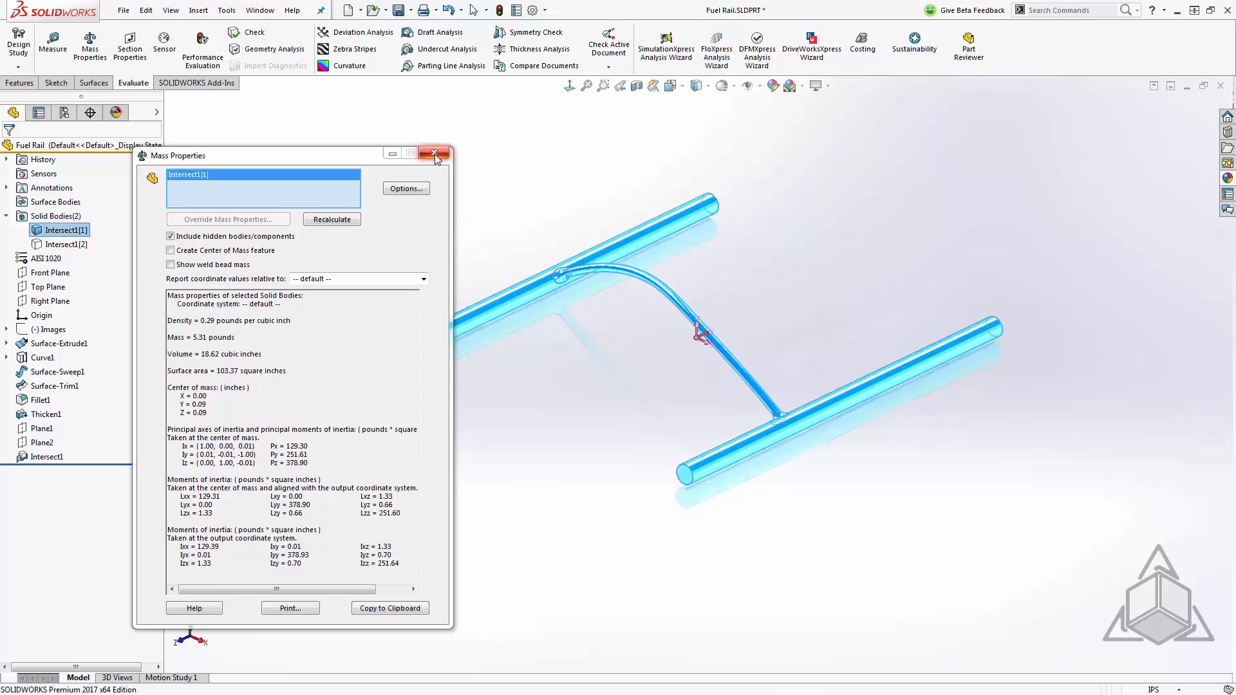
click(434, 153)
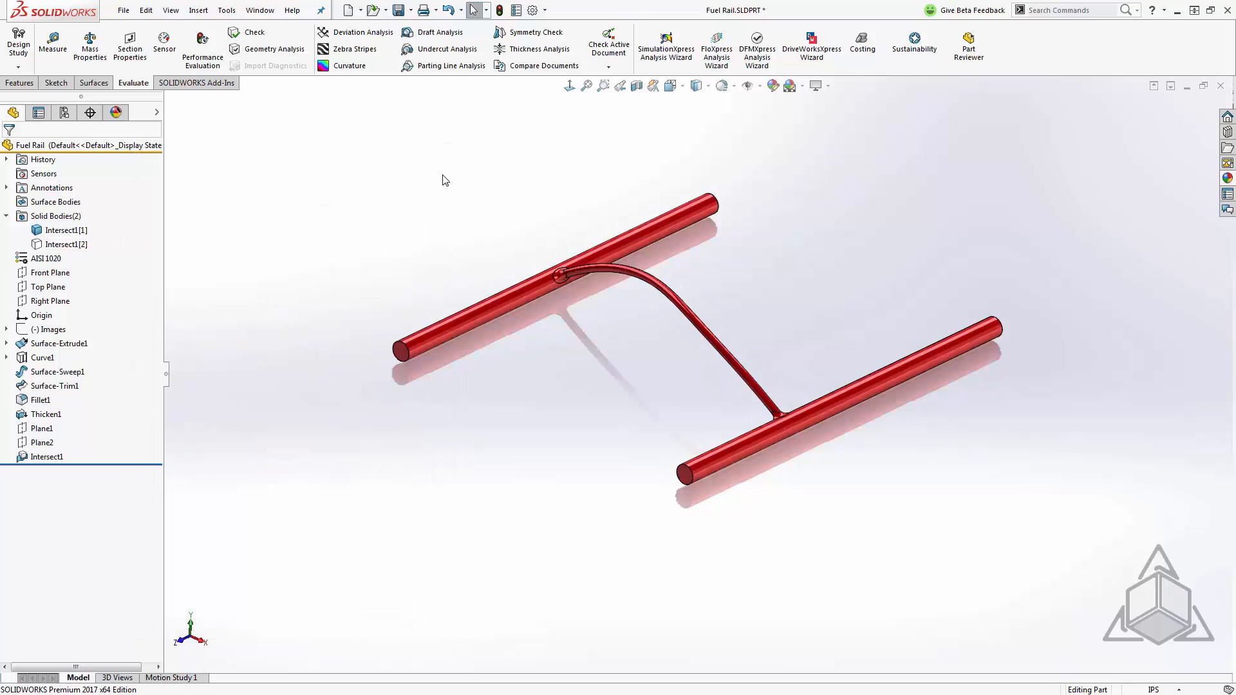
mouse_move(489, 301)
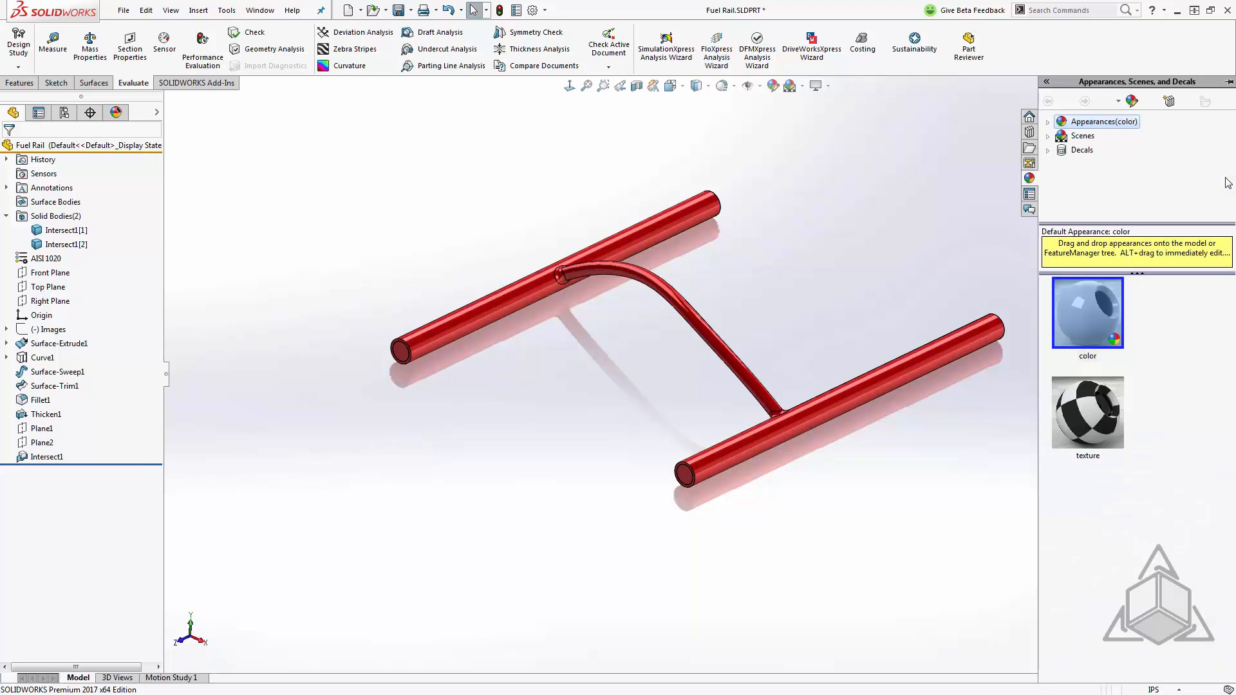
Step: Drag the golden gasoline appearance from Appearances > Organic > Liquid onto the fuel rail
click(1049, 121)
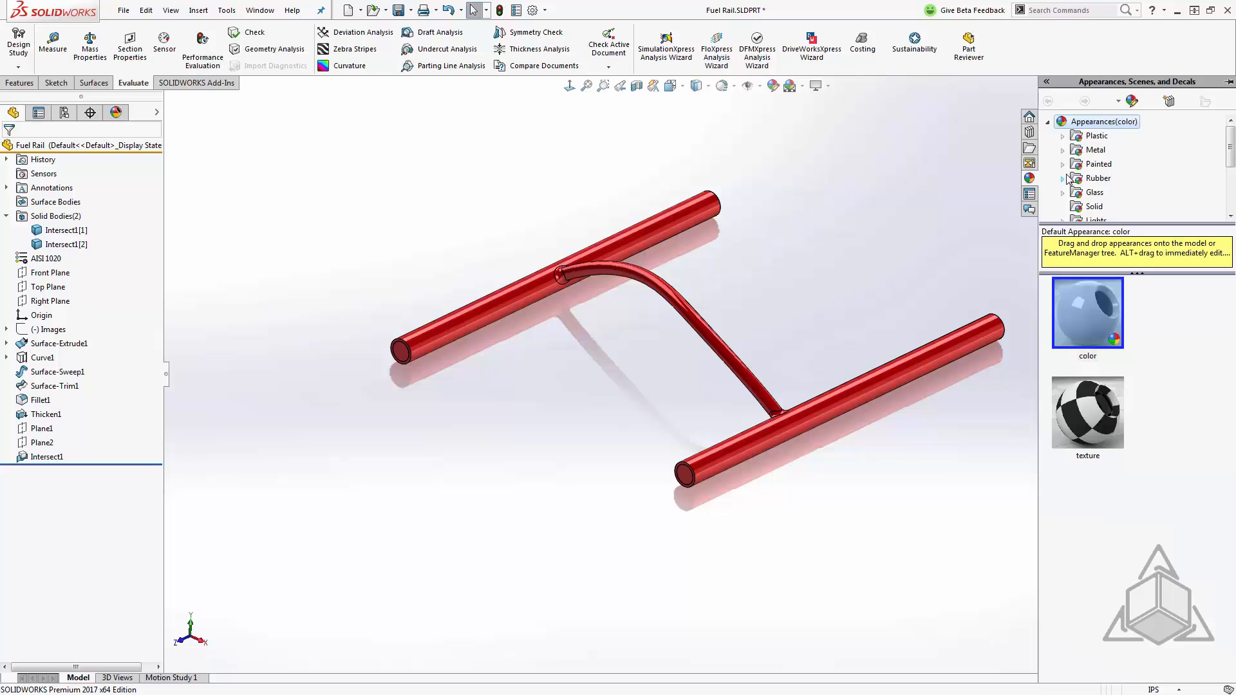
scroll(down, 3)
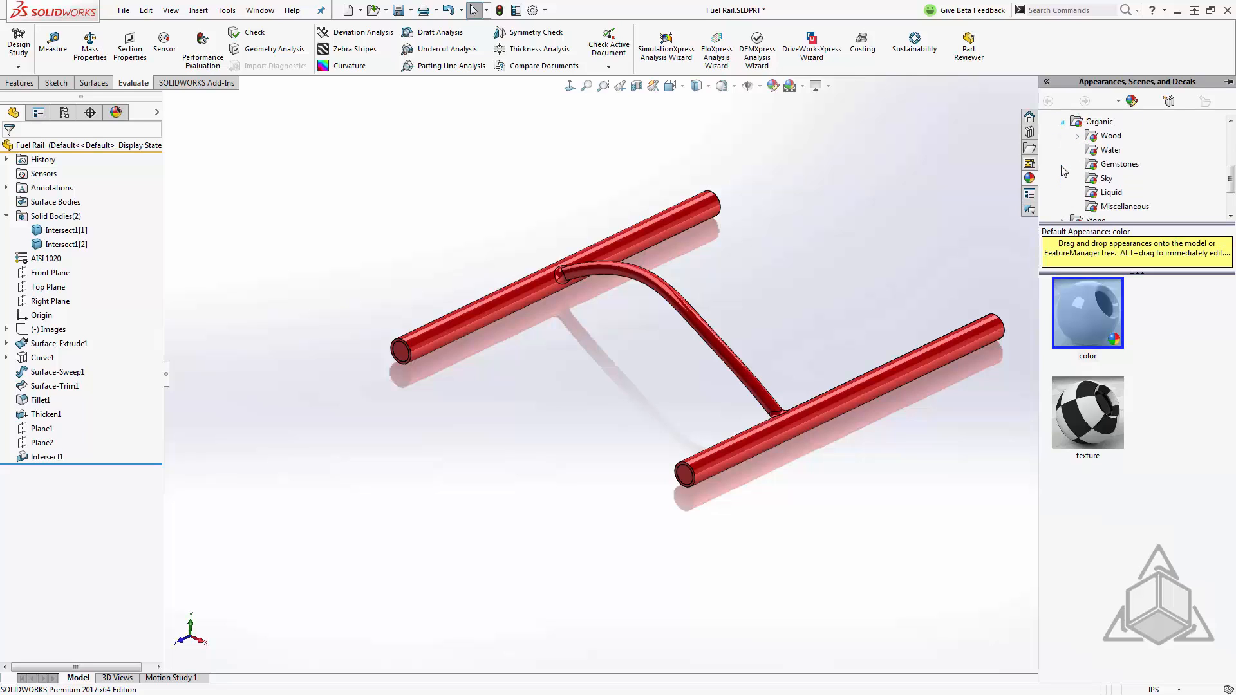
click(1108, 192)
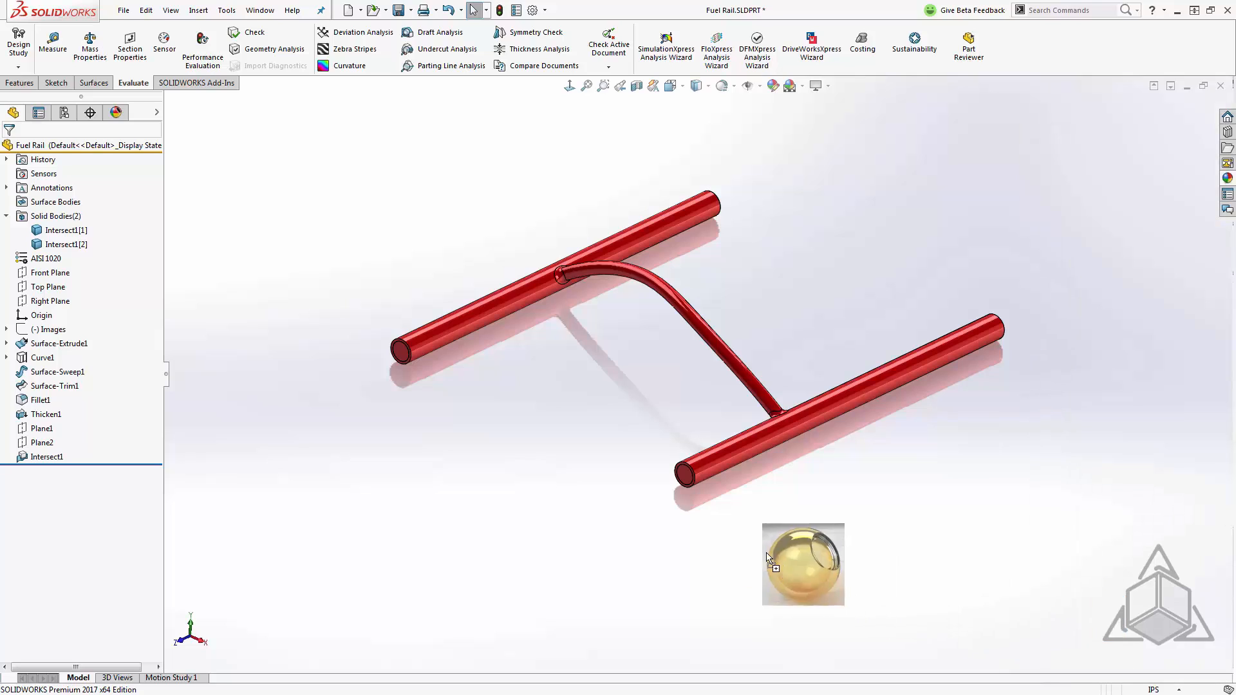
click(802, 564)
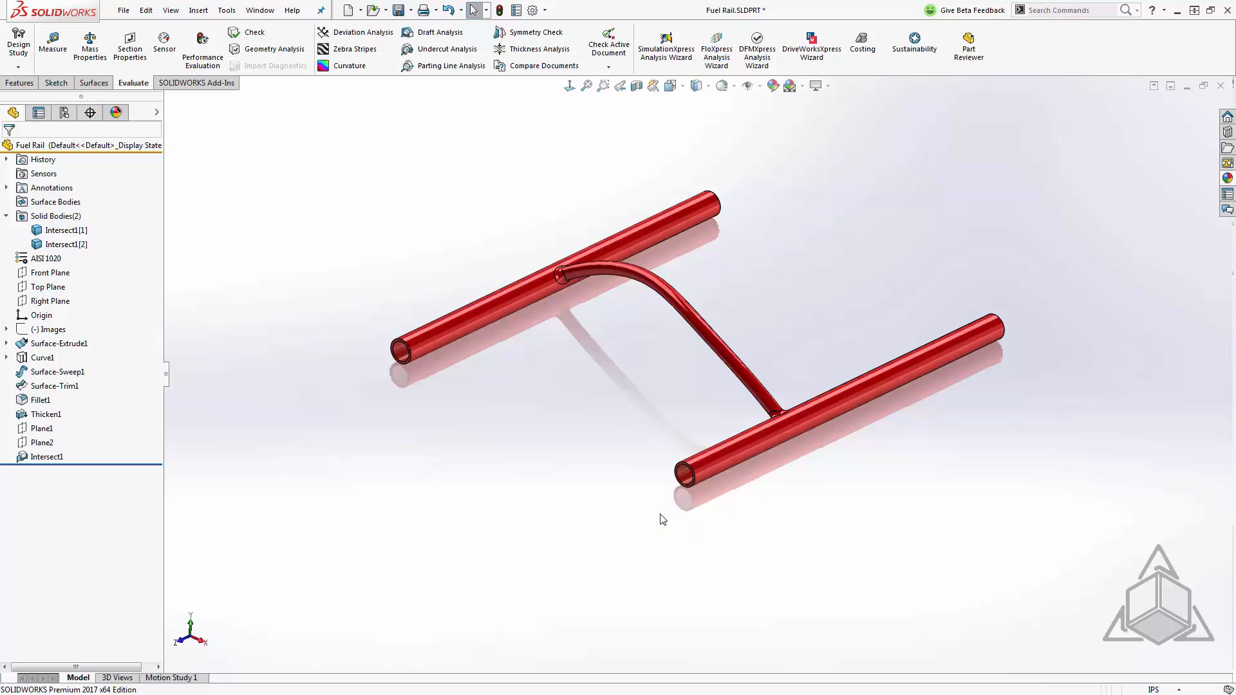
mouse_move(461, 322)
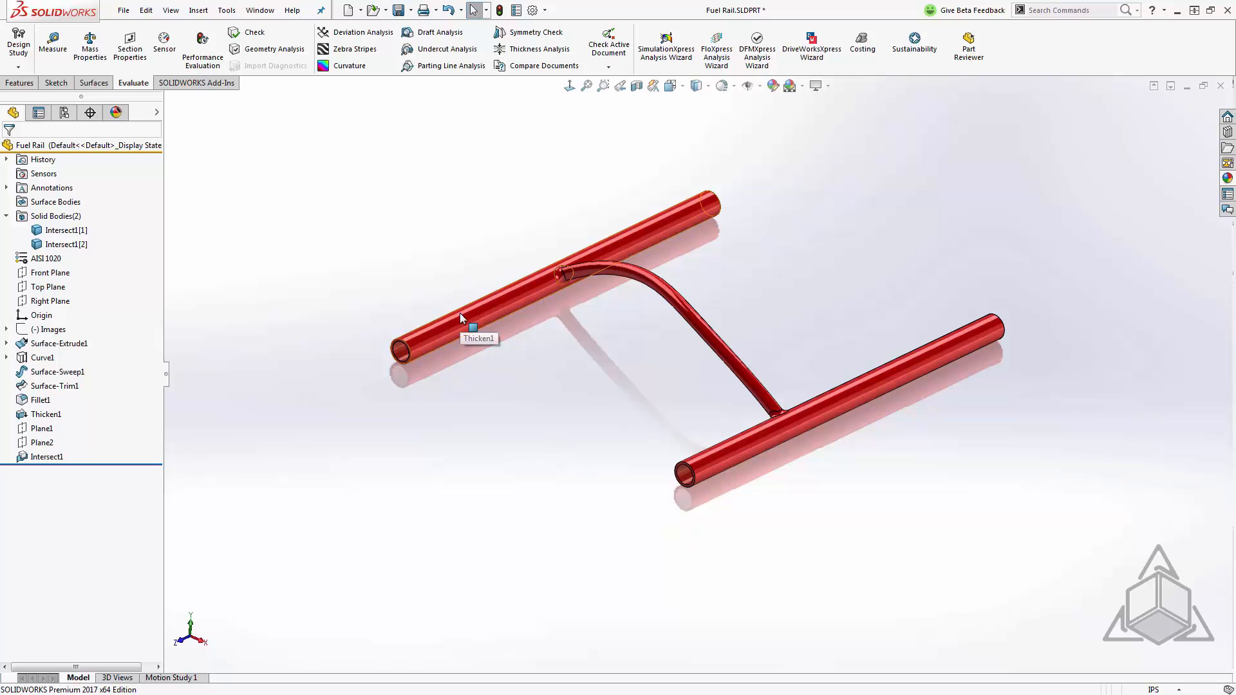